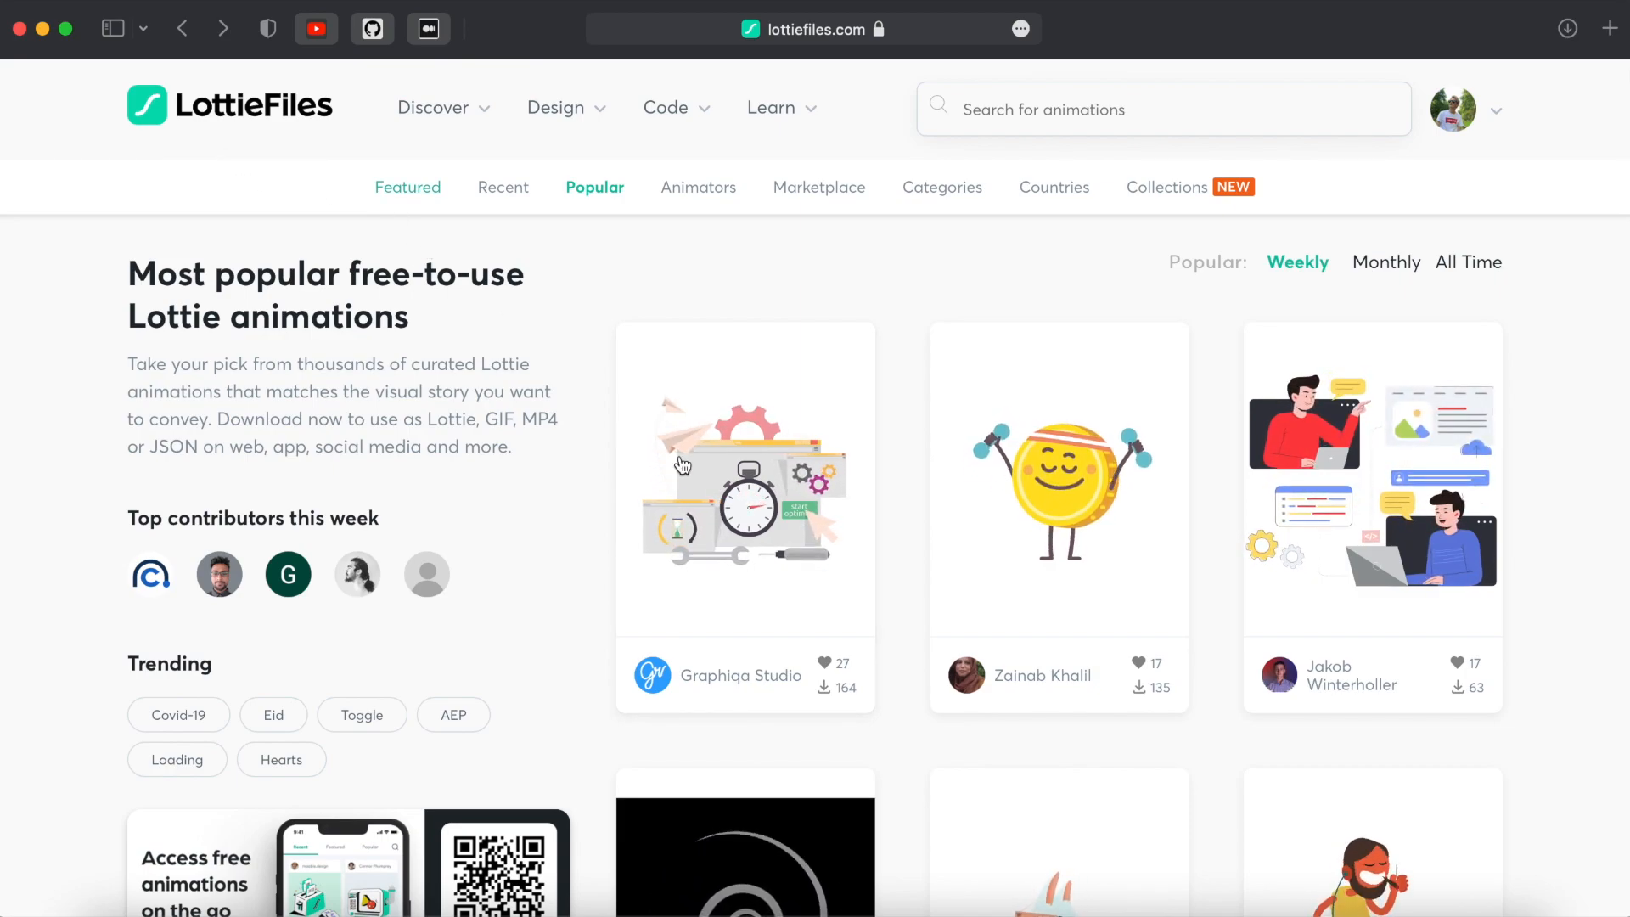
Preview the Webdesign Support animation among the popular LottieFiles animations.
scroll(down, 3)
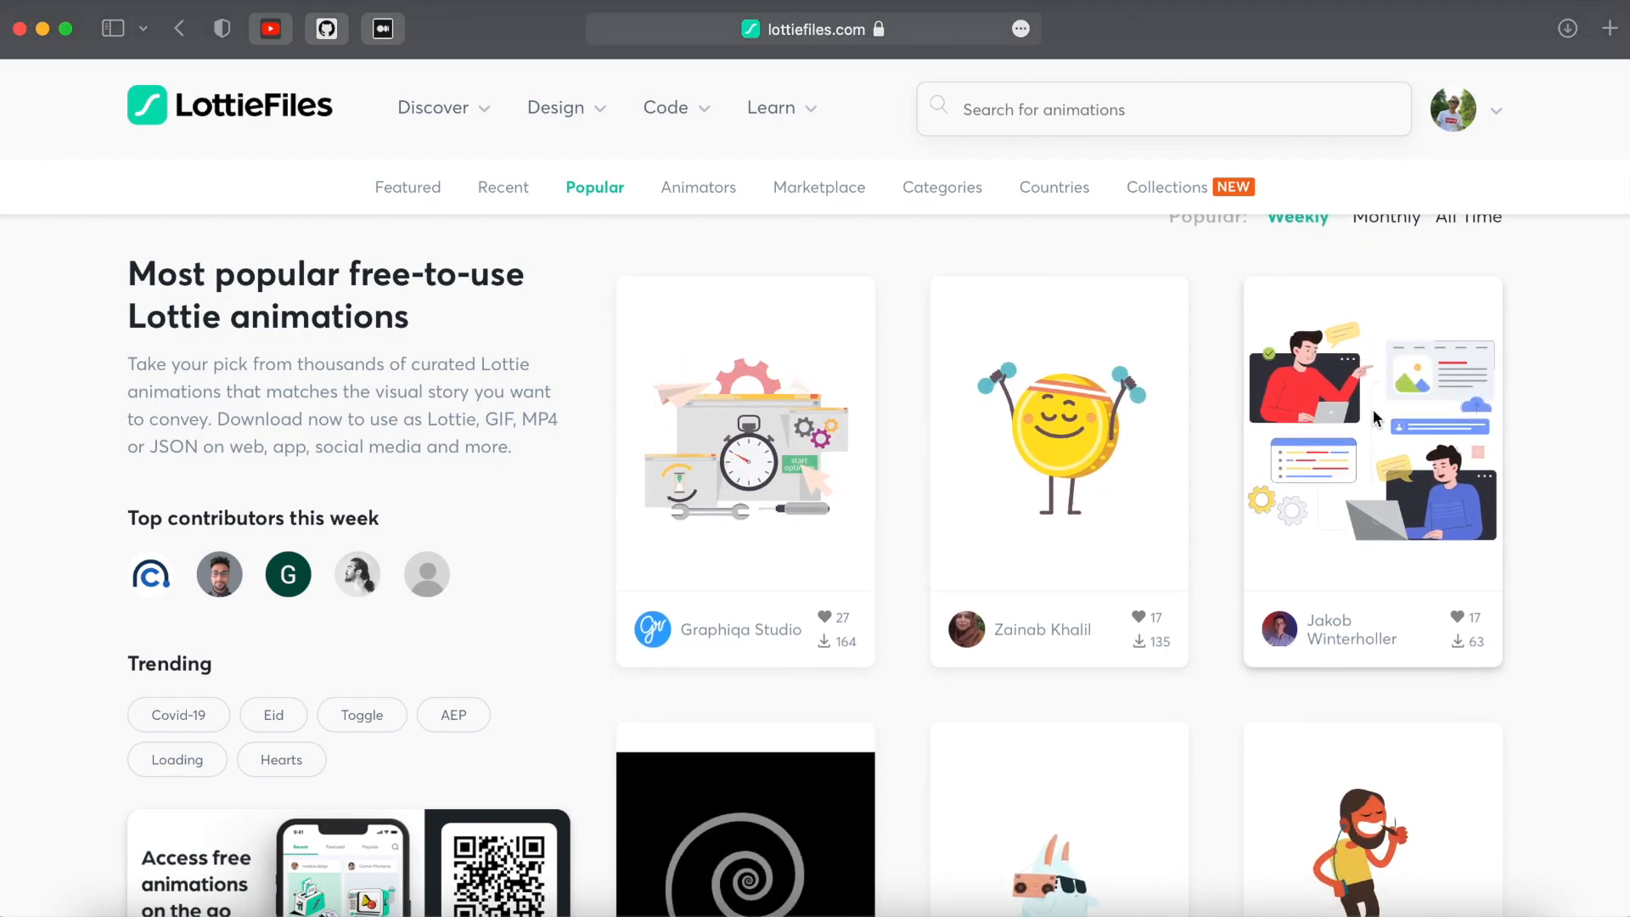
click(1373, 406)
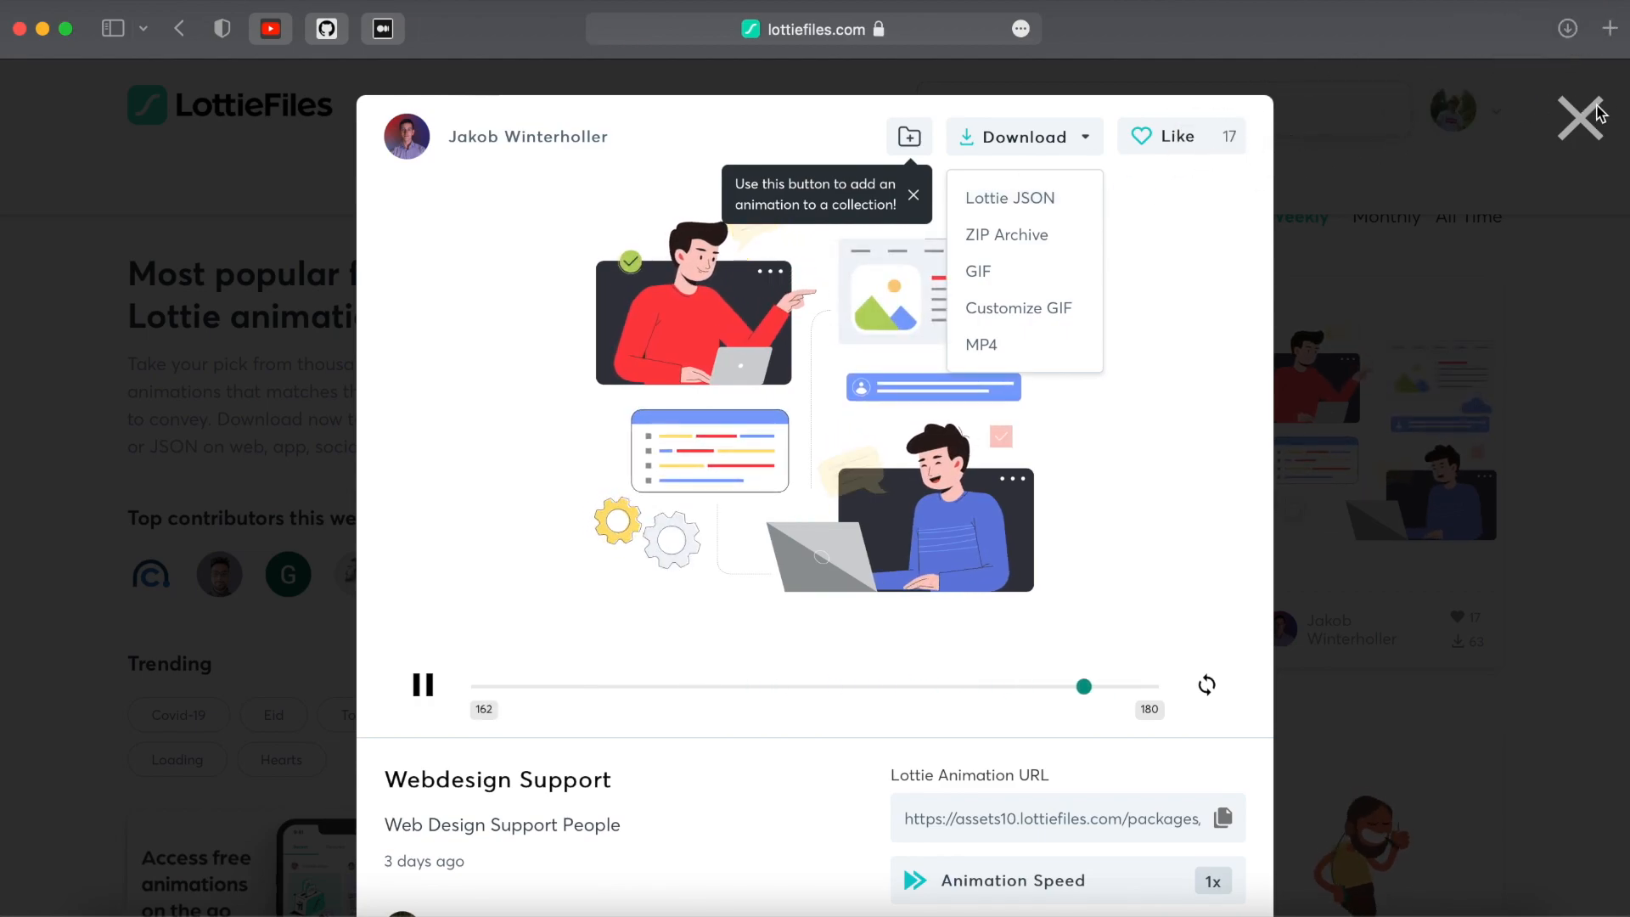
click(1581, 114)
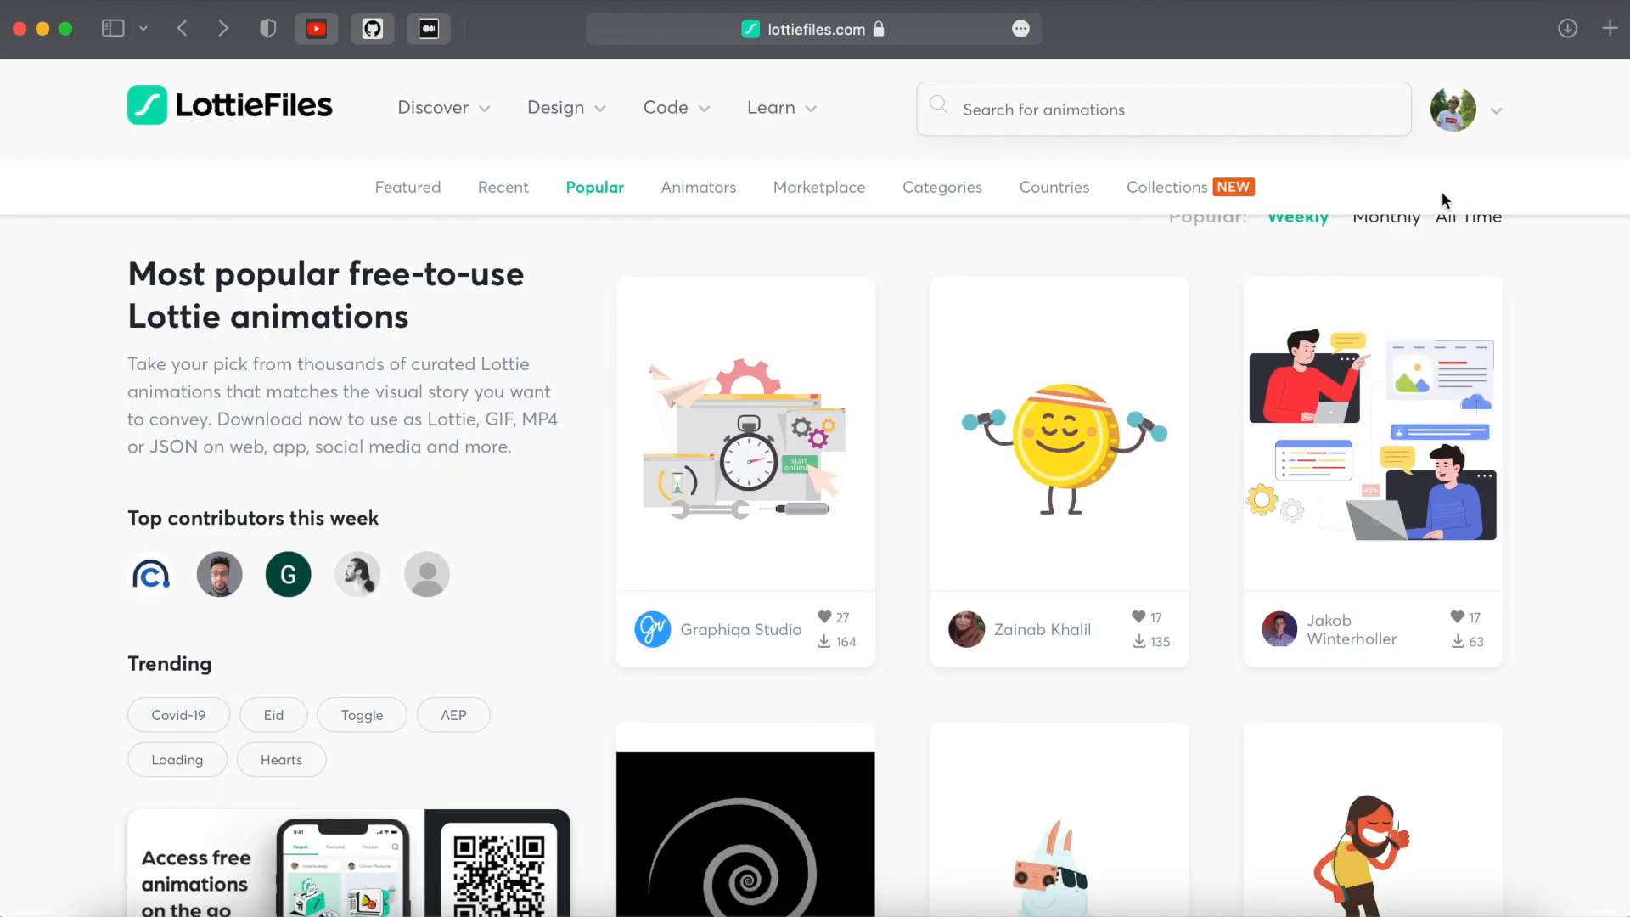
Download the Business Man Winner With Trophy animation as Lottie JSON.
scroll(down, 3)
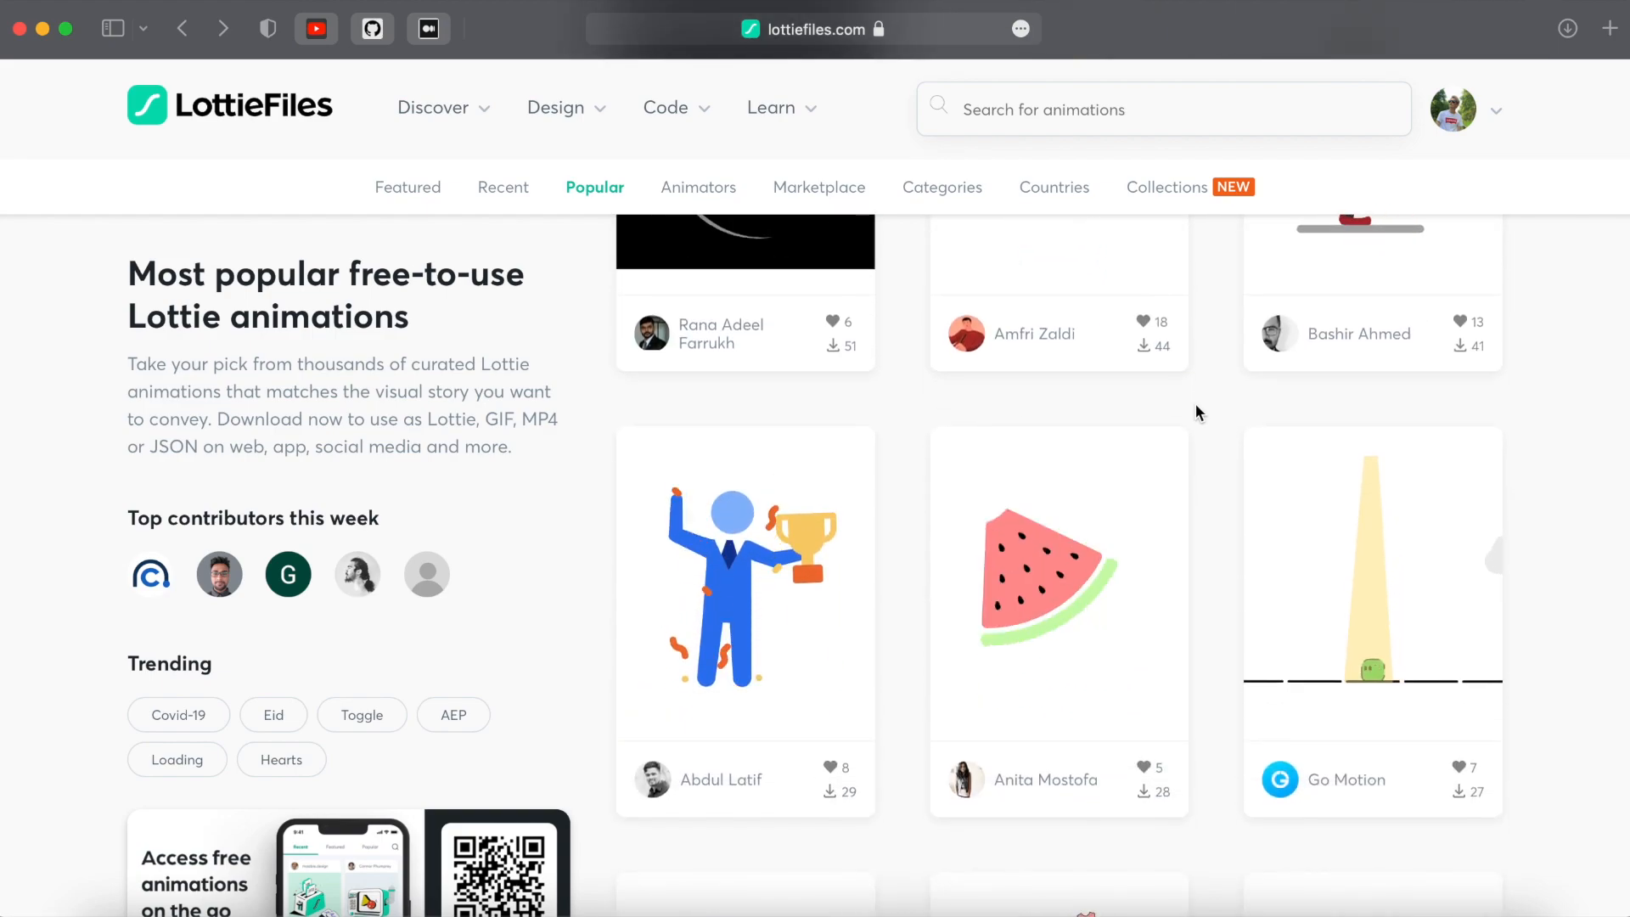
click(746, 573)
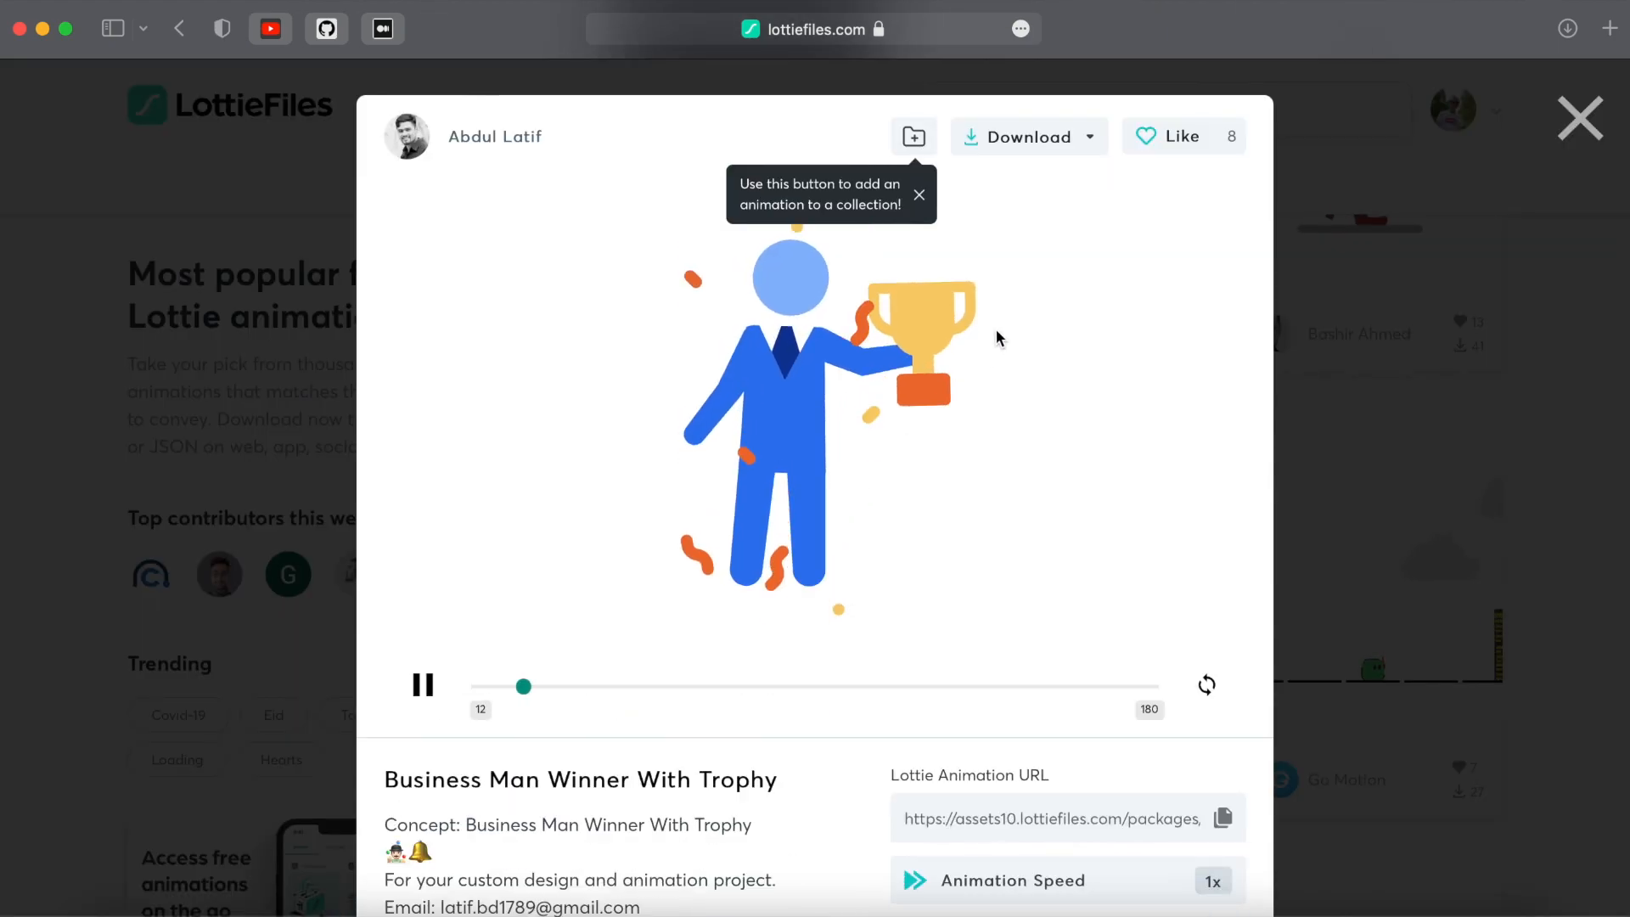
click(1029, 136)
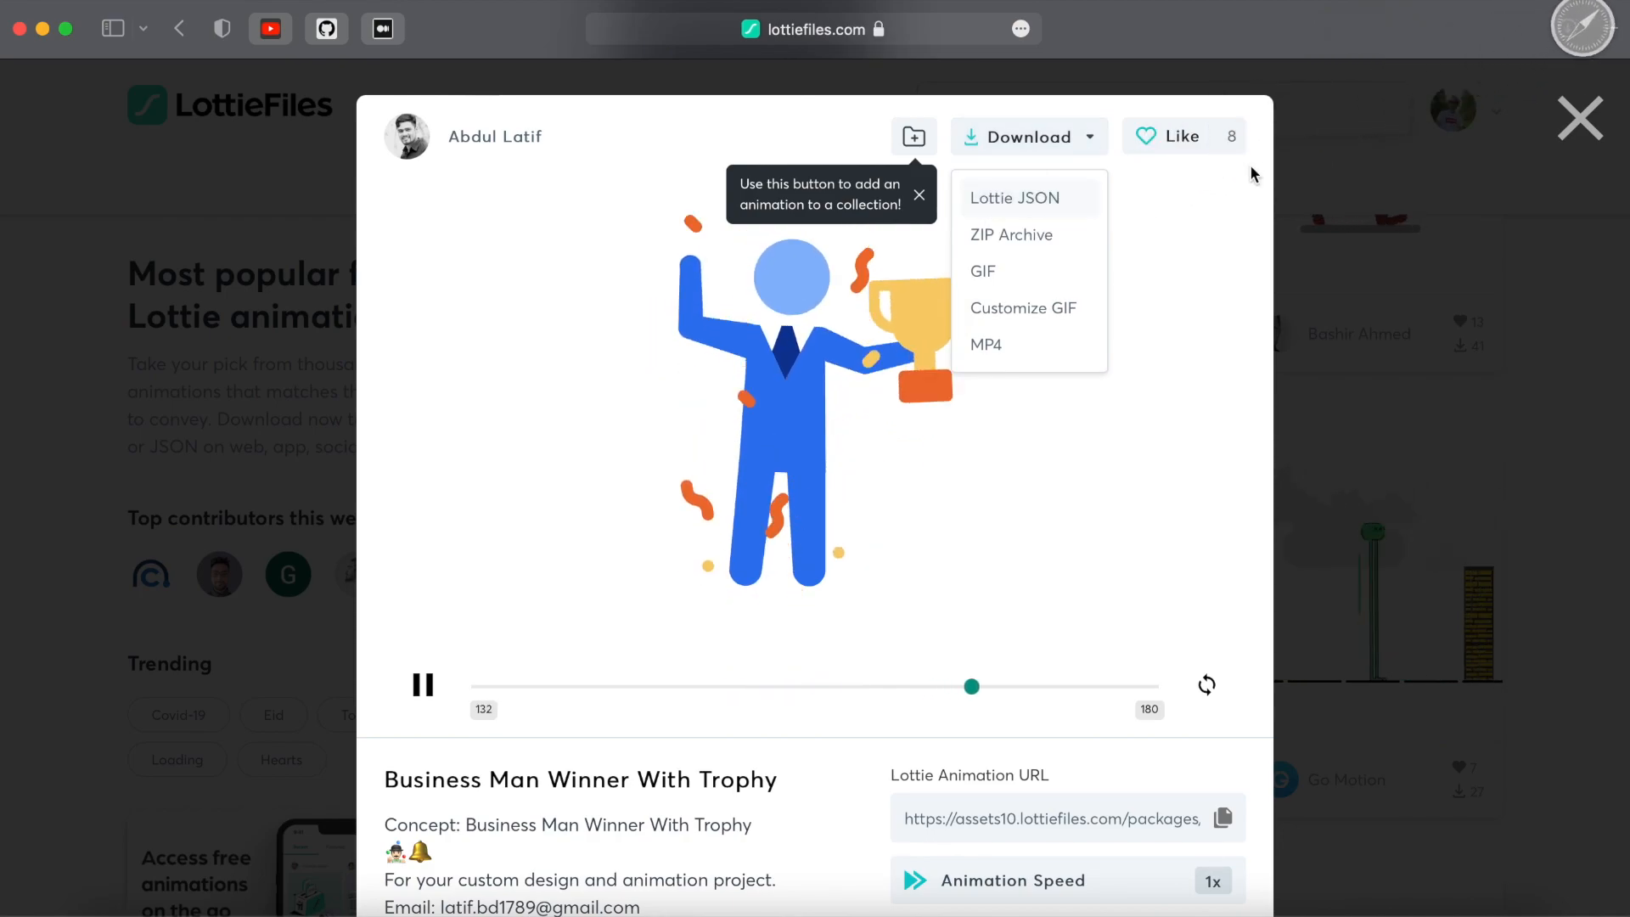
click(1579, 117)
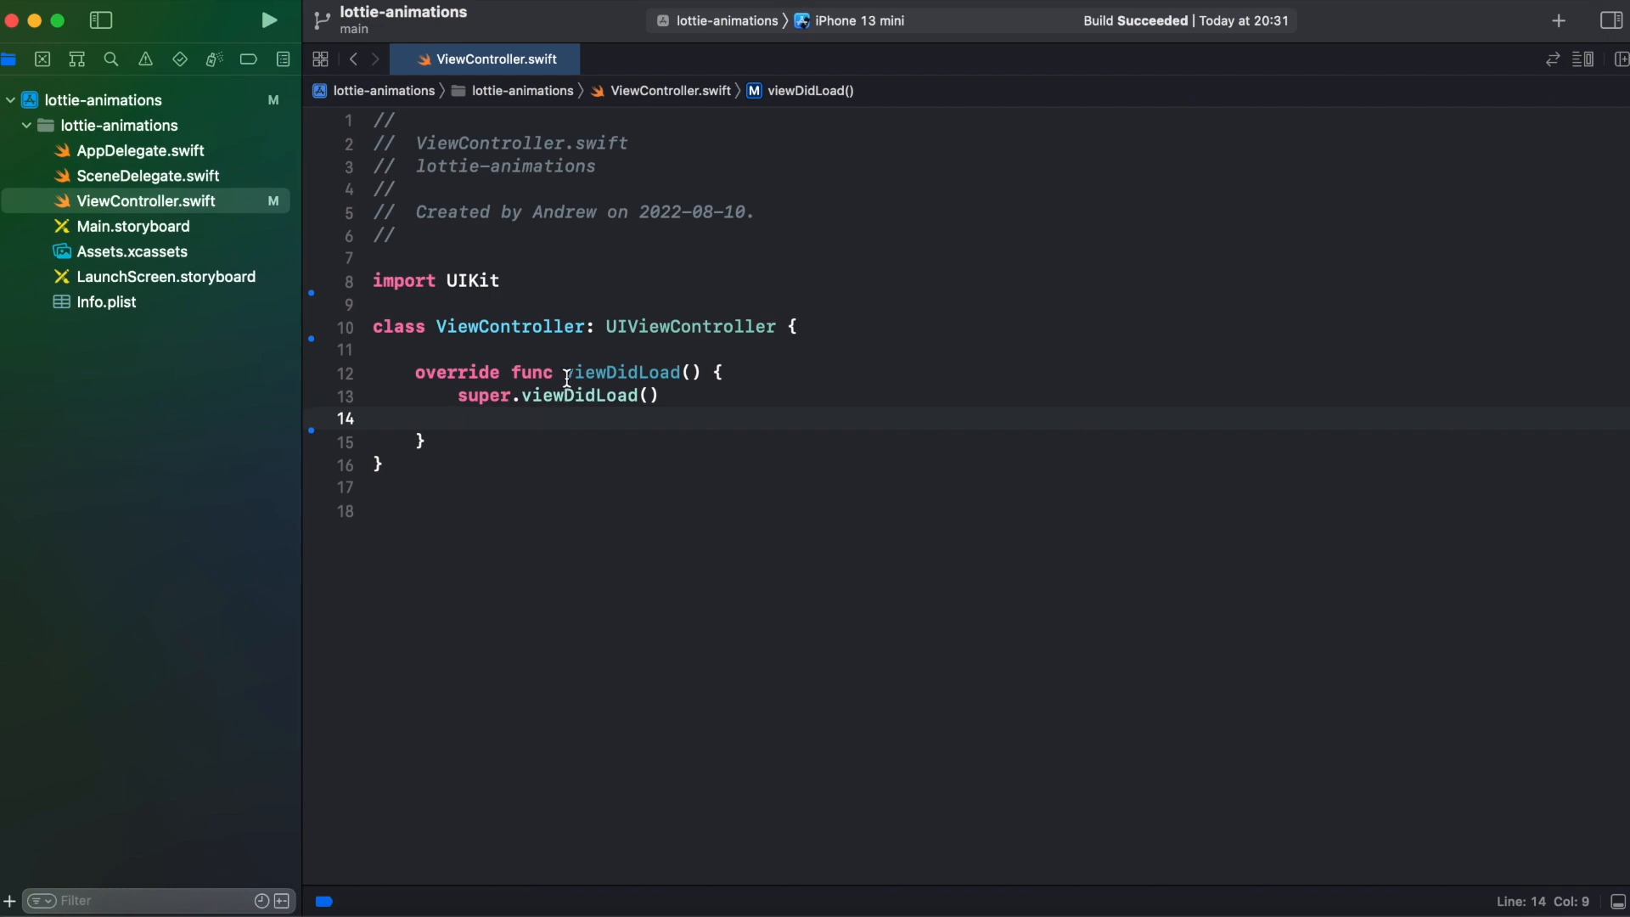
Place the cursor inside the ViewController class body below viewDidLoad.
click(829, 350)
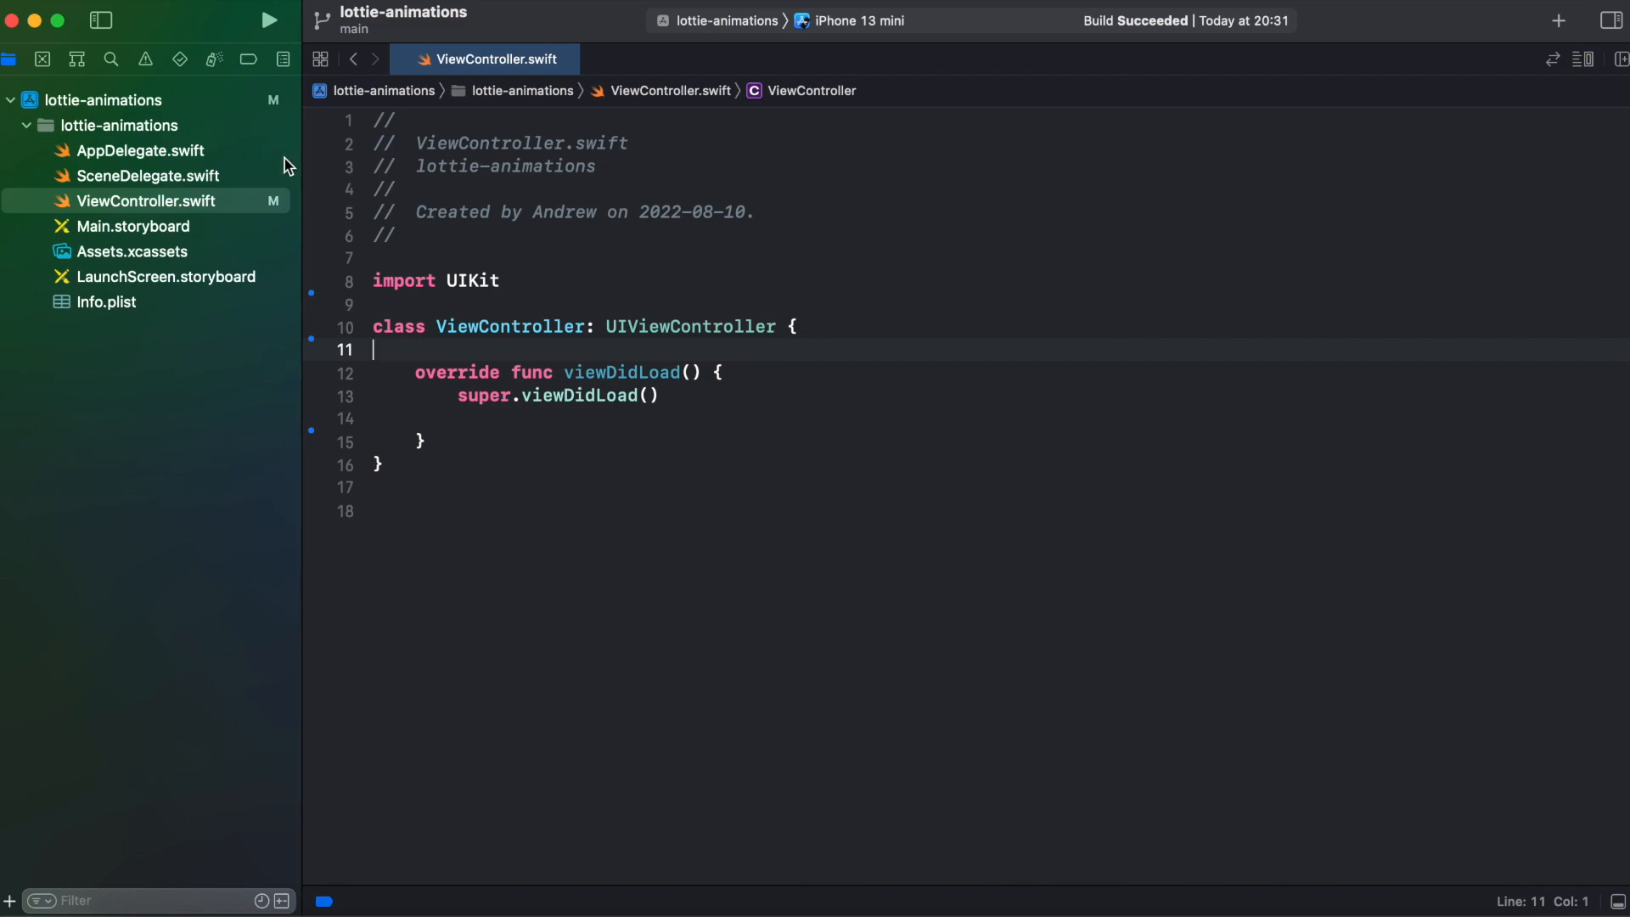
Search the package dependencies for 'lottie' and select the lottie-ios package.
click(103, 100)
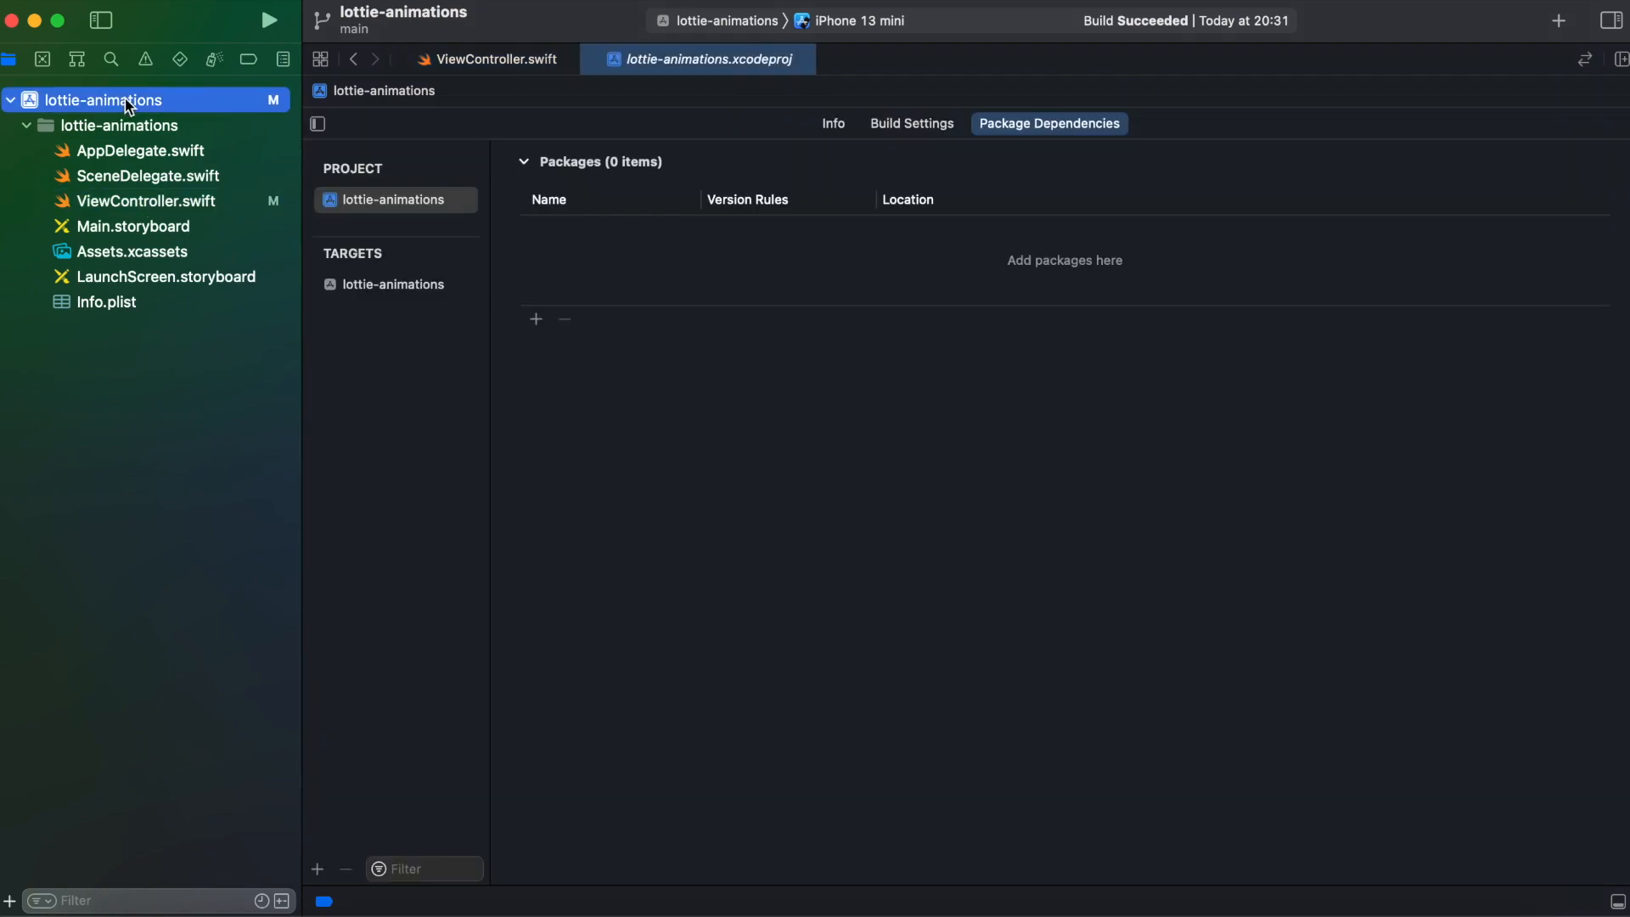
click(395, 199)
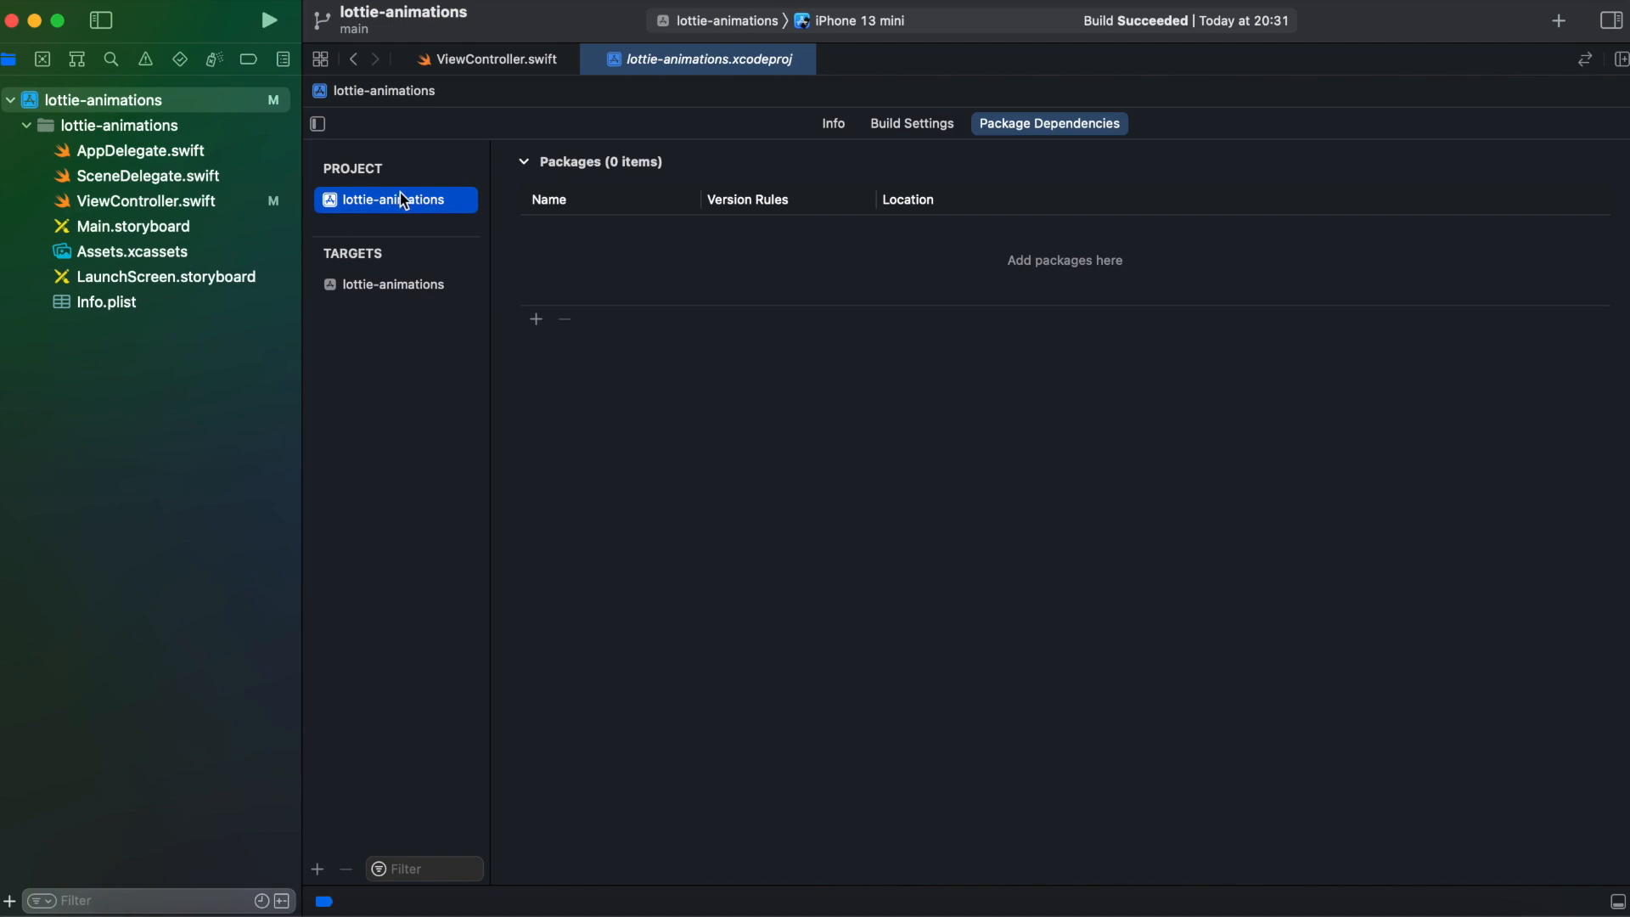
mouse_move(540, 333)
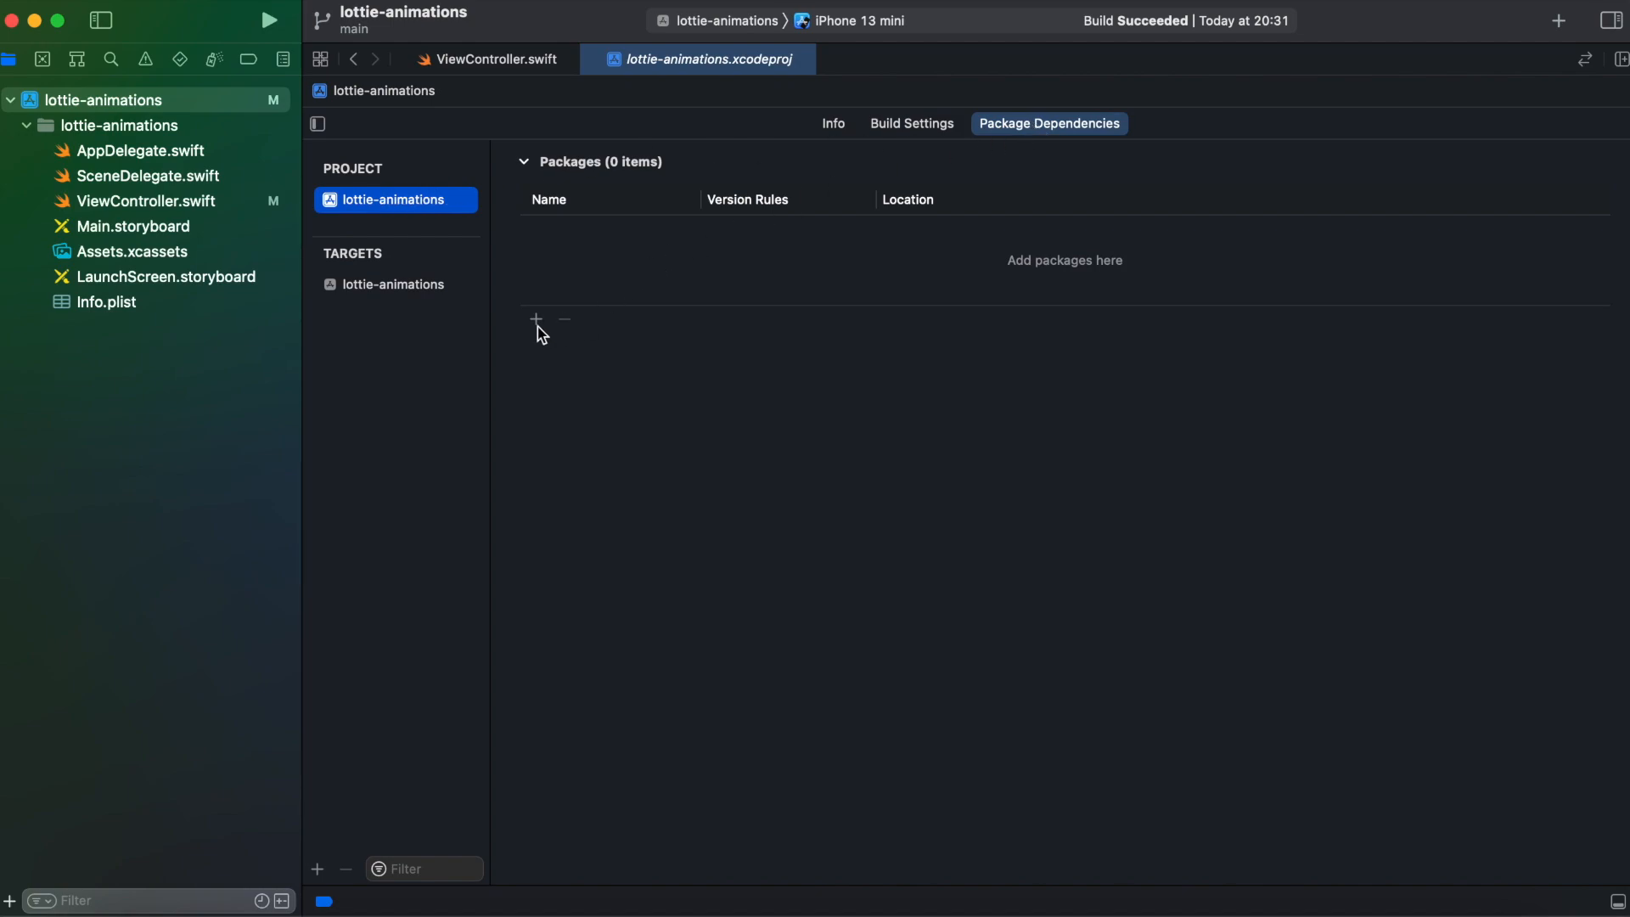
click(535, 319)
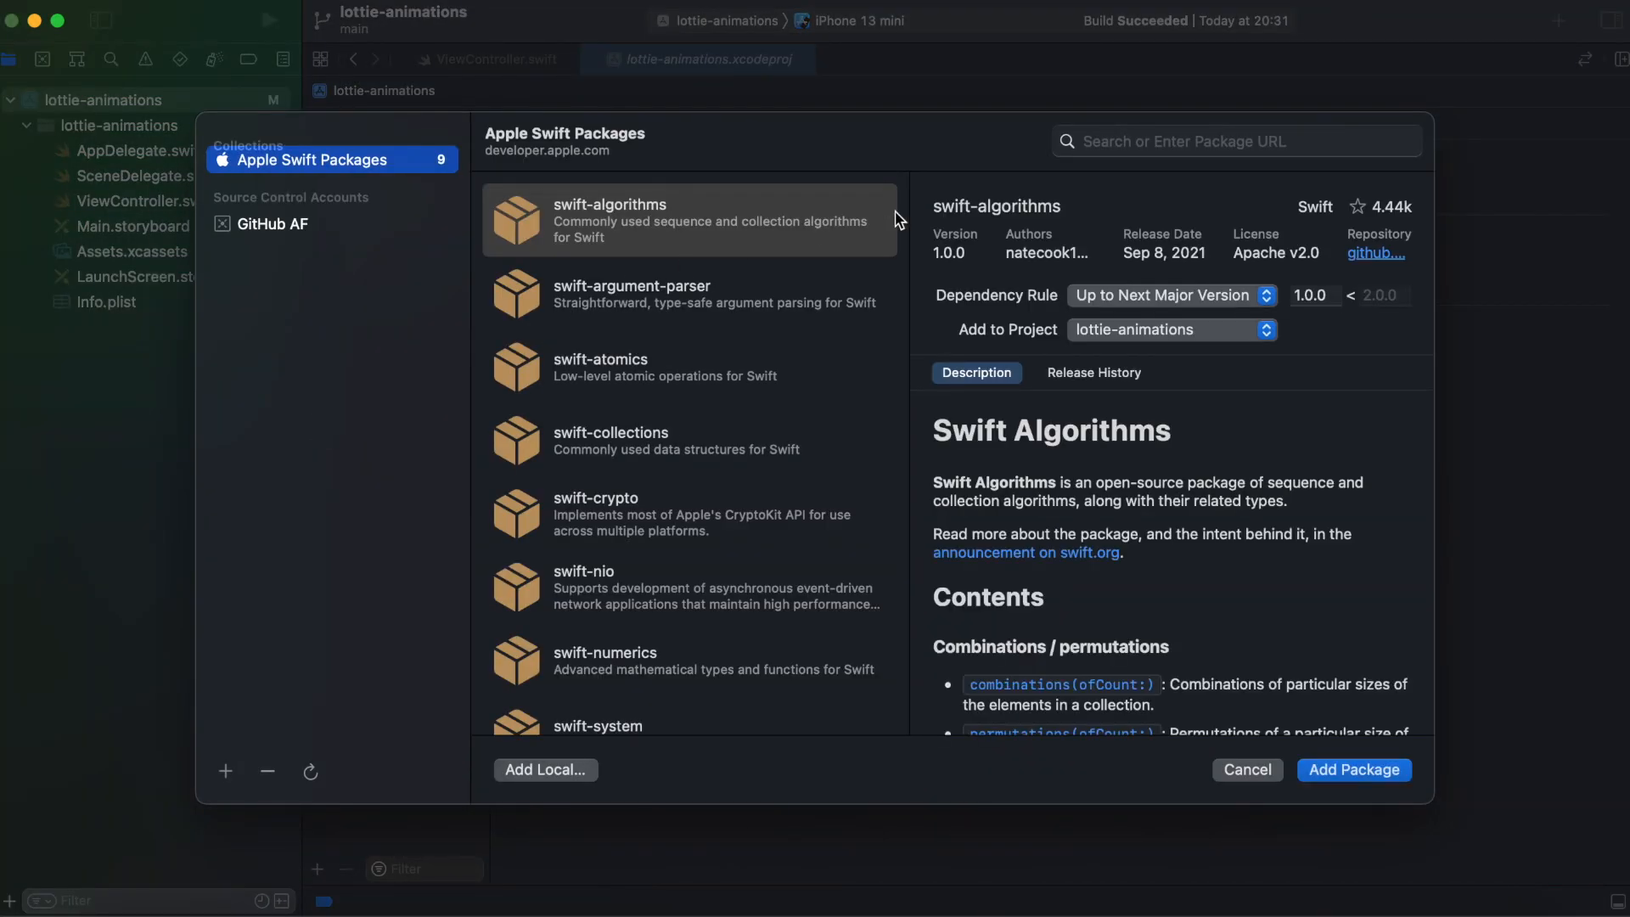
text(ld)
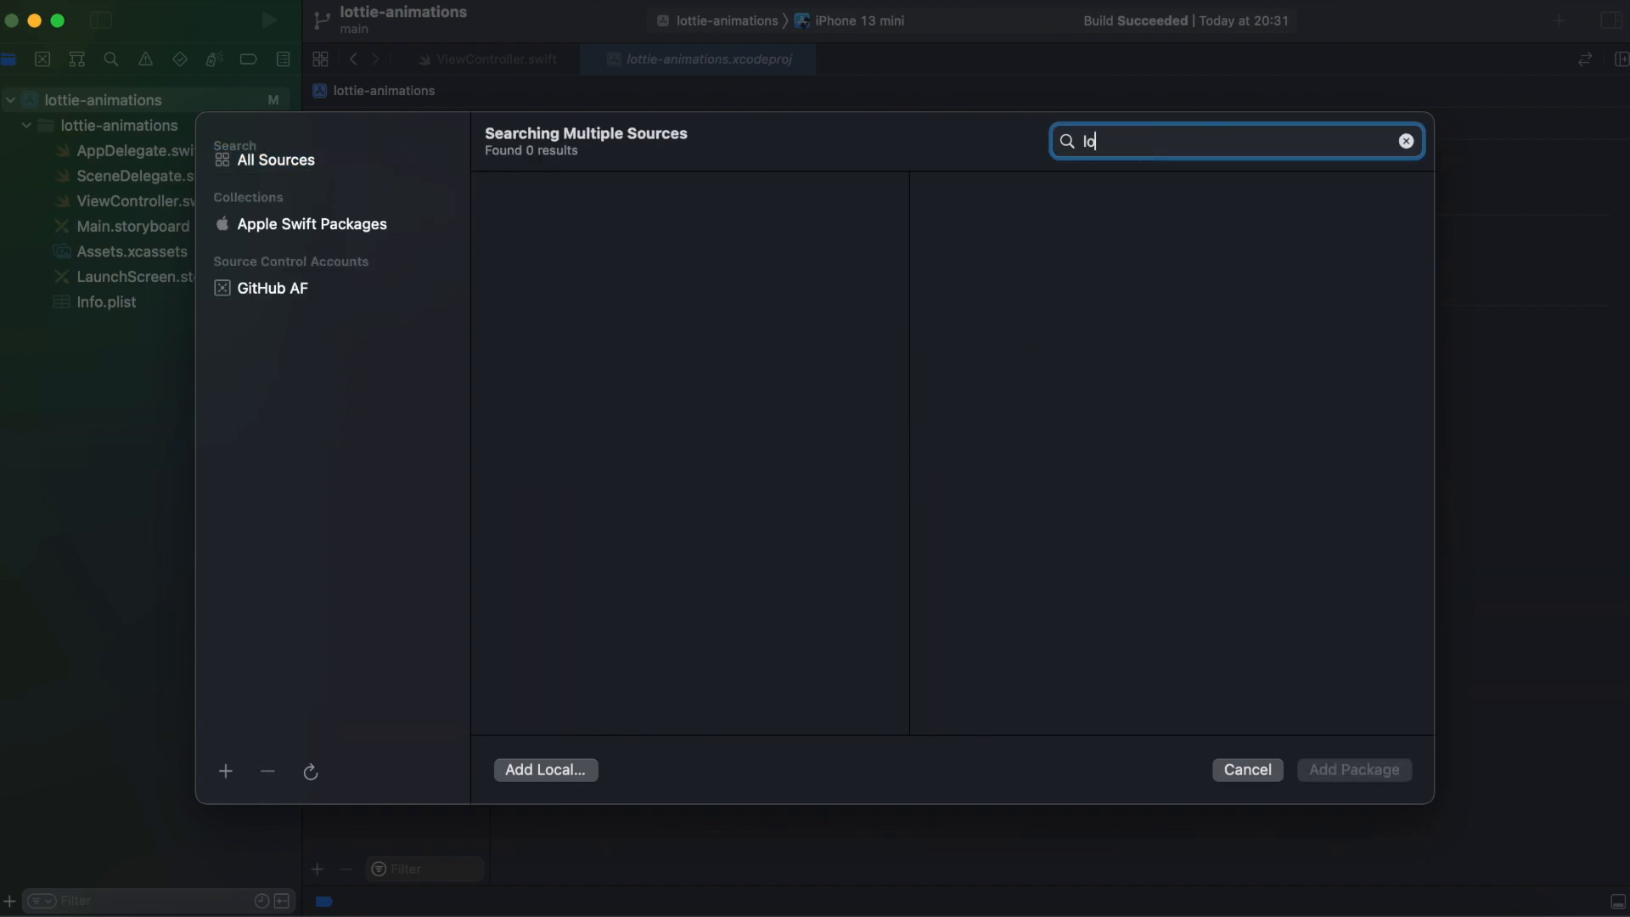
text(ottie)
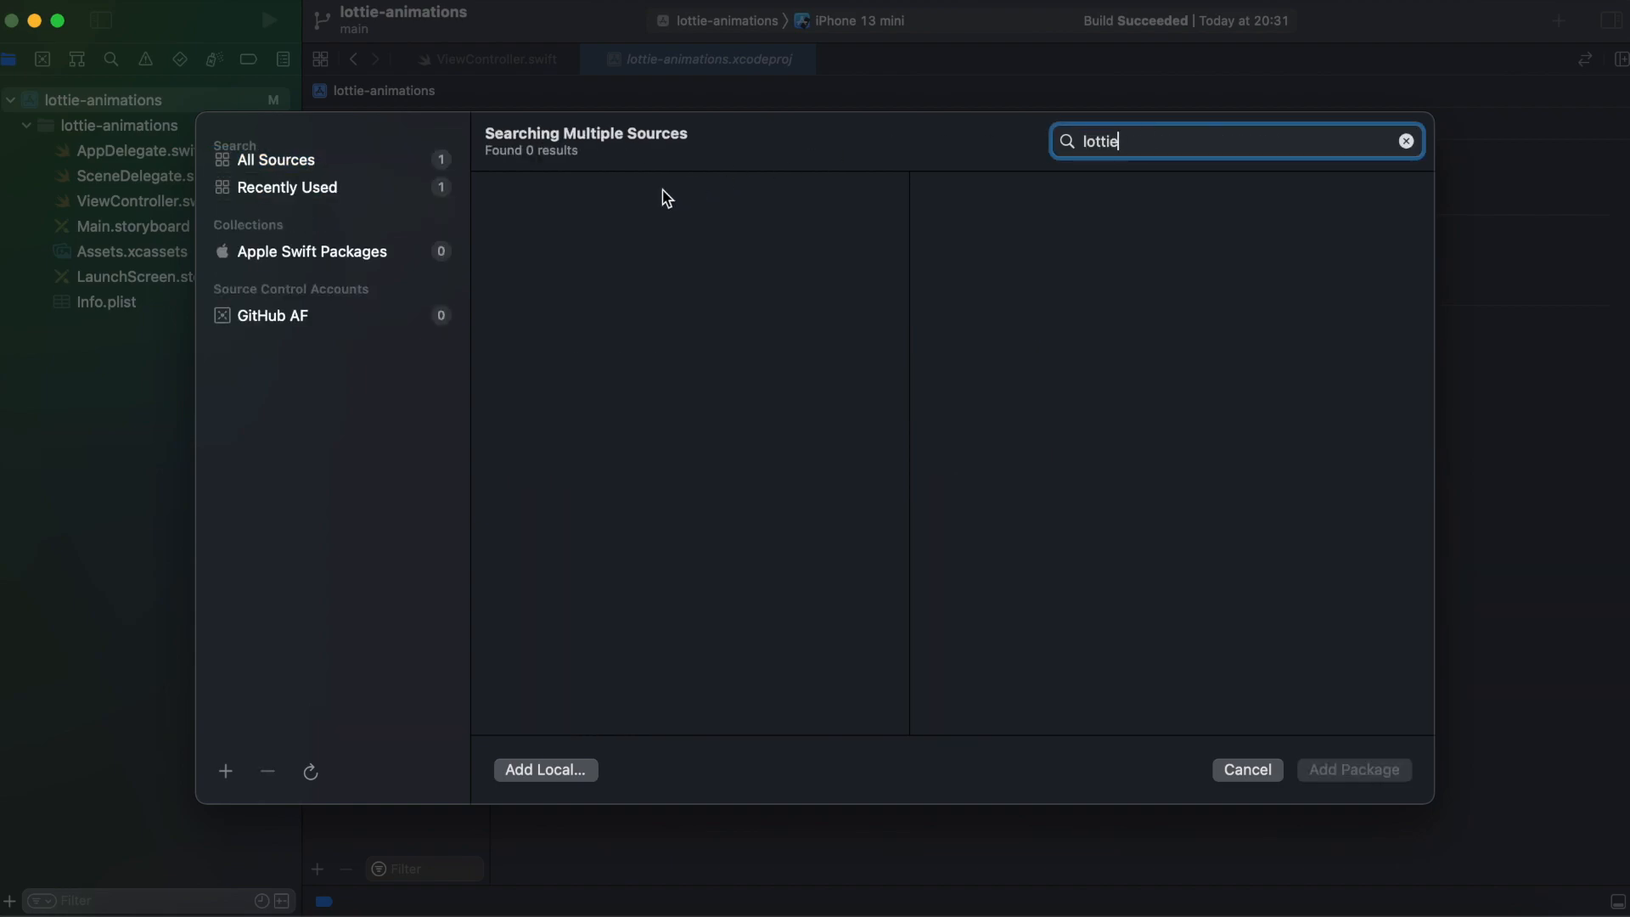
click(289, 187)
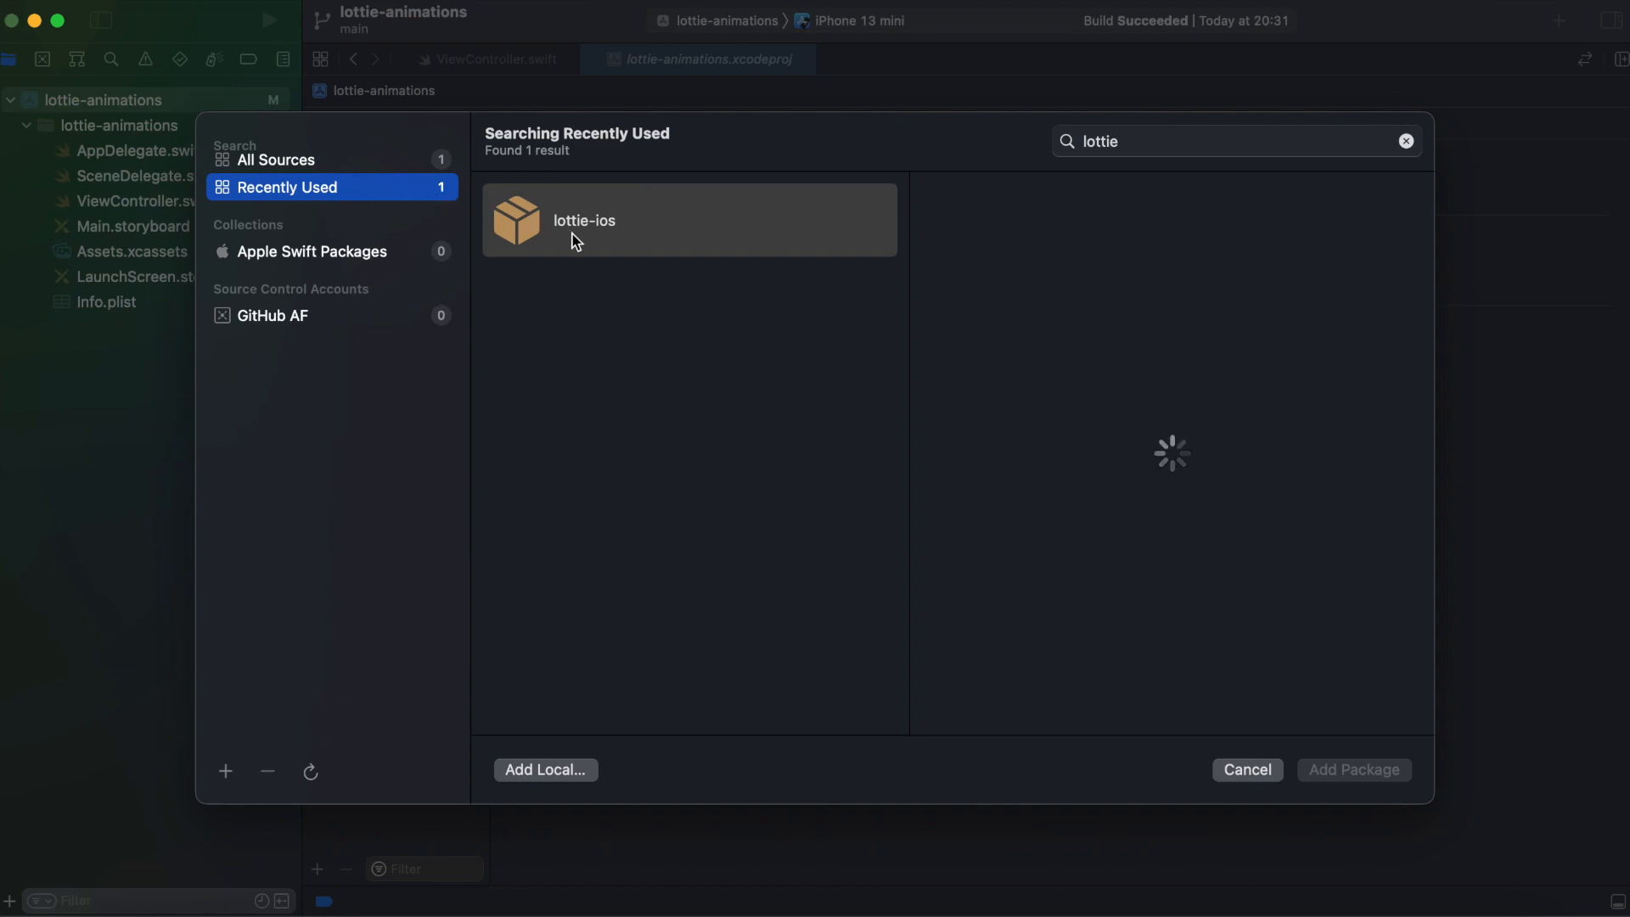
click(582, 219)
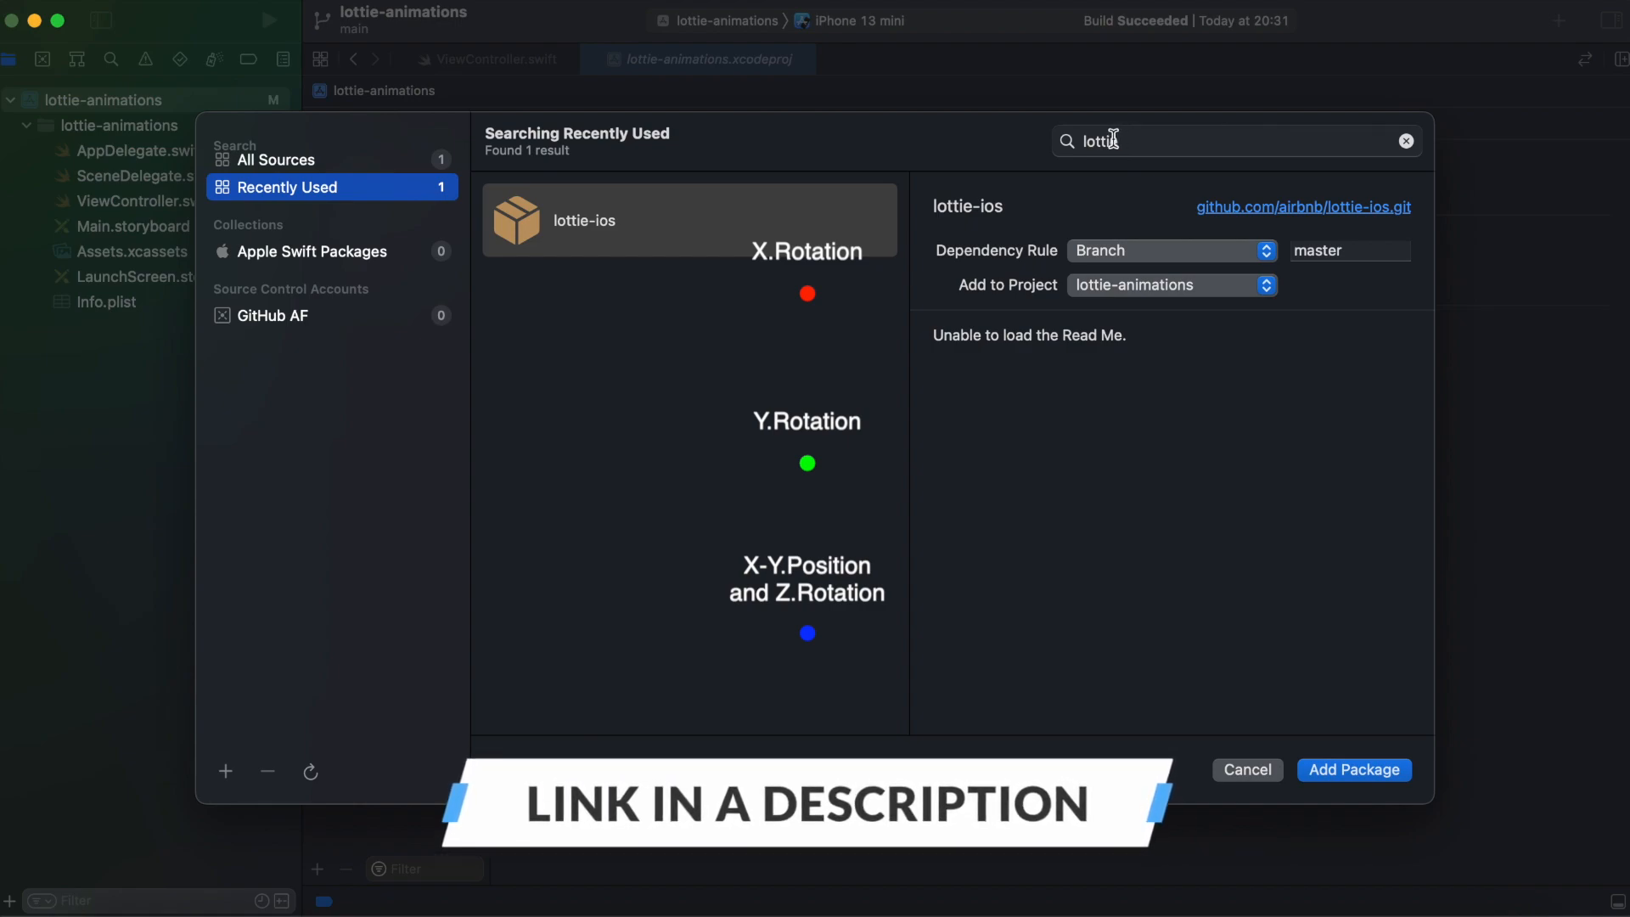
click(690, 219)
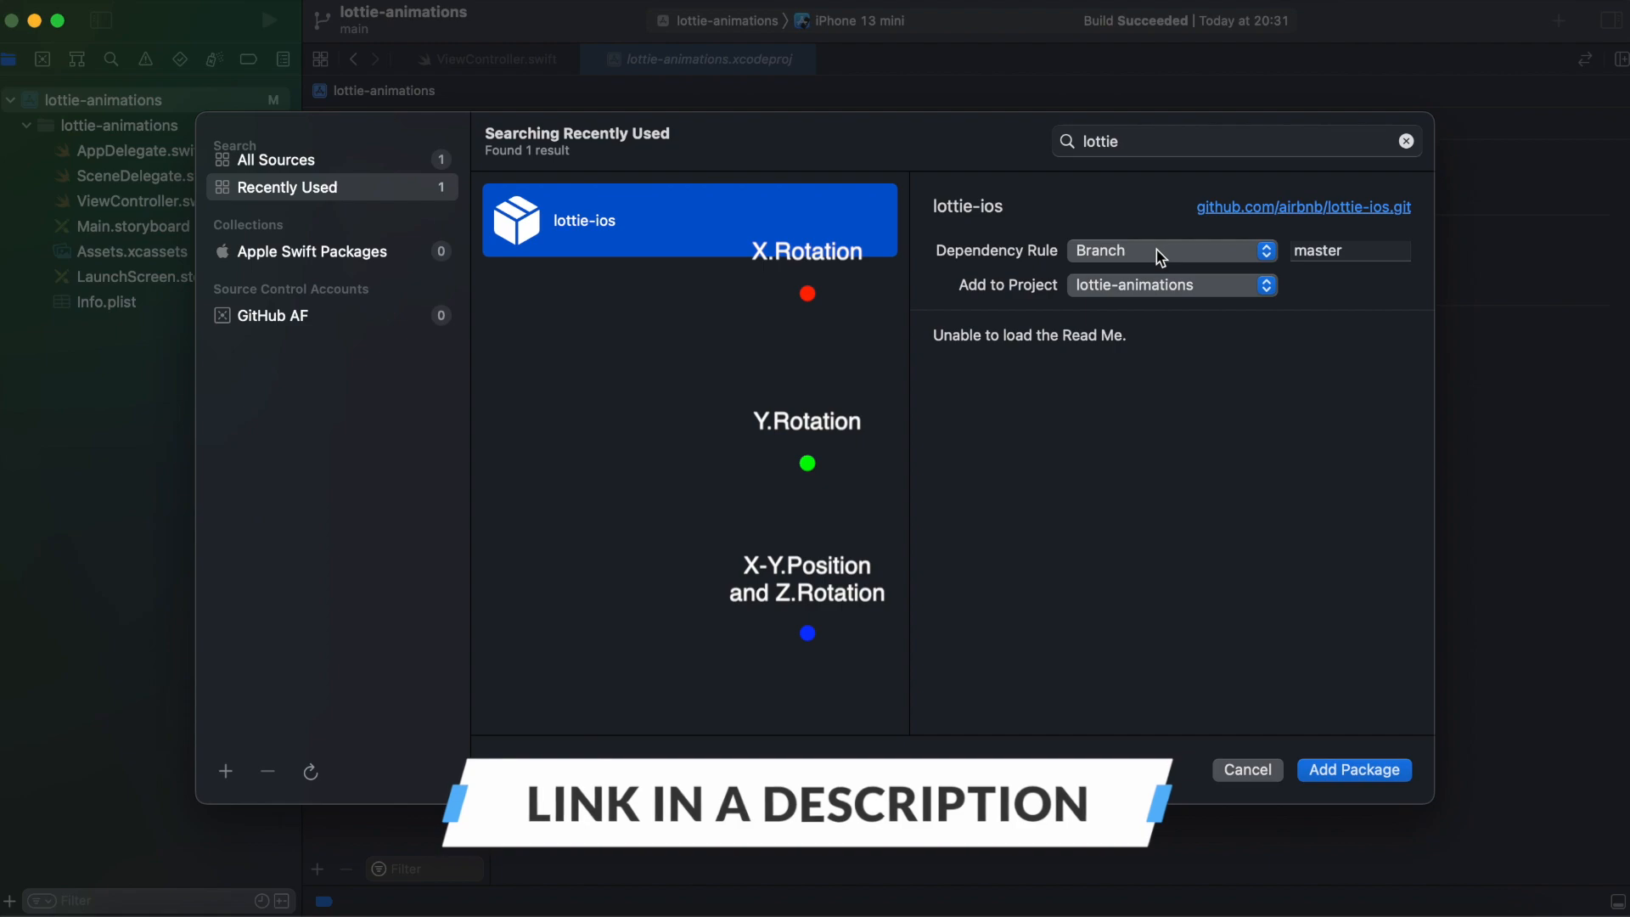
Add lottie-ios with the Up to Next Major Version rule and the Lottie library in the app target.
click(1170, 249)
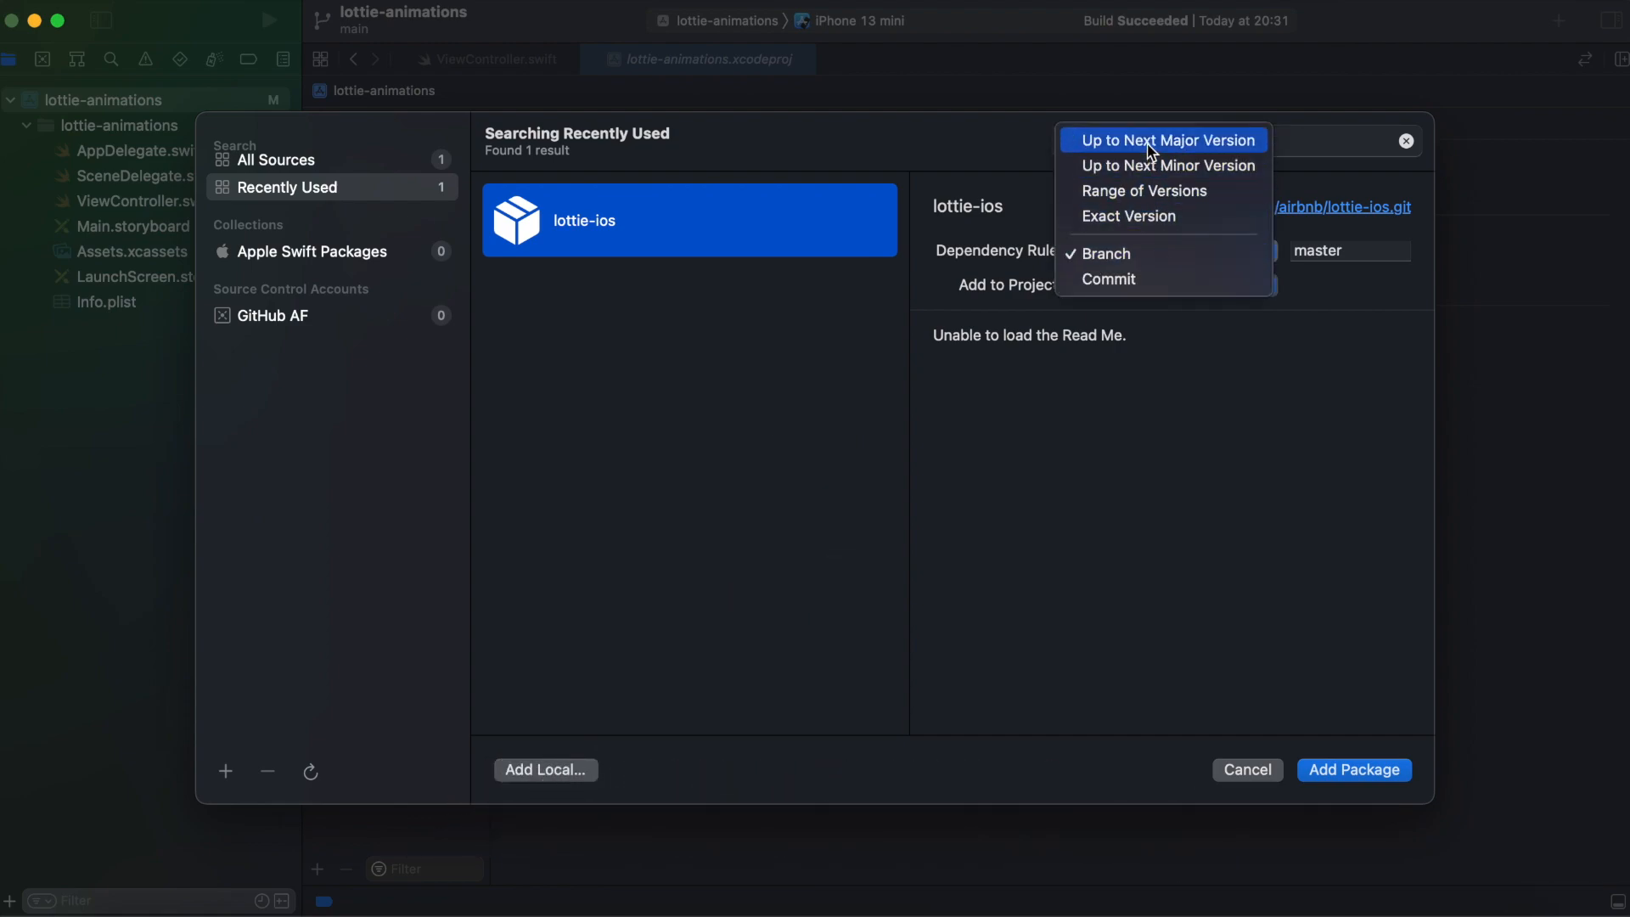
click(1165, 140)
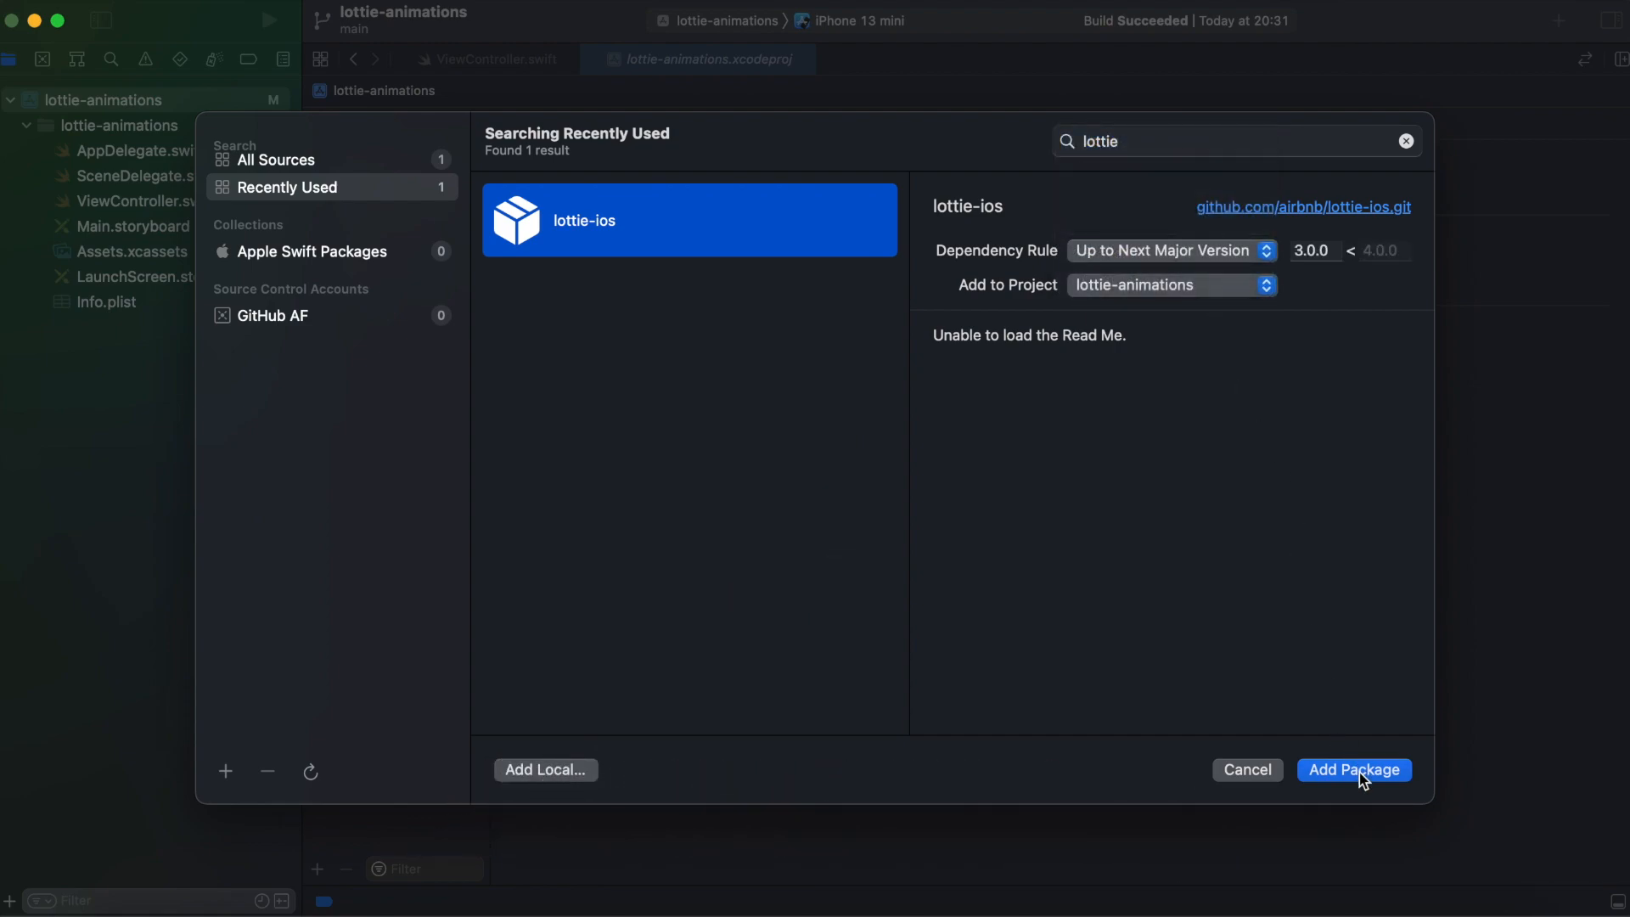
click(1353, 769)
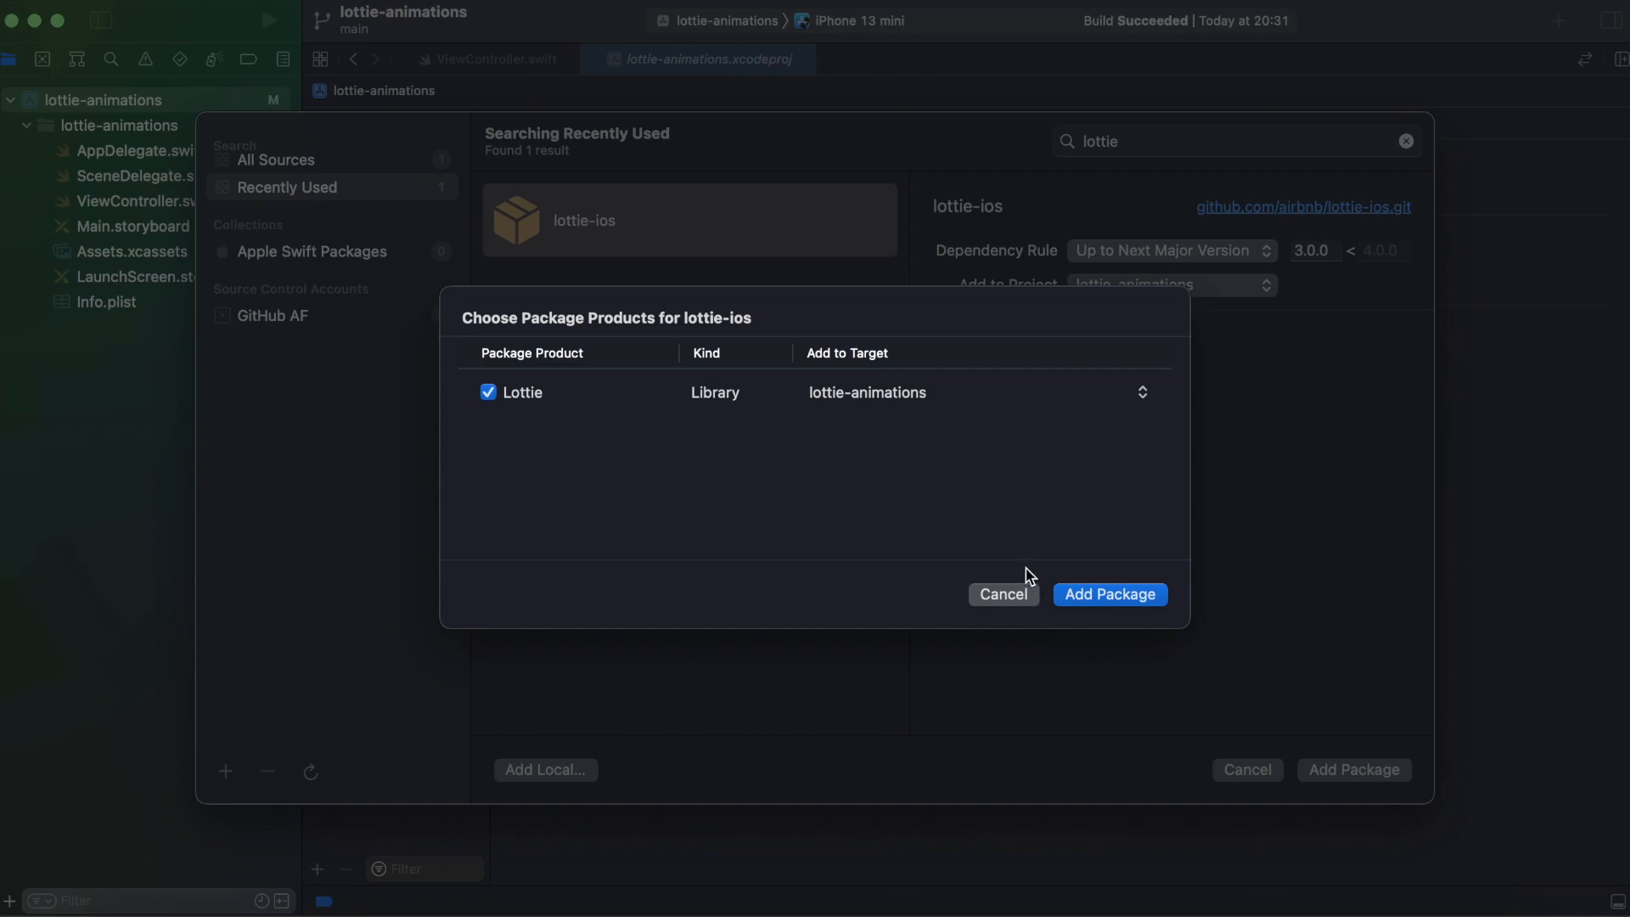
click(1109, 594)
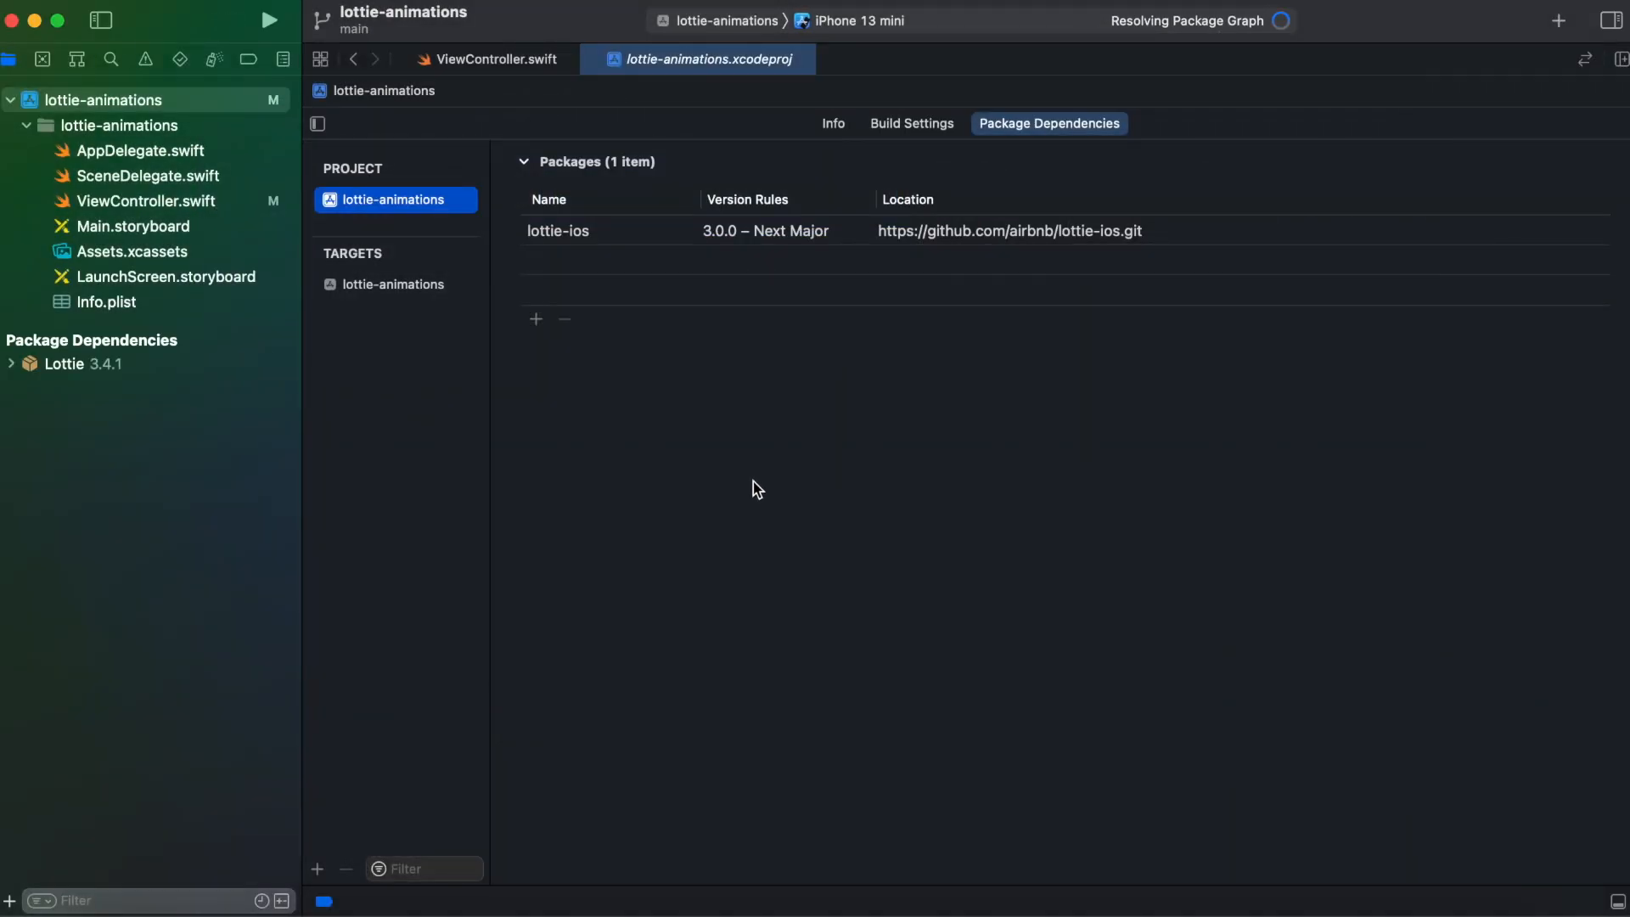
click(146, 201)
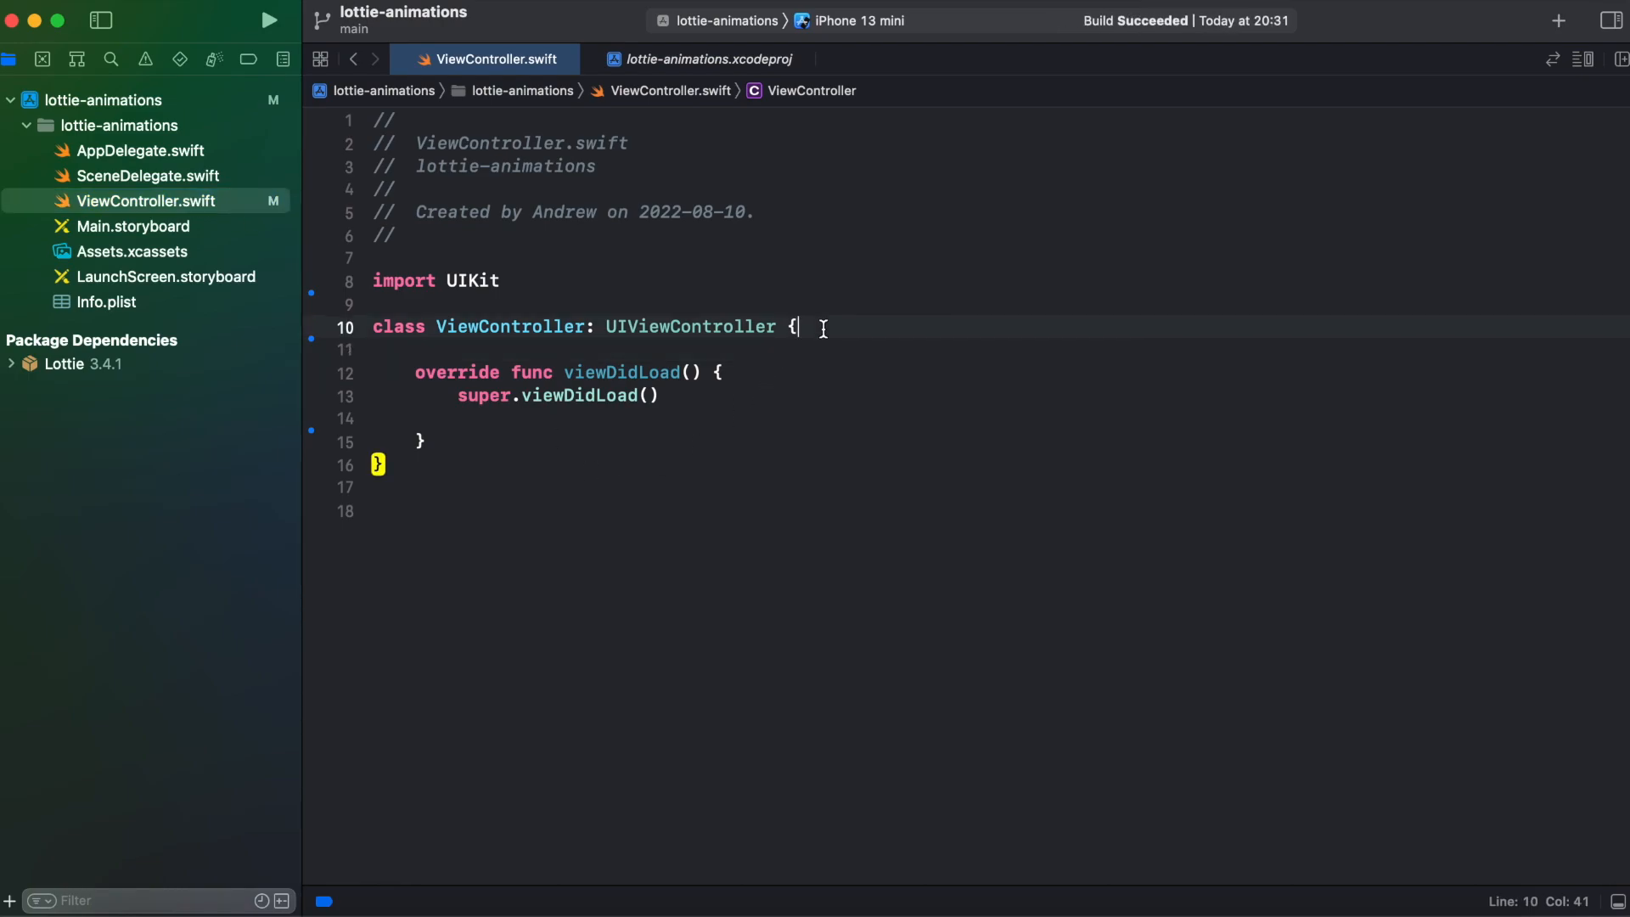
Import Lottie below the UIKit import.
key(Return)
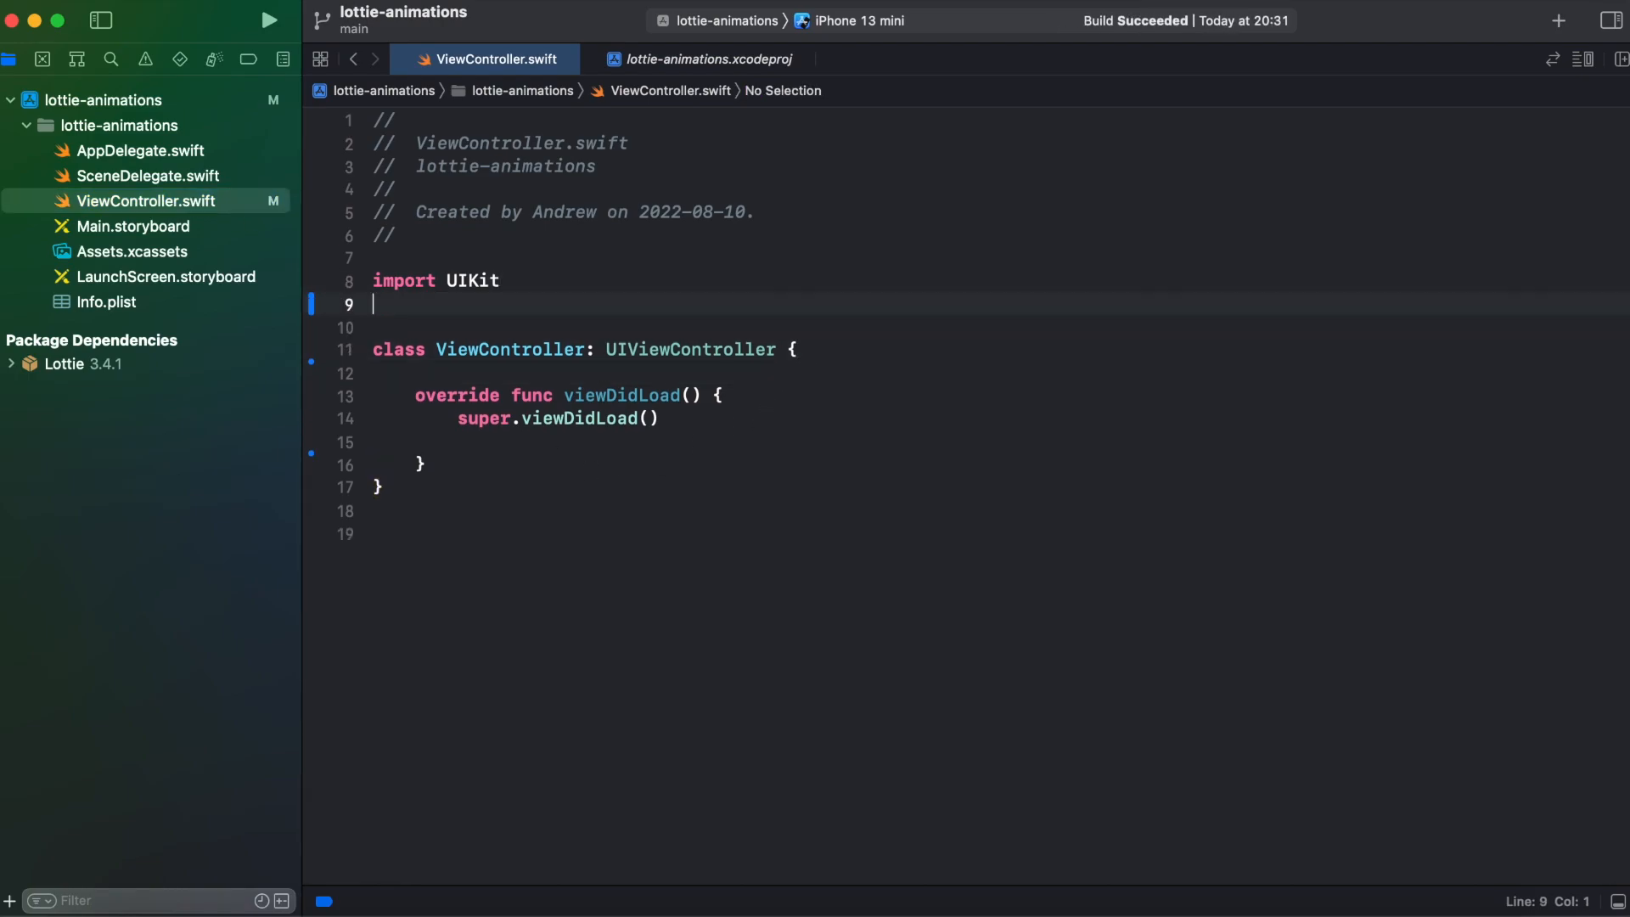
text(import)
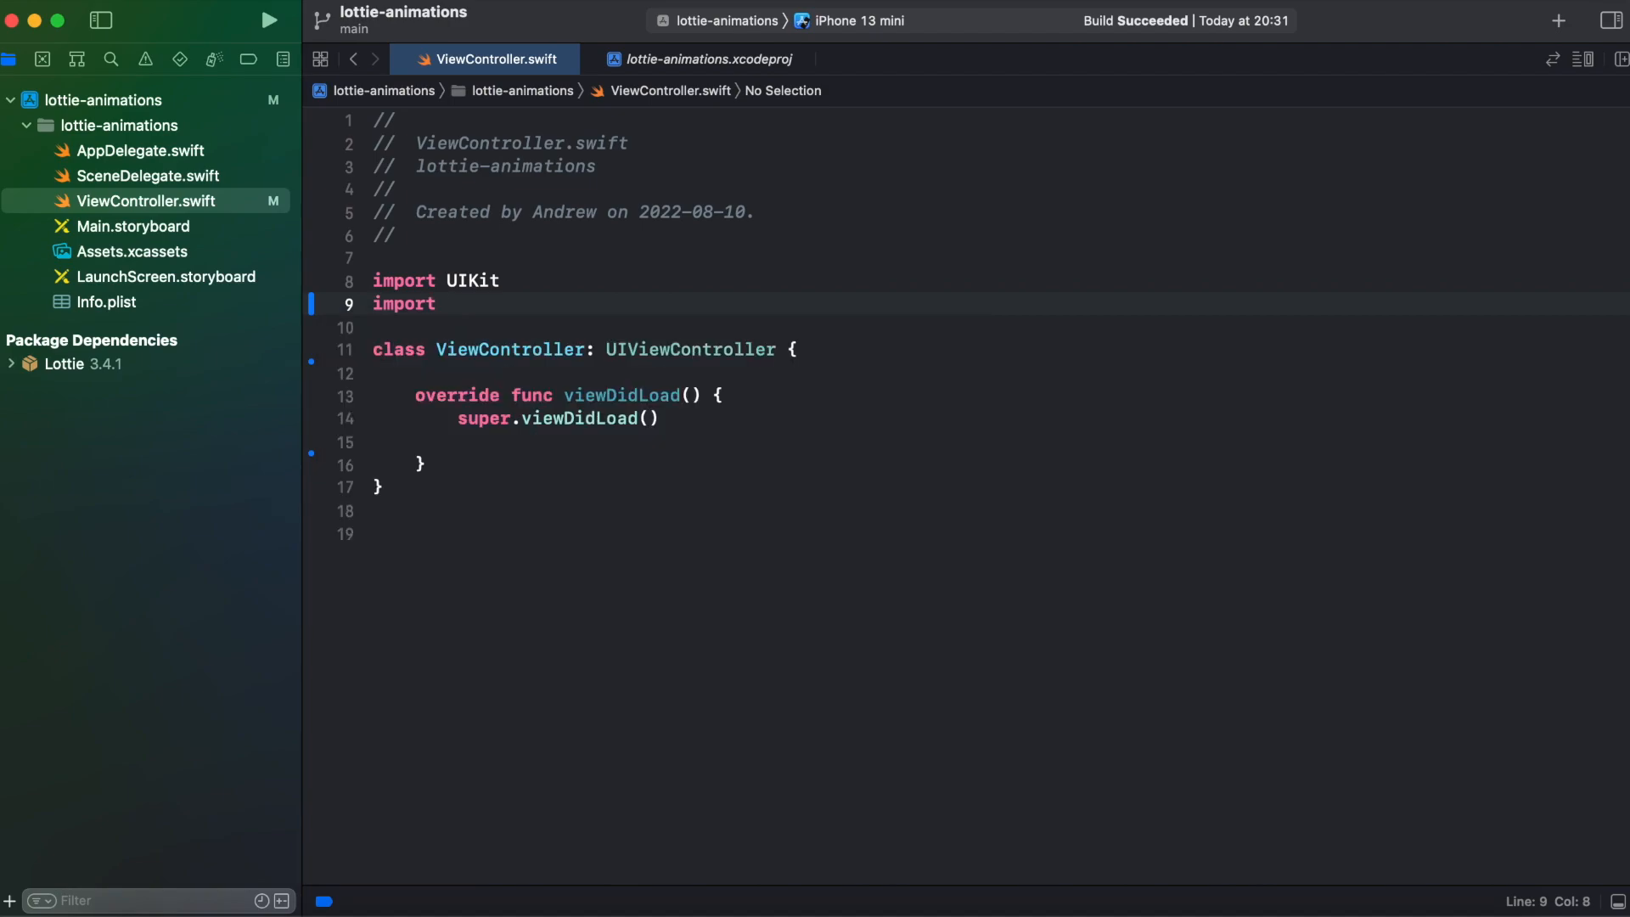
text(Lottie)
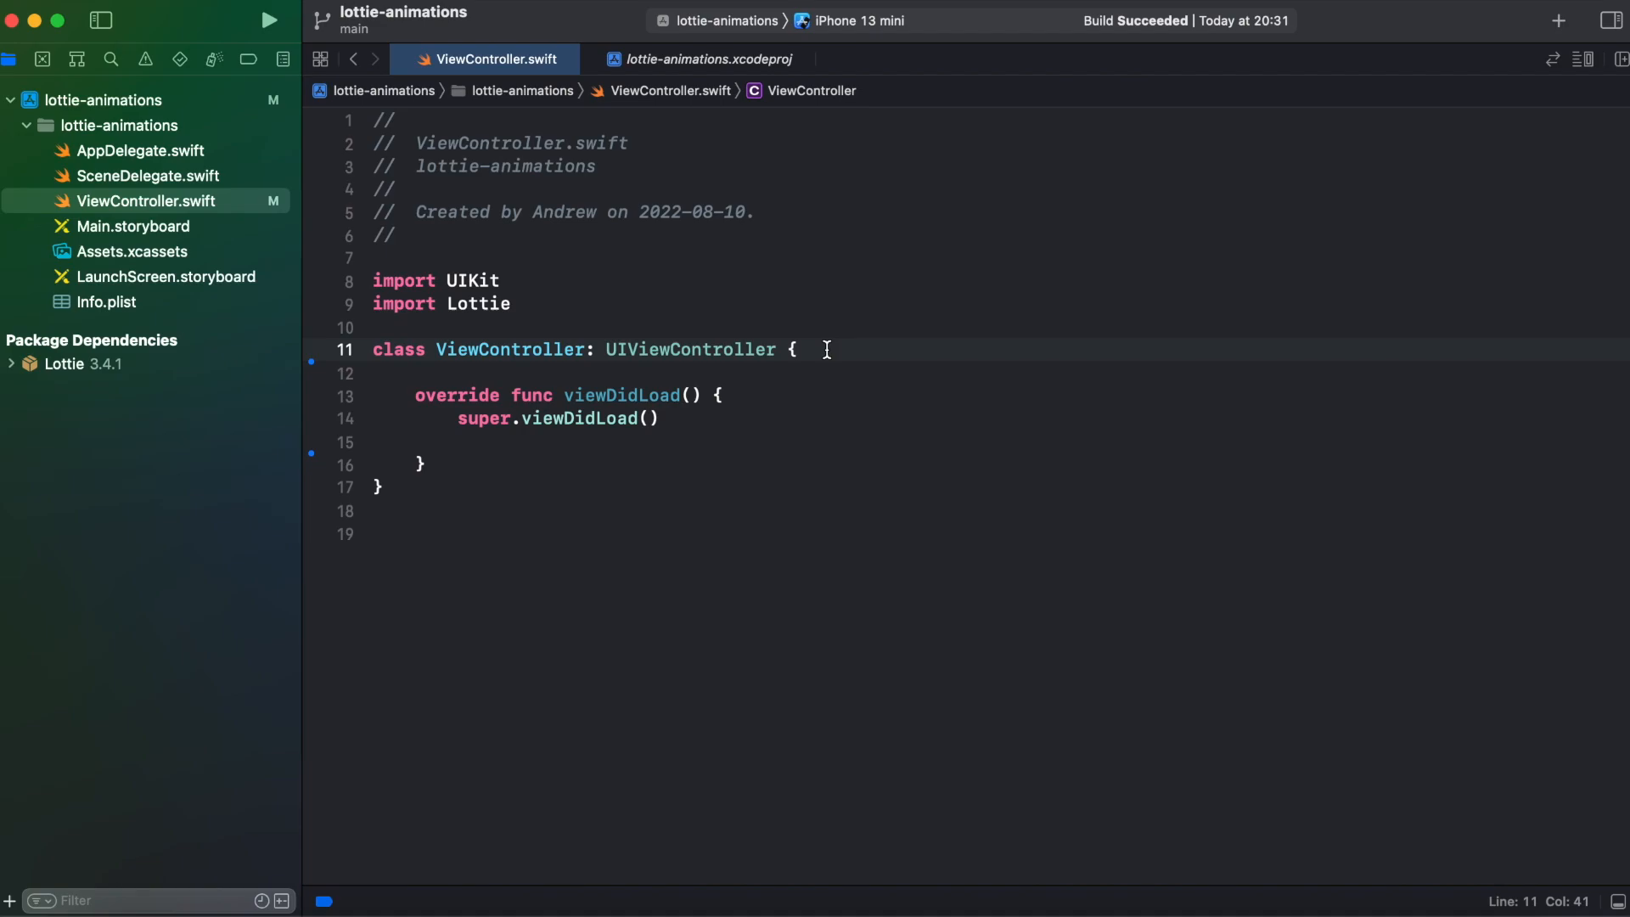
Declare a private animationView property and an empty setupAnimationView function.
text(private)
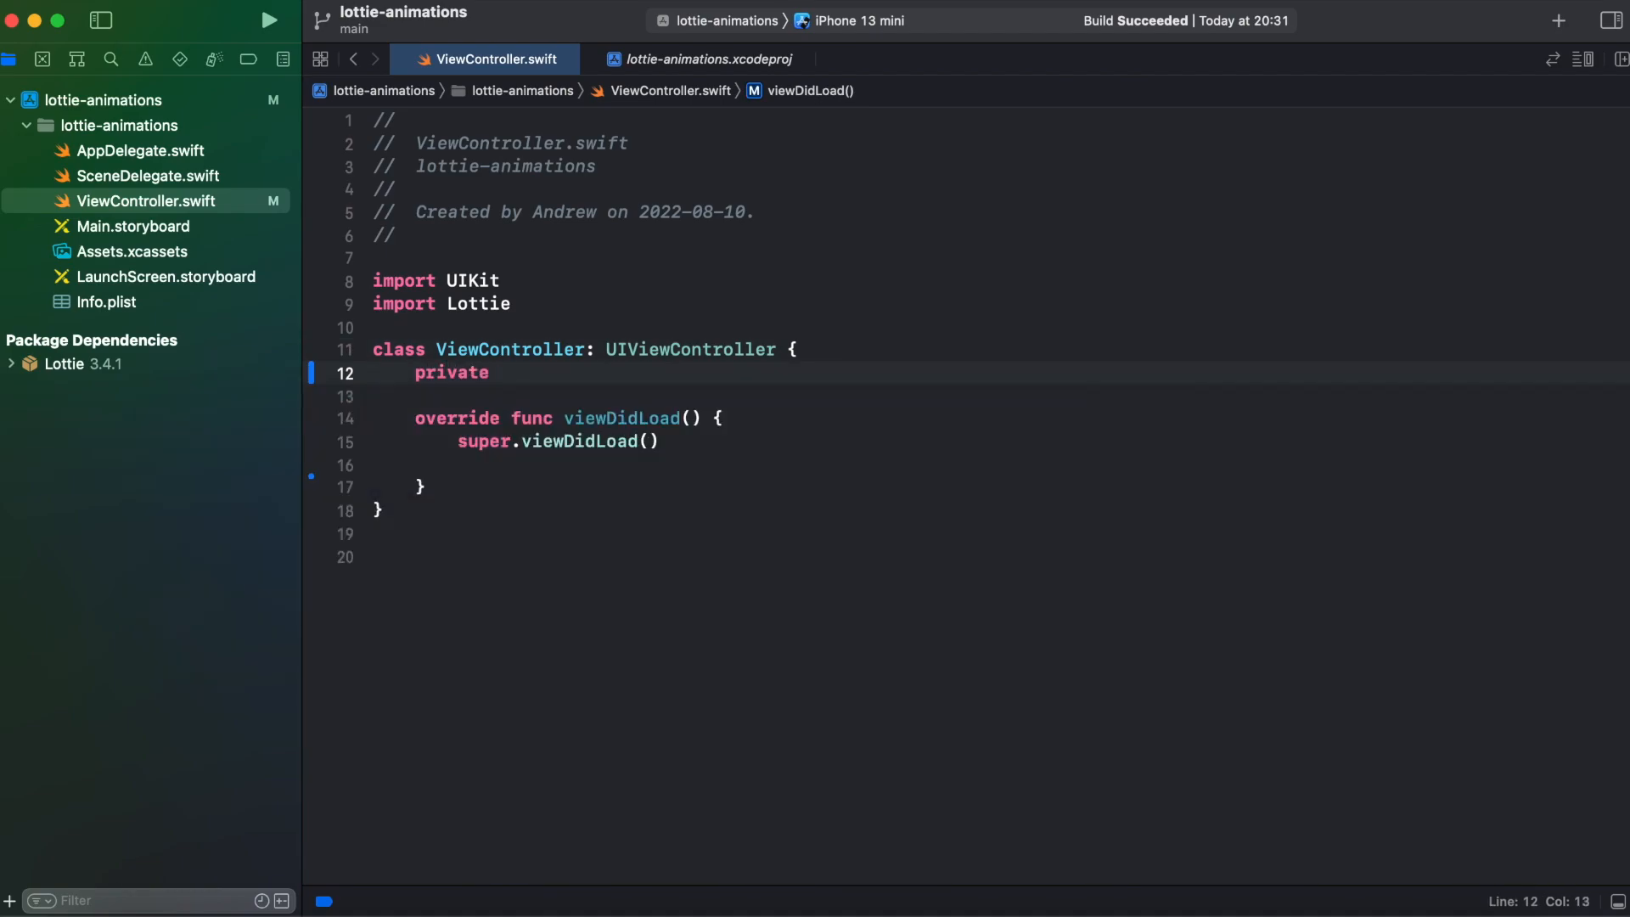
text(var animationView: AnimationView!)
text(func)
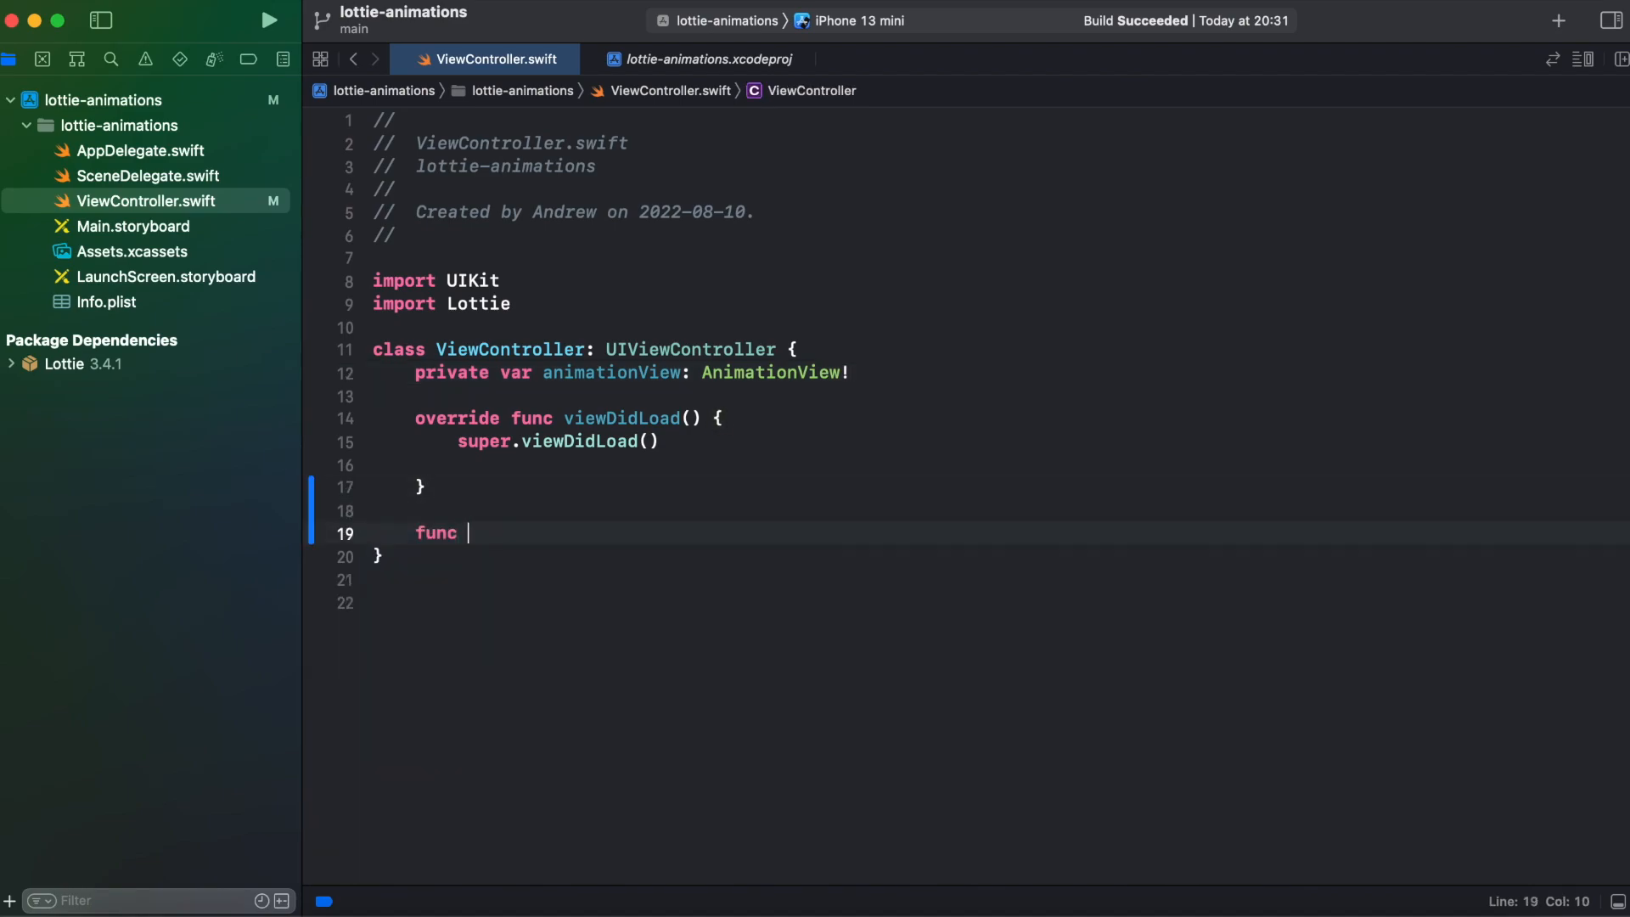
text(setupAnimationView() {)
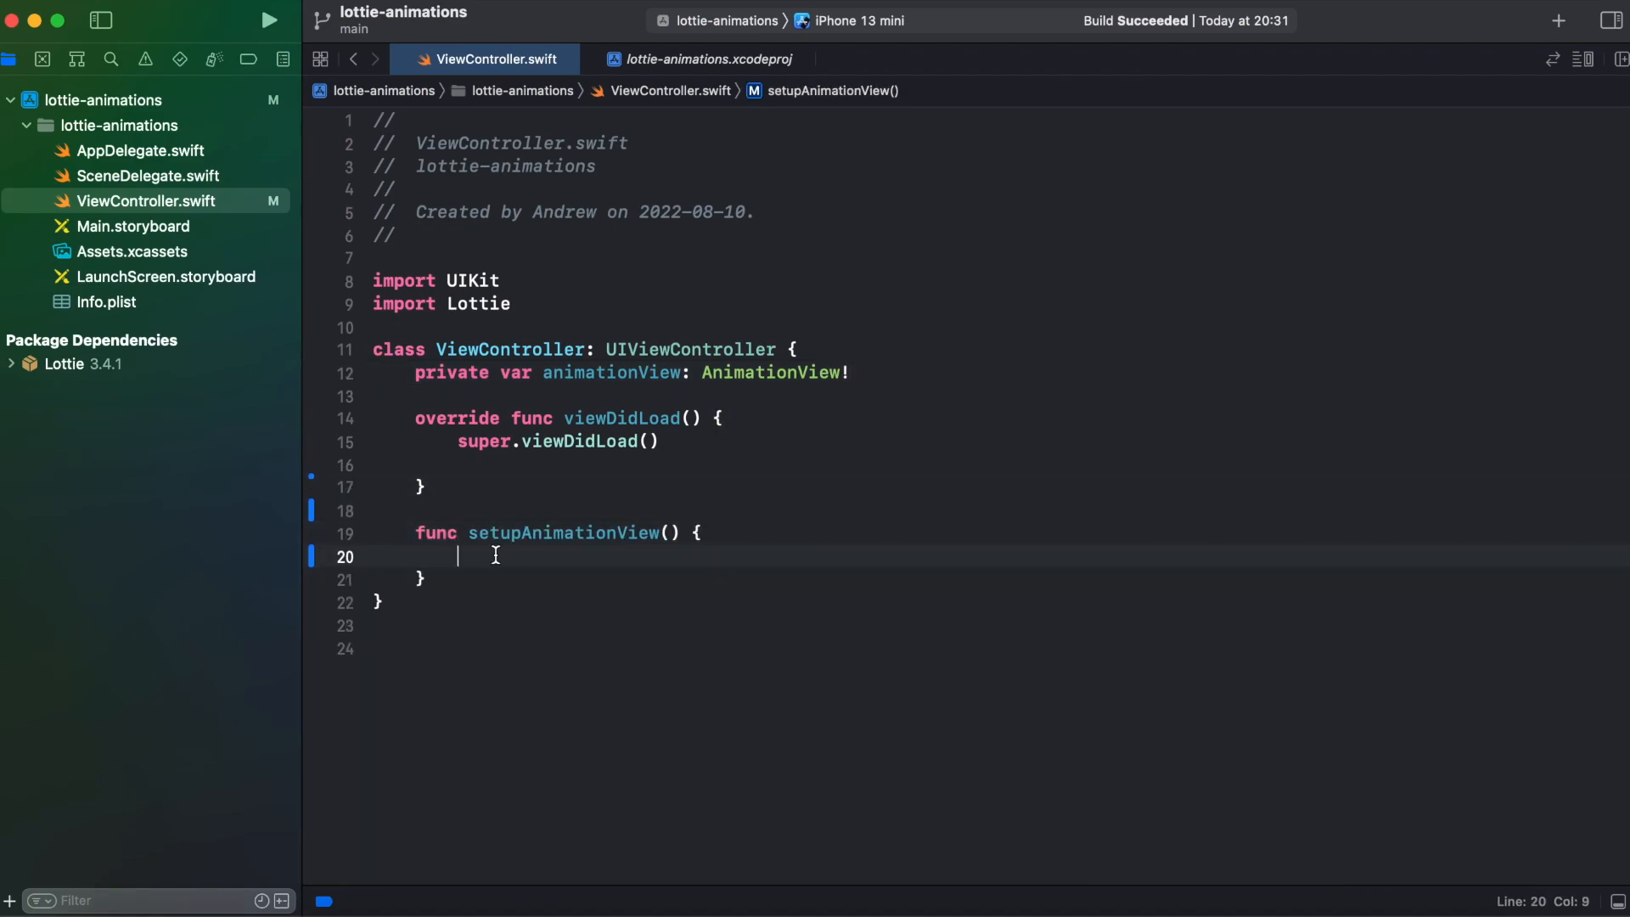
mouse_move(248, 849)
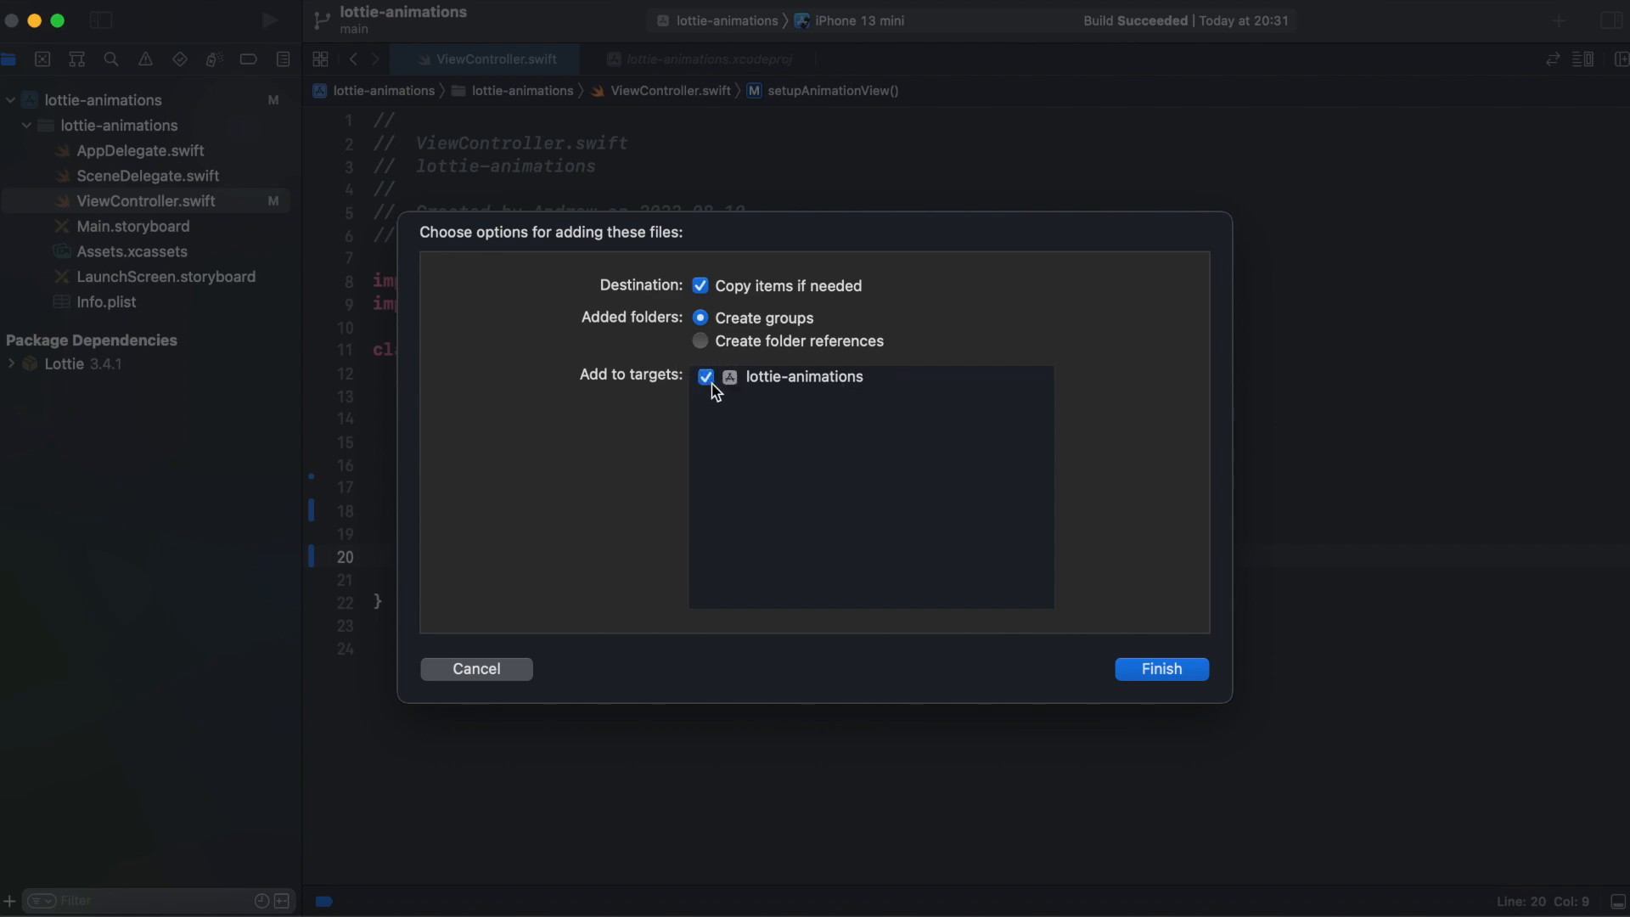
mouse_move(1186, 669)
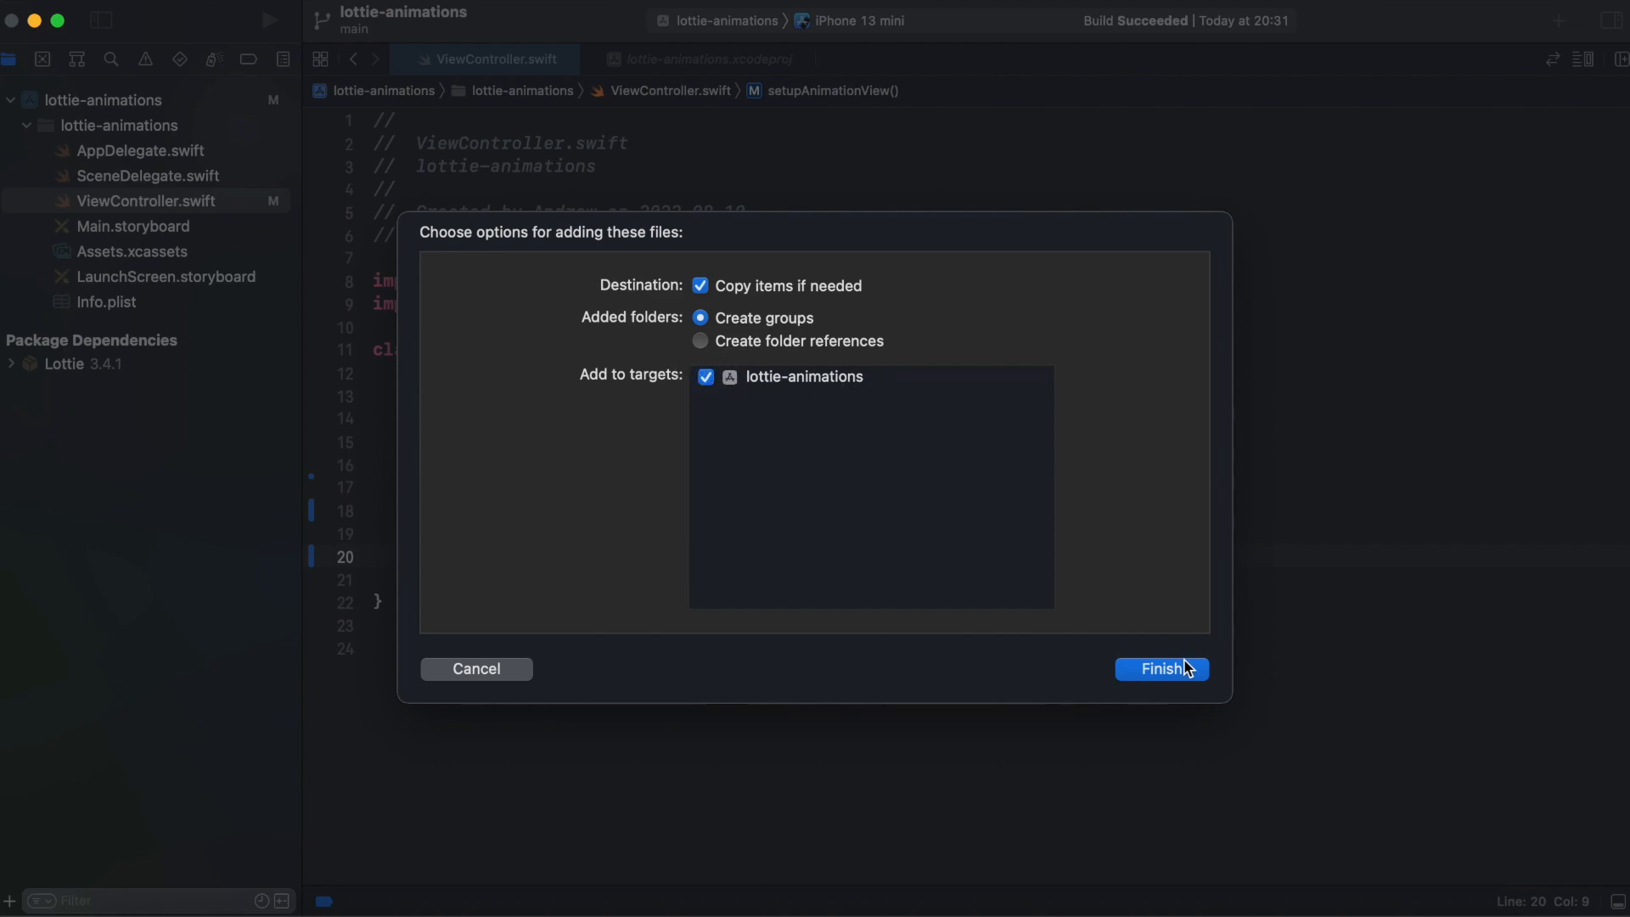
Add the downloaded animation JSON file to the project, copied into the app target.
click(1161, 669)
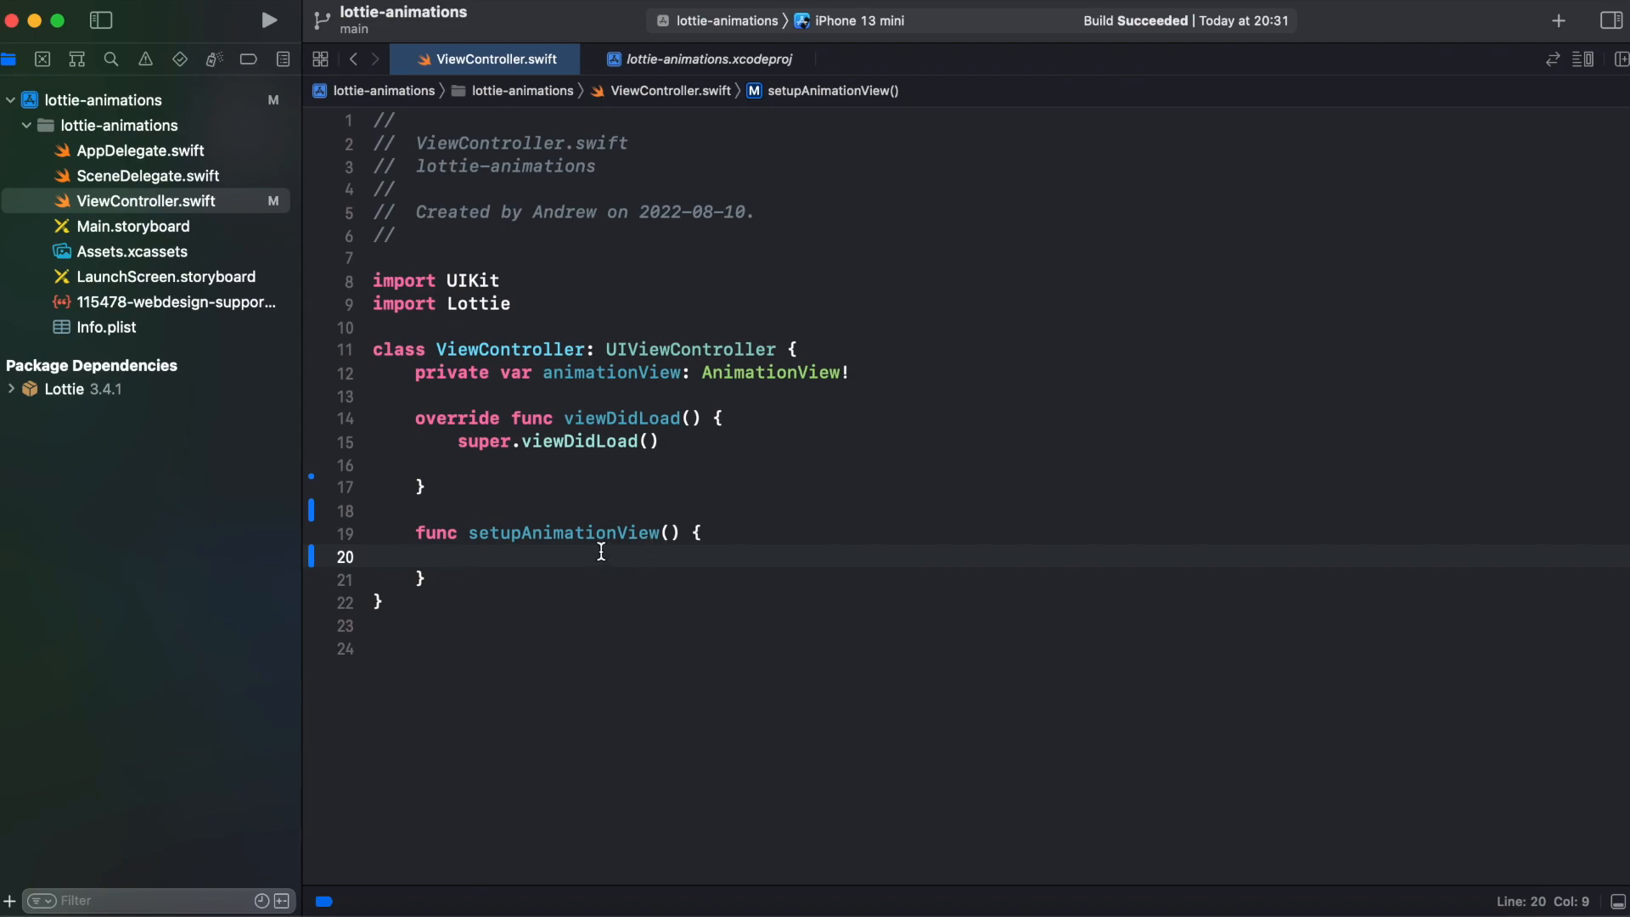
Load the '115478-webdesign-support' animation full-screen, aspect-fit, with loopMode .loop.
text(animationView = .init(name: String)
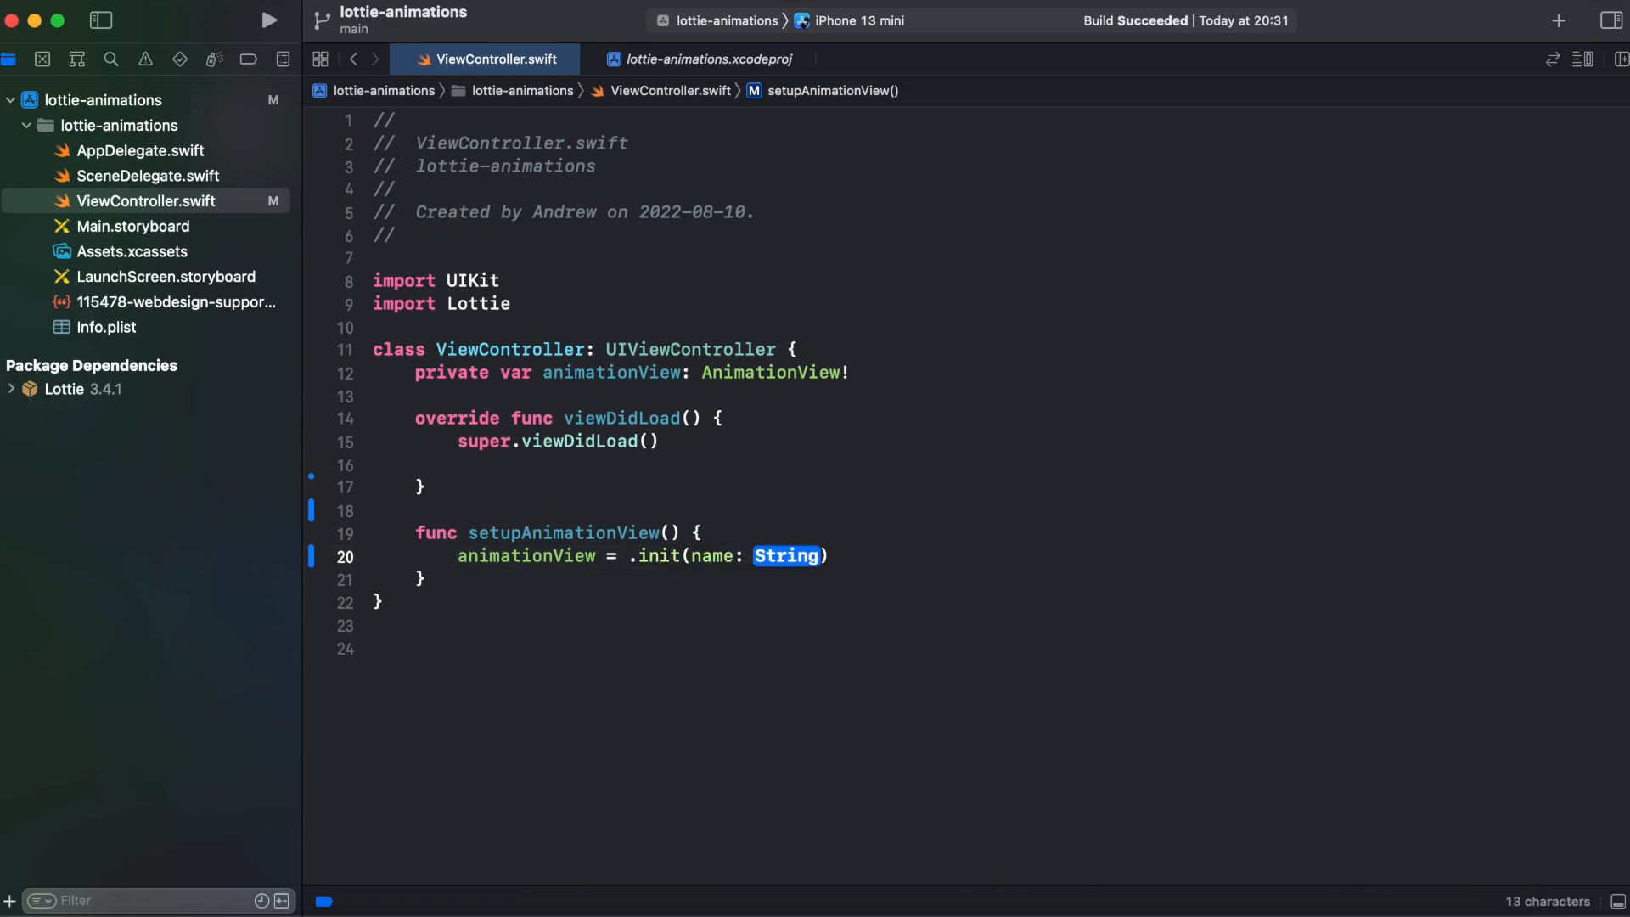
text("115478-webdesign-support")
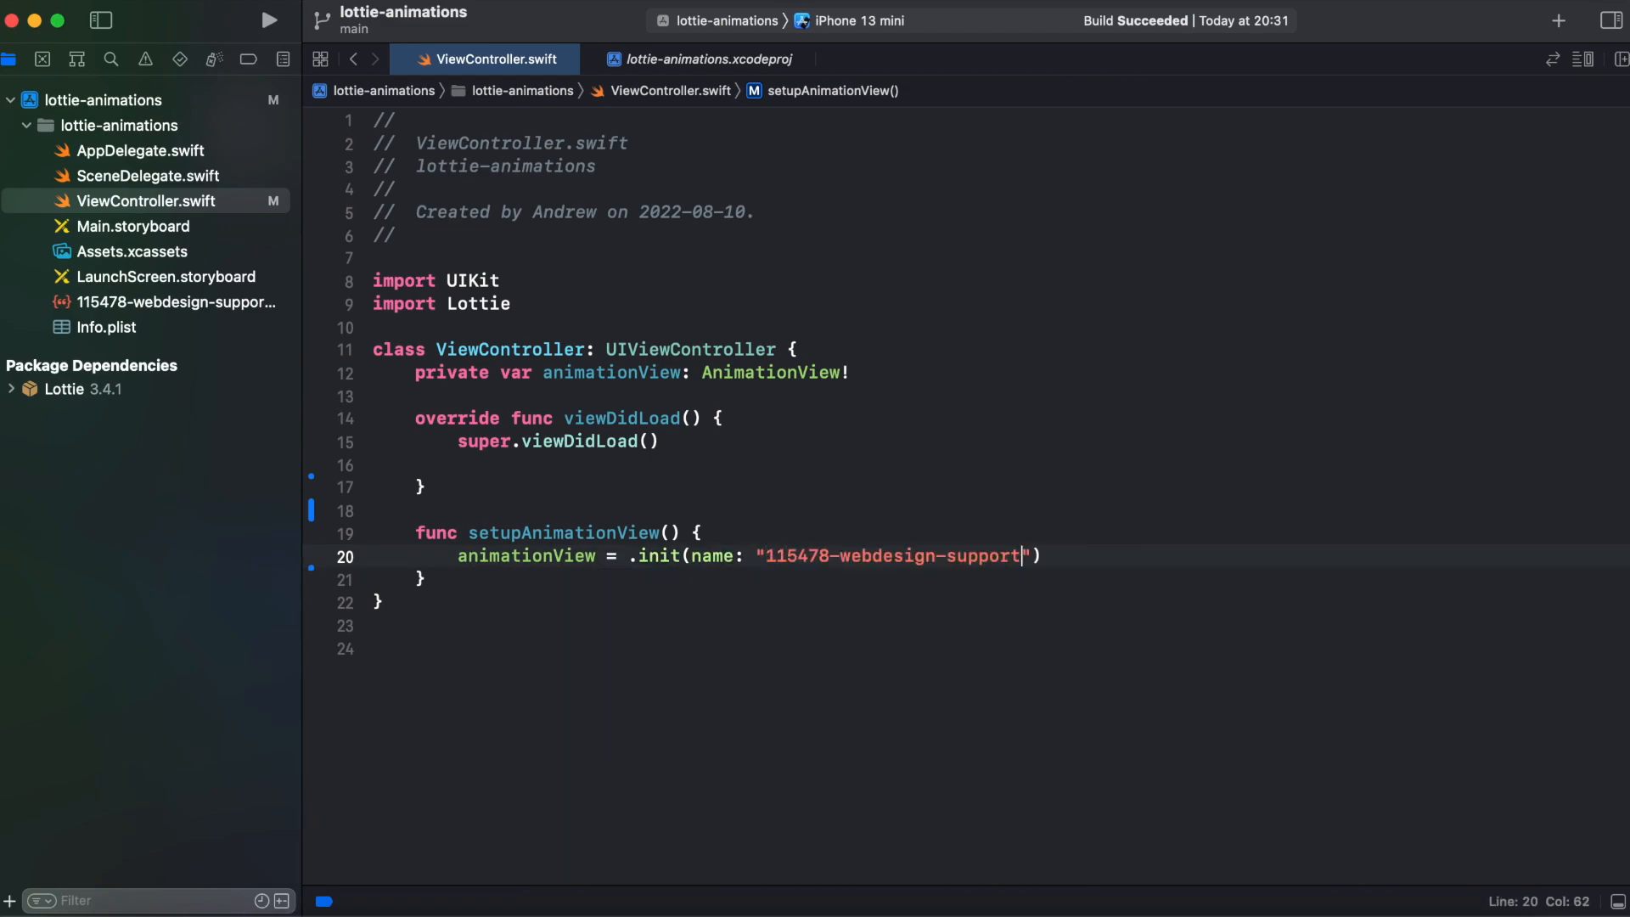
text(animationView.frame = view.frame)
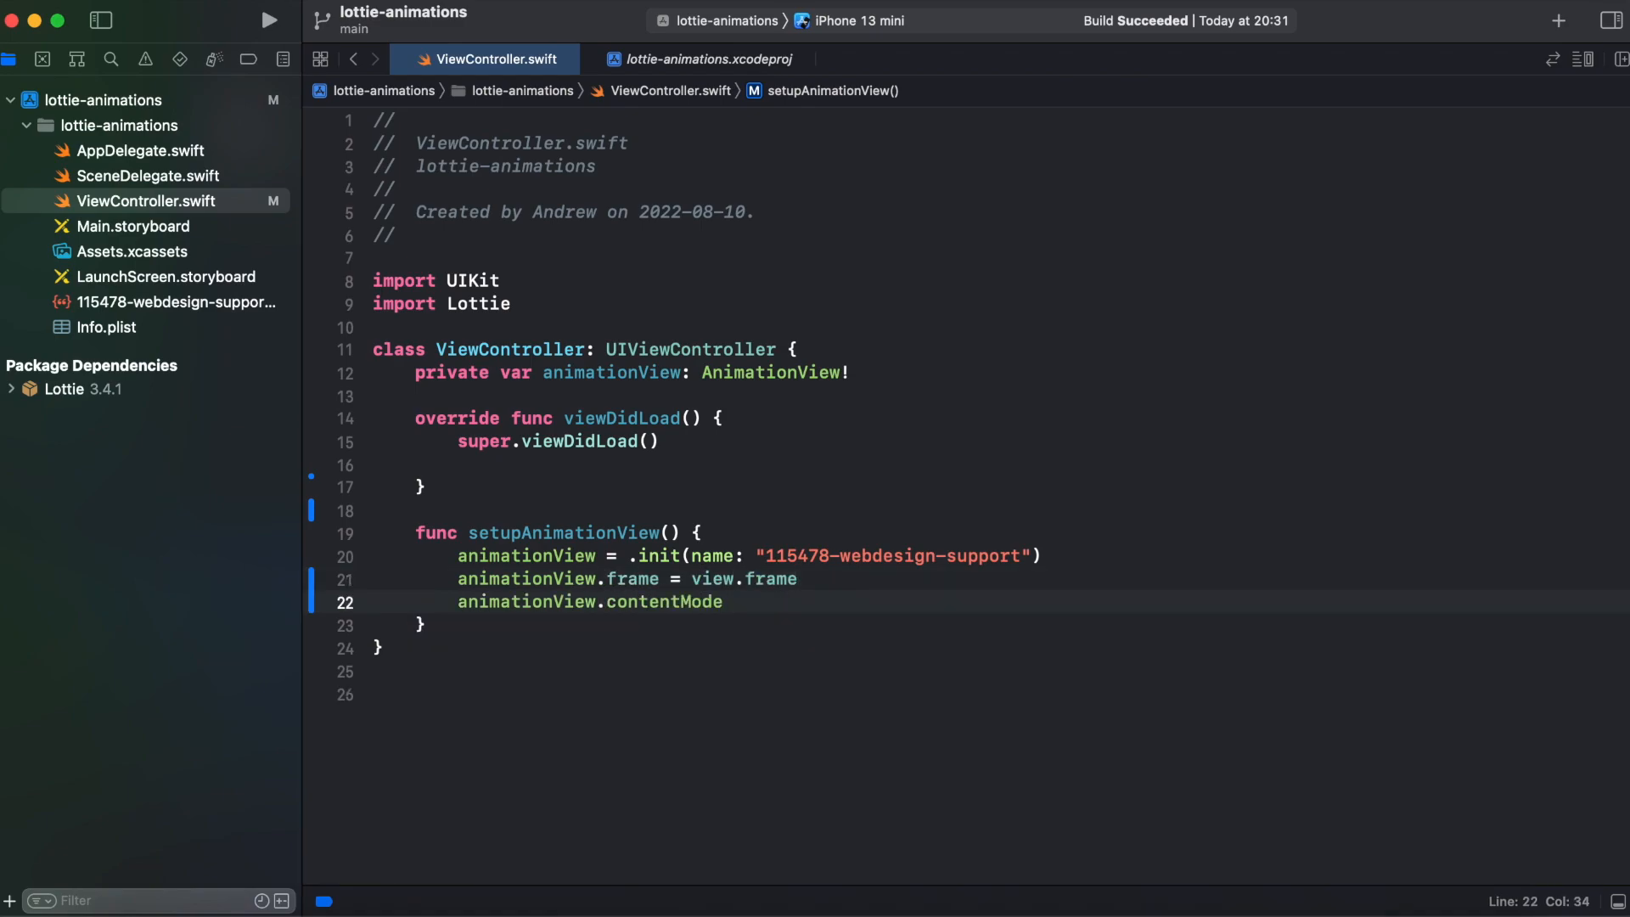
text(animationView.)
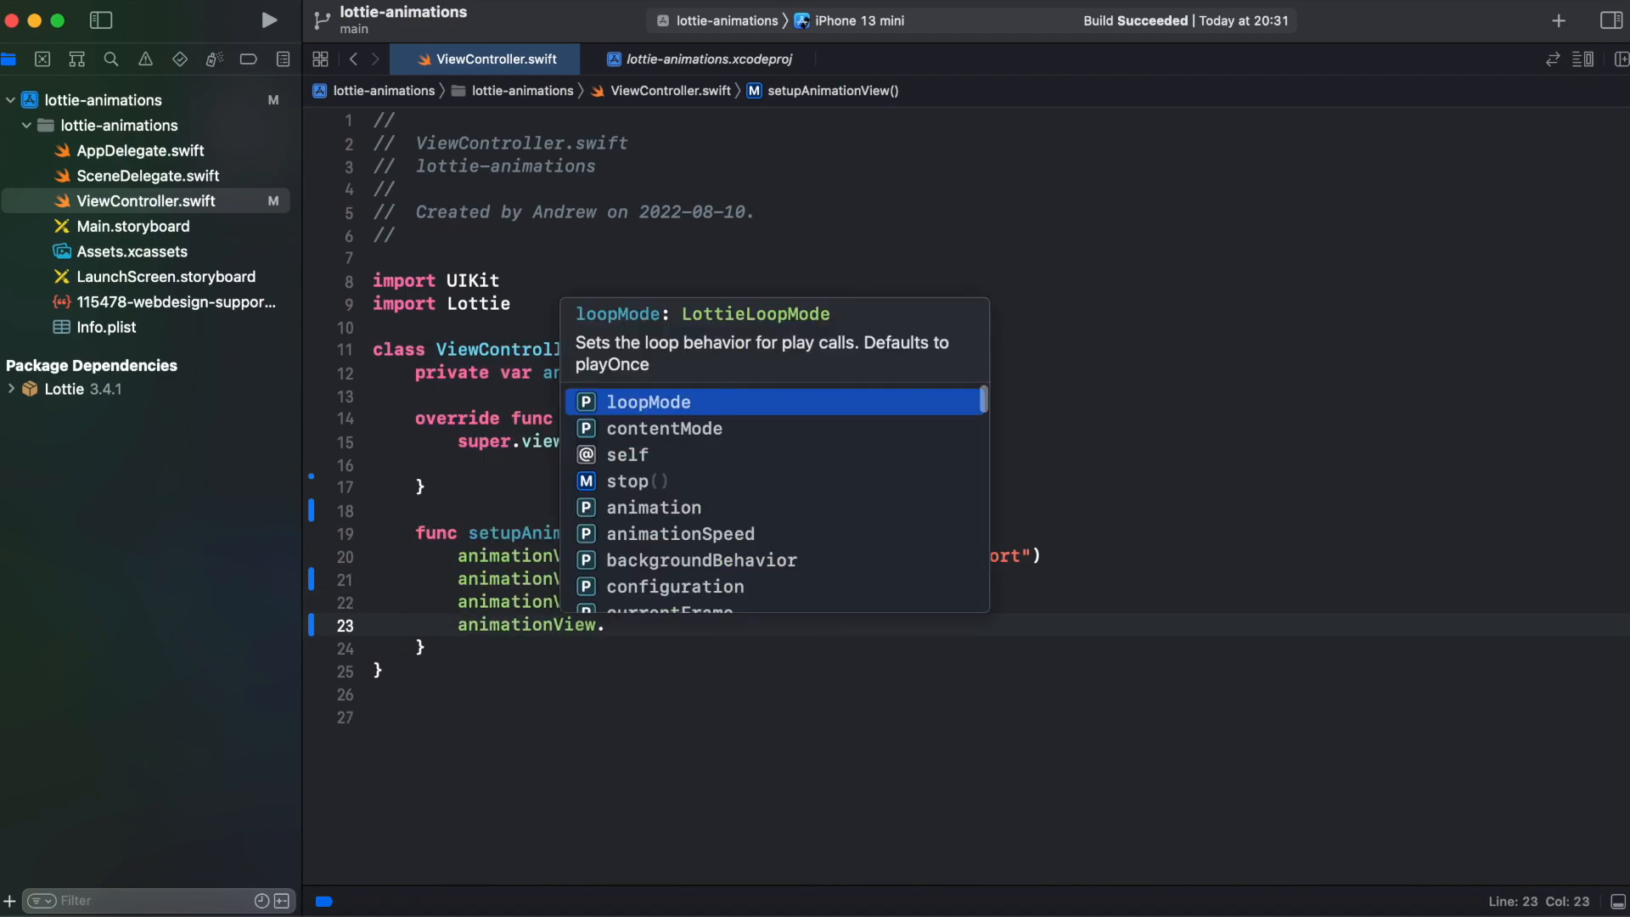
text(loopMode =)
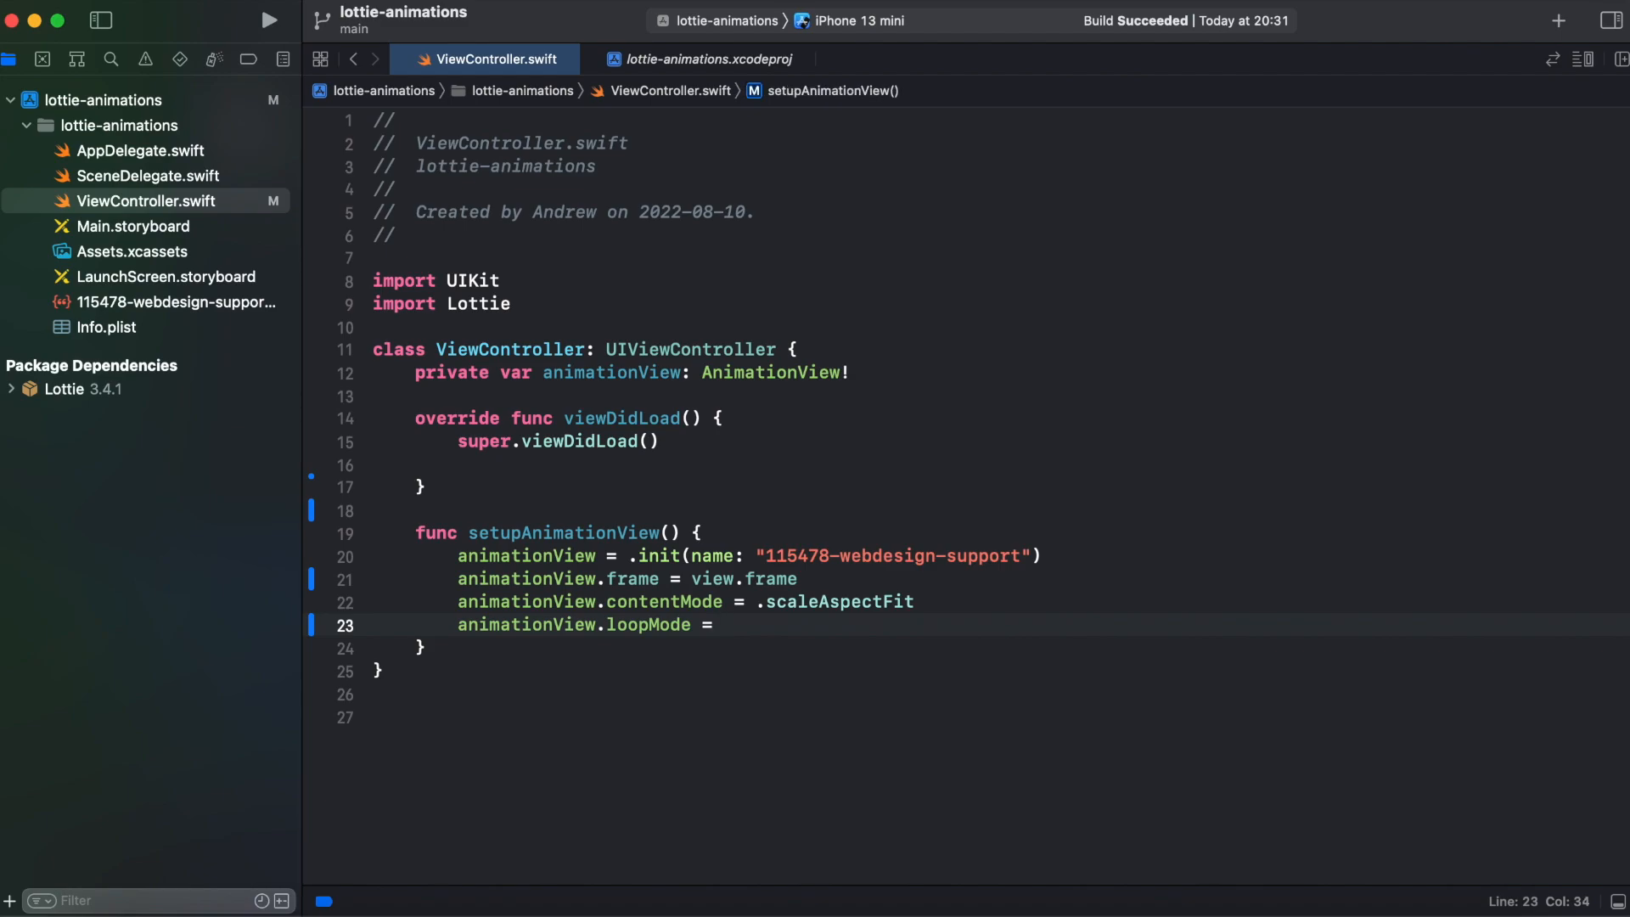
text(.loop)
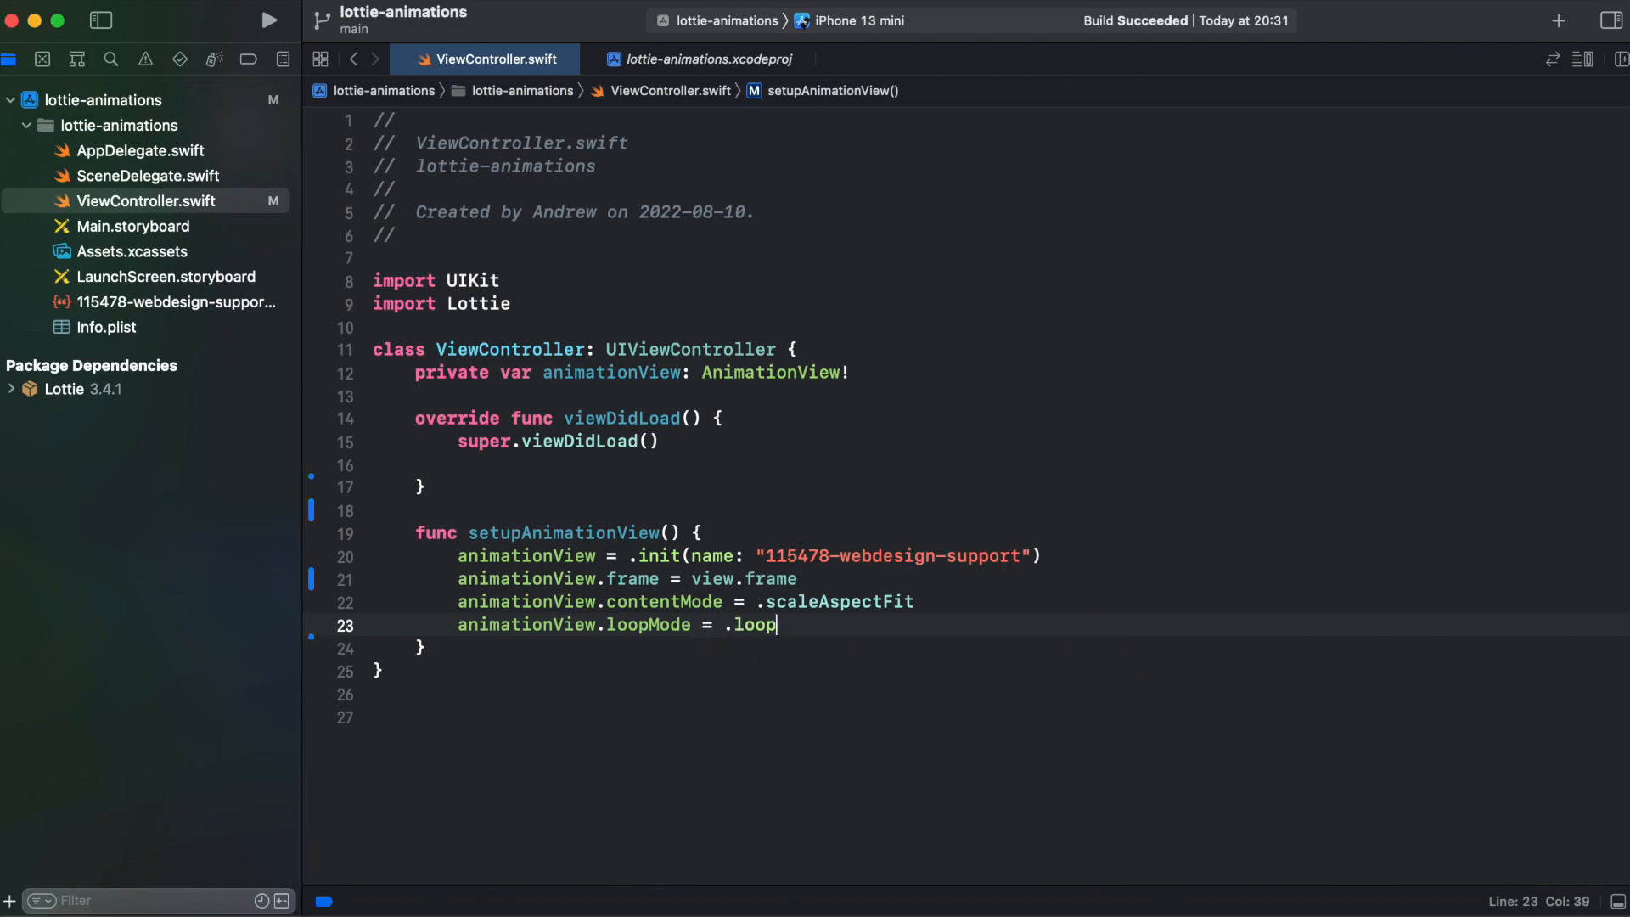
Set animationSpeed 1.0, add animationView as a subview and play it.
text(animationView.animationSpeed = 1.0)
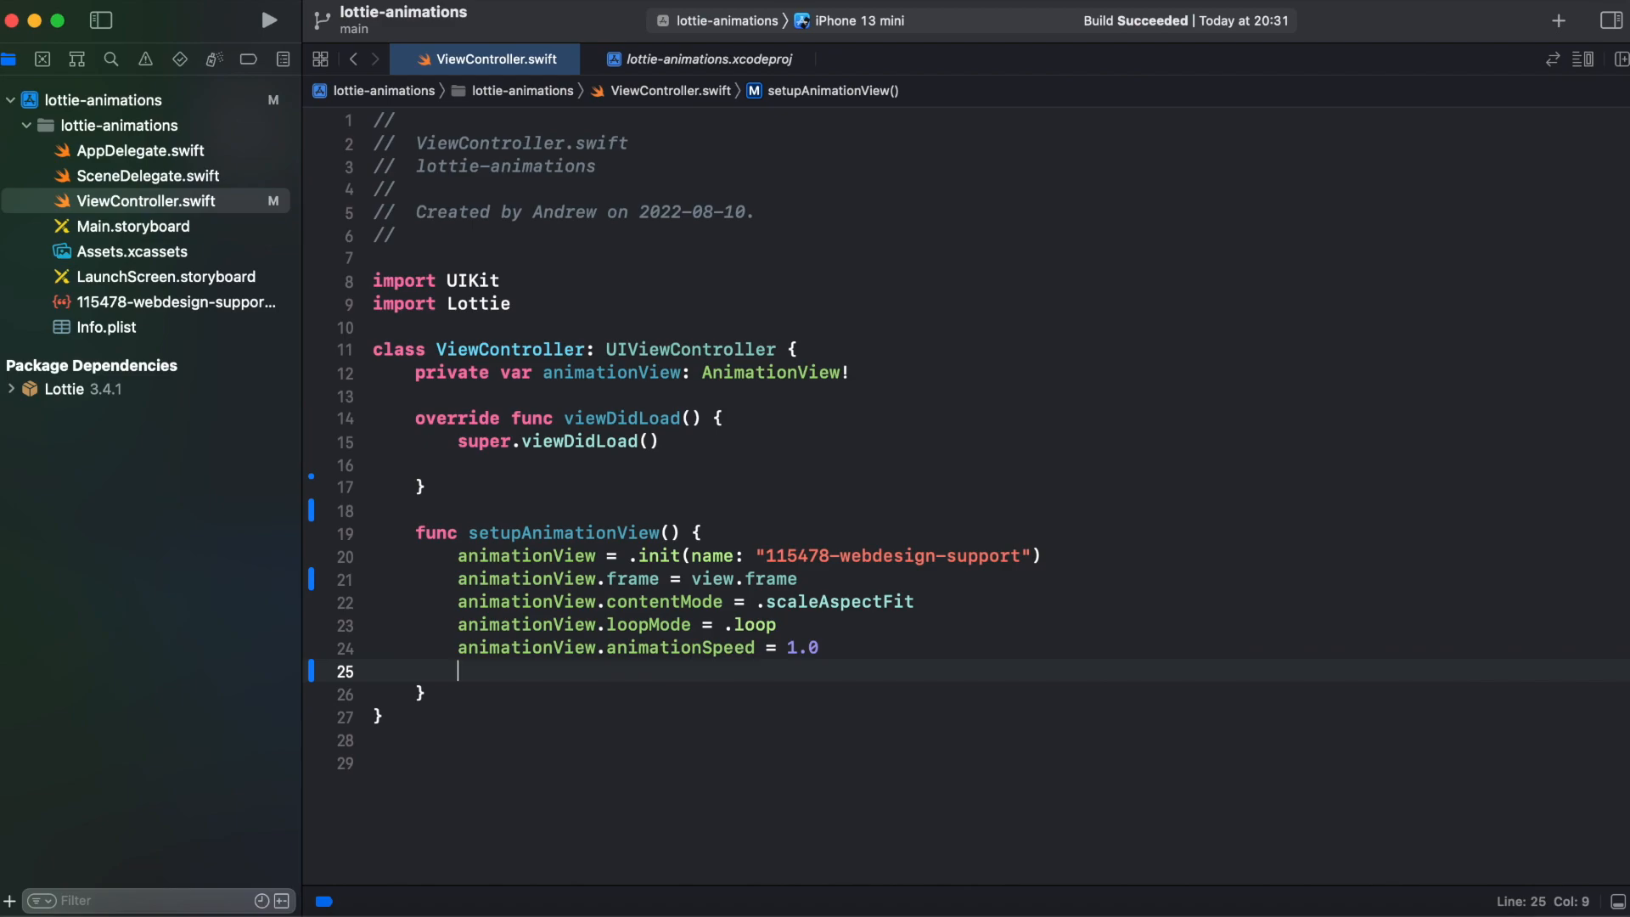
text(view)
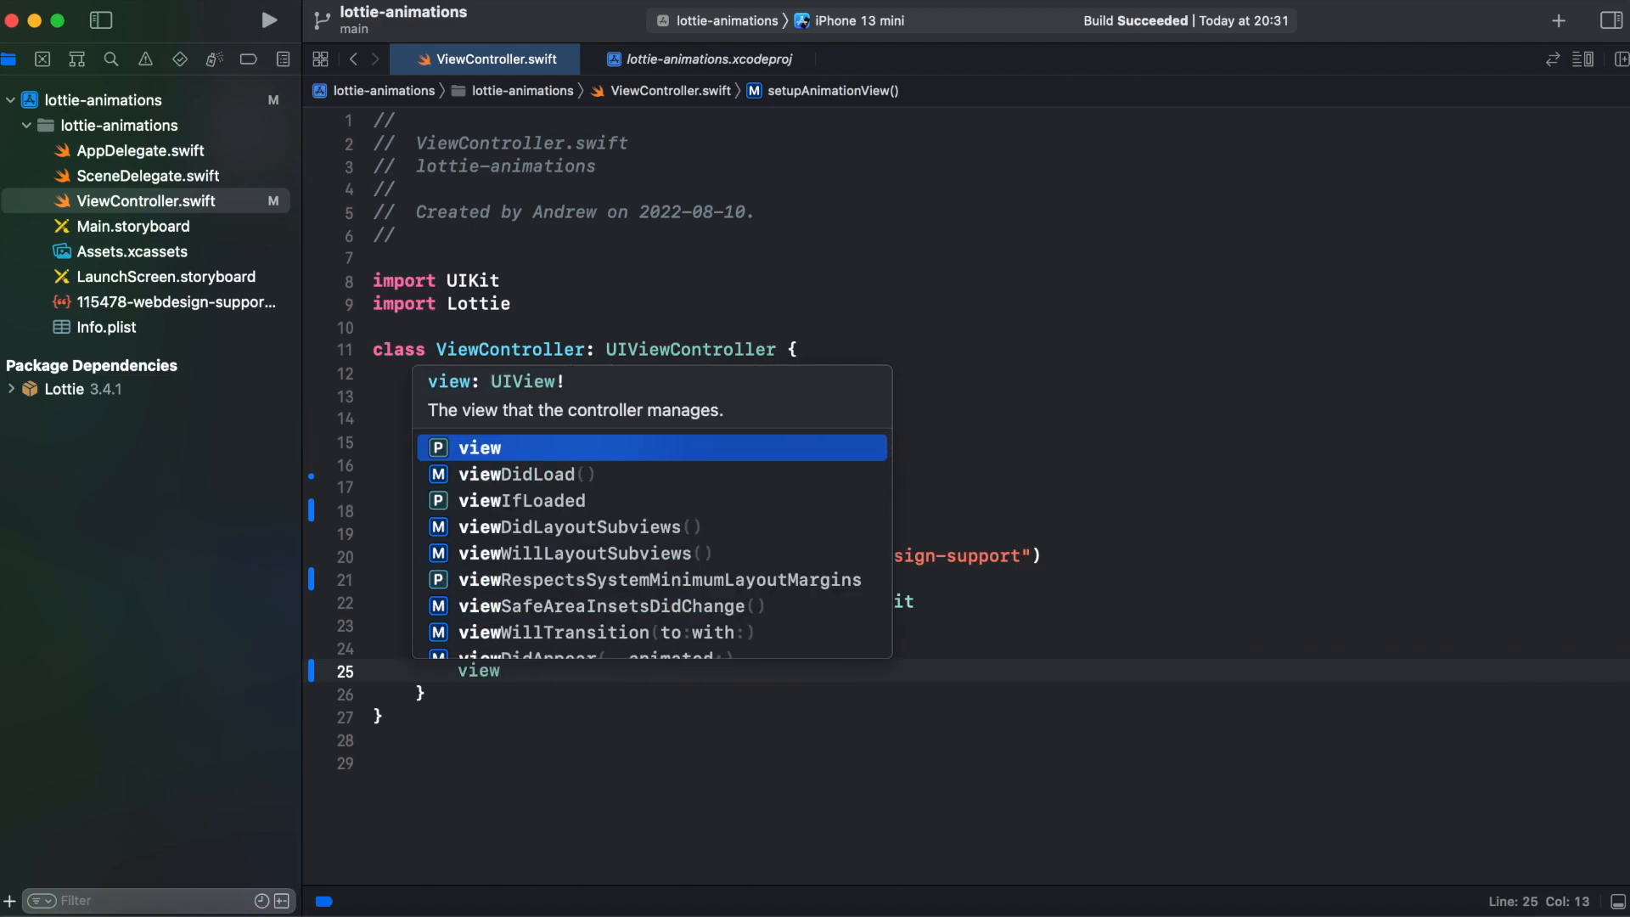
text(.addSubview(a)
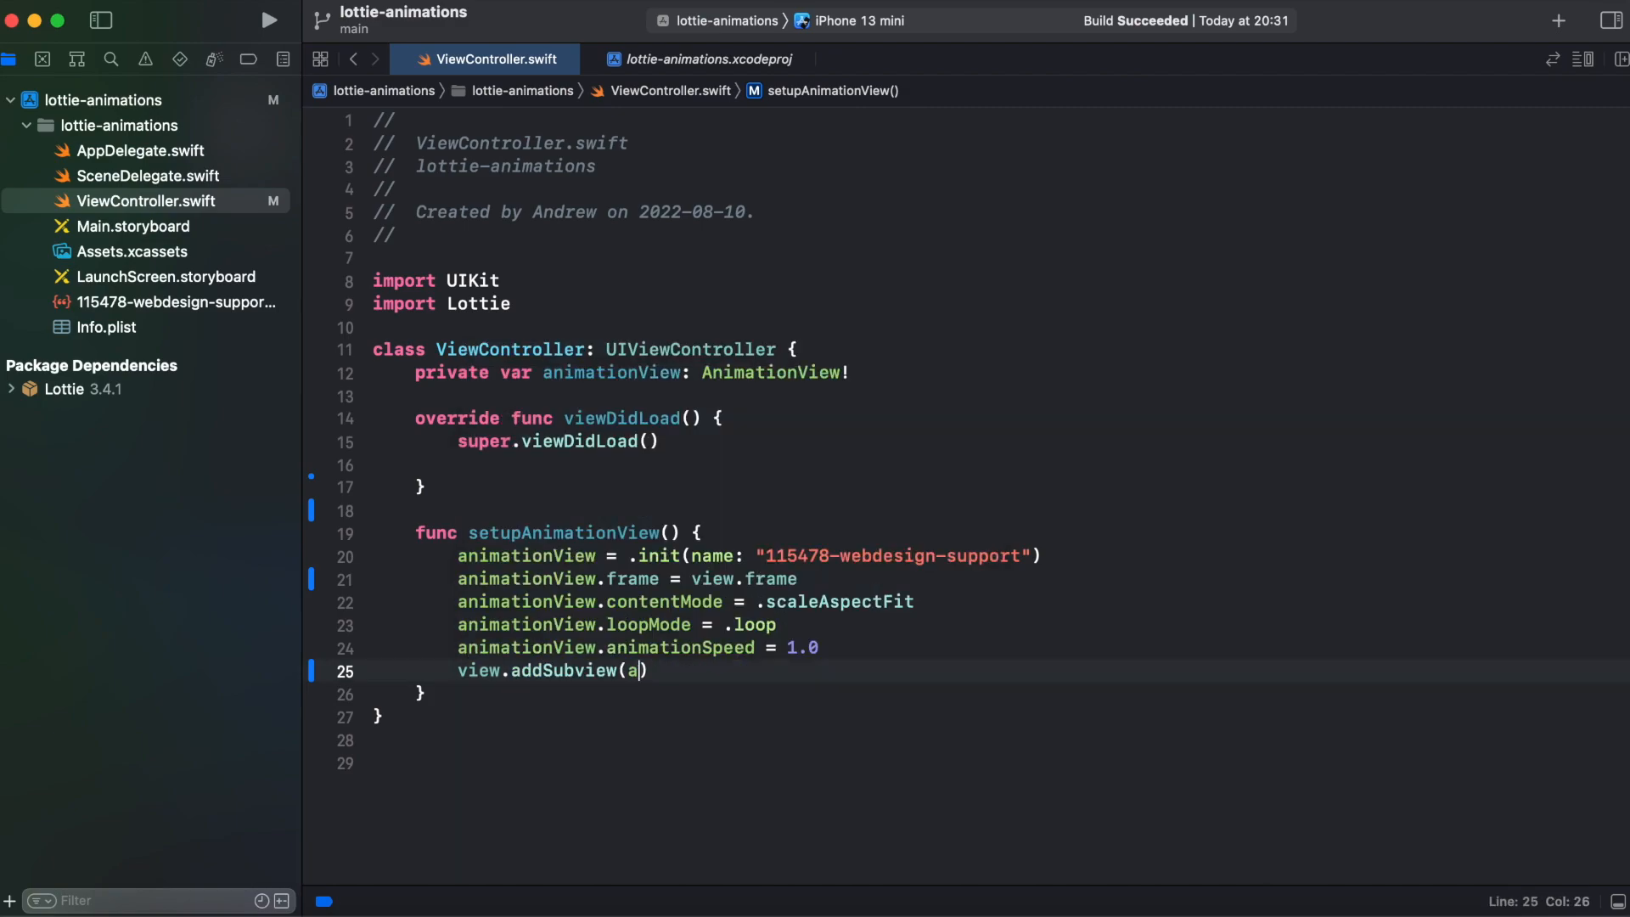
text(nimationView)
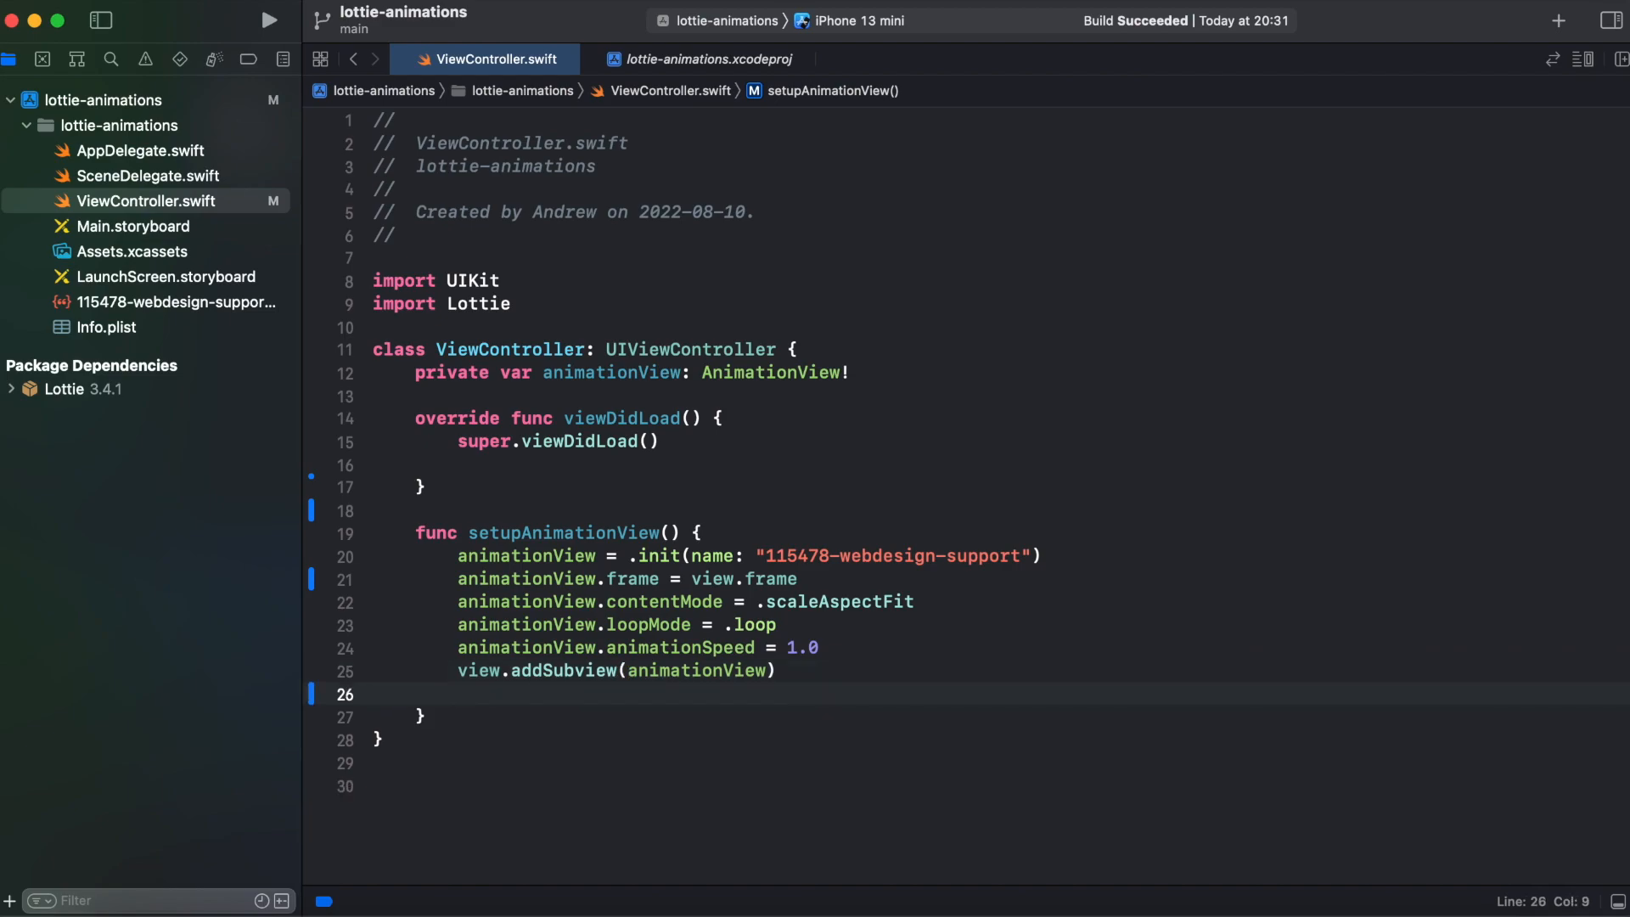
text(animationView.play()
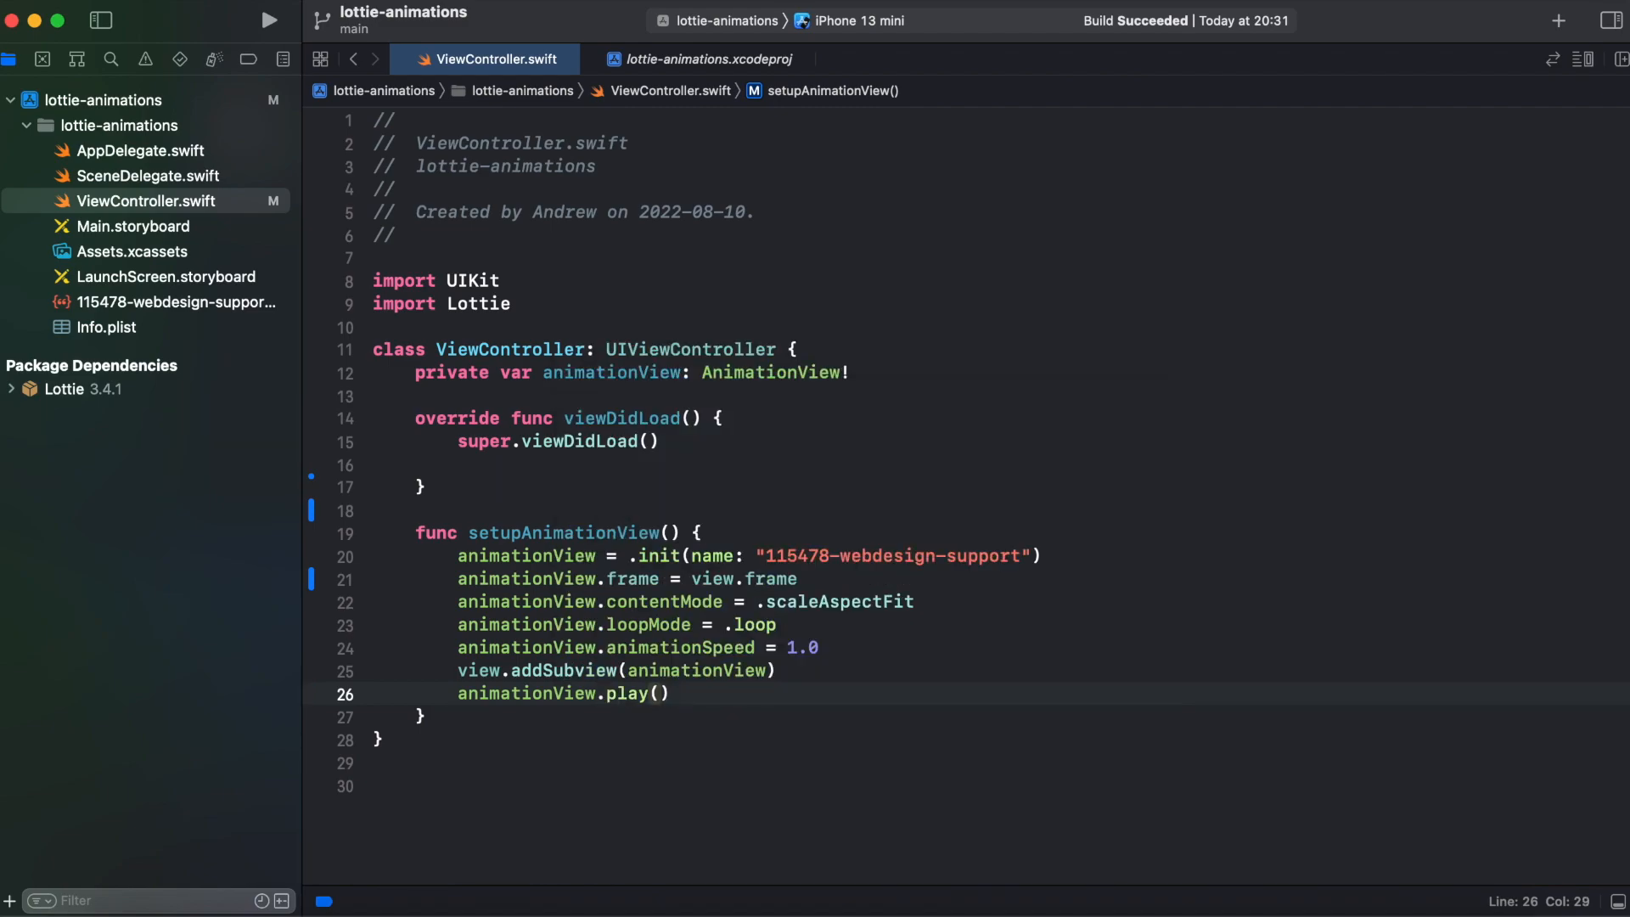
Call setupAnimationView() from viewDidLoad.
click(509, 466)
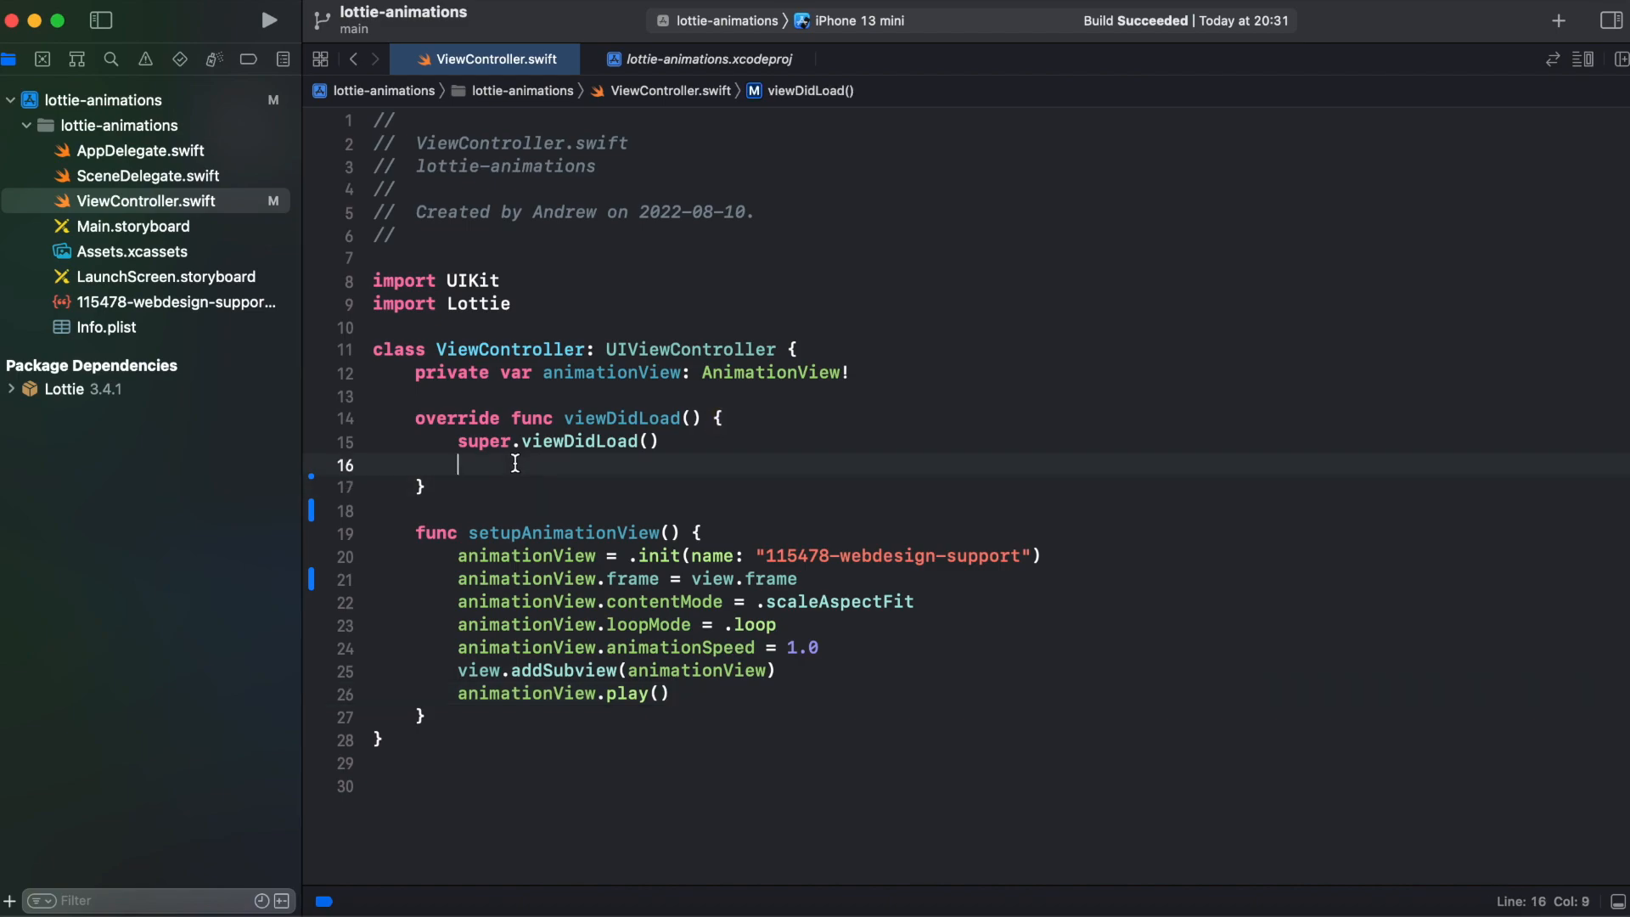
key(enter)
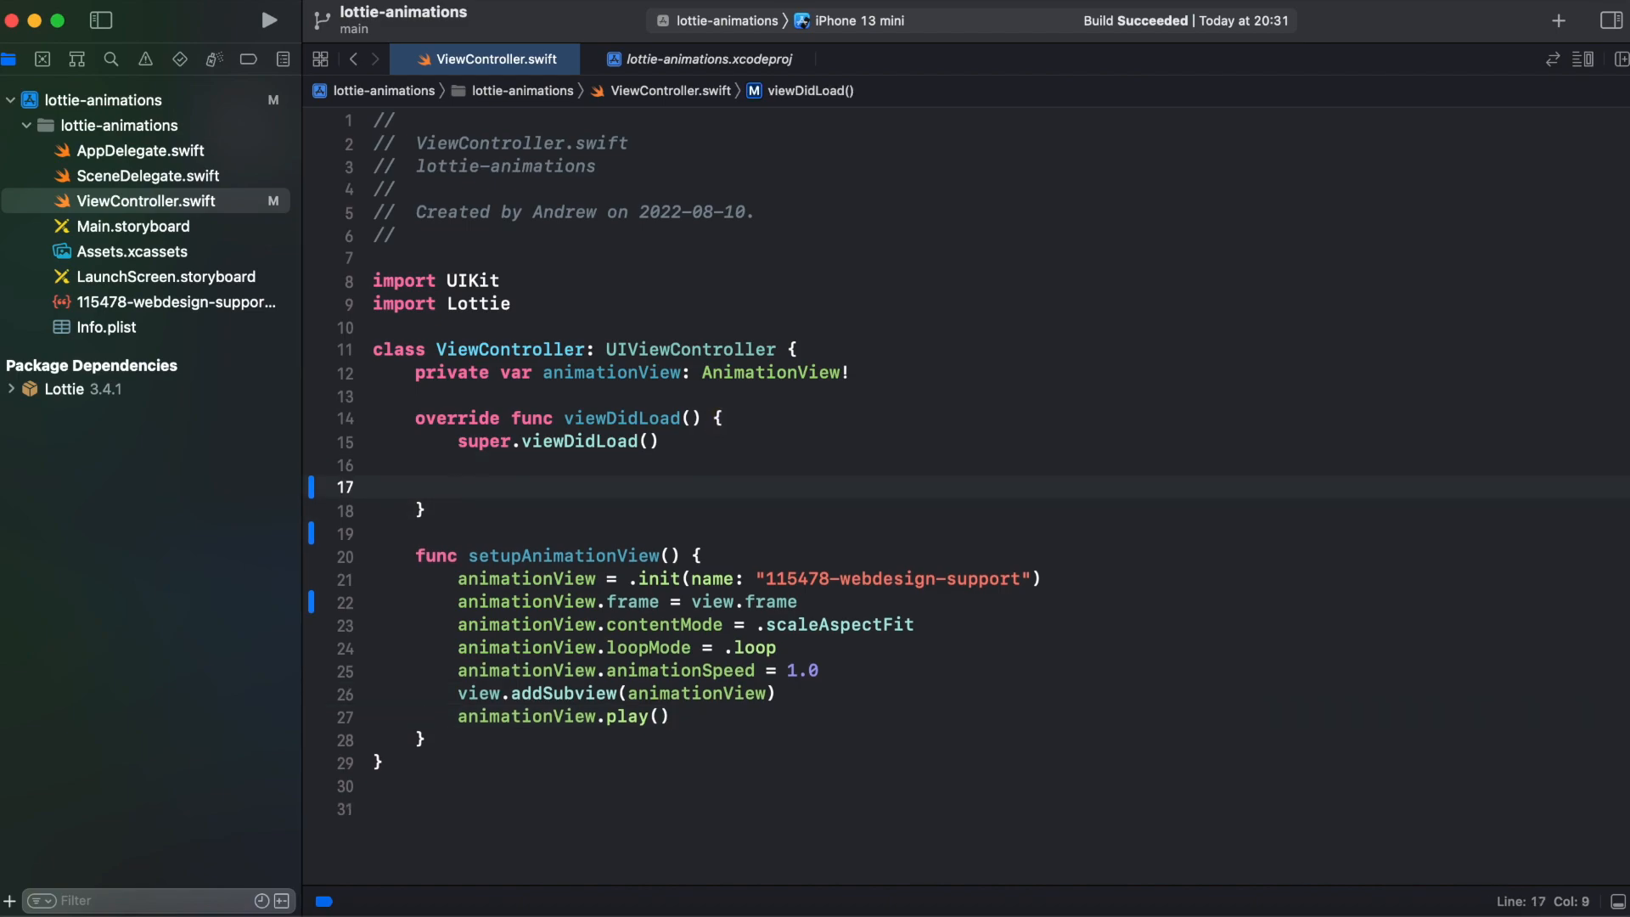
text(setupAnimationView()
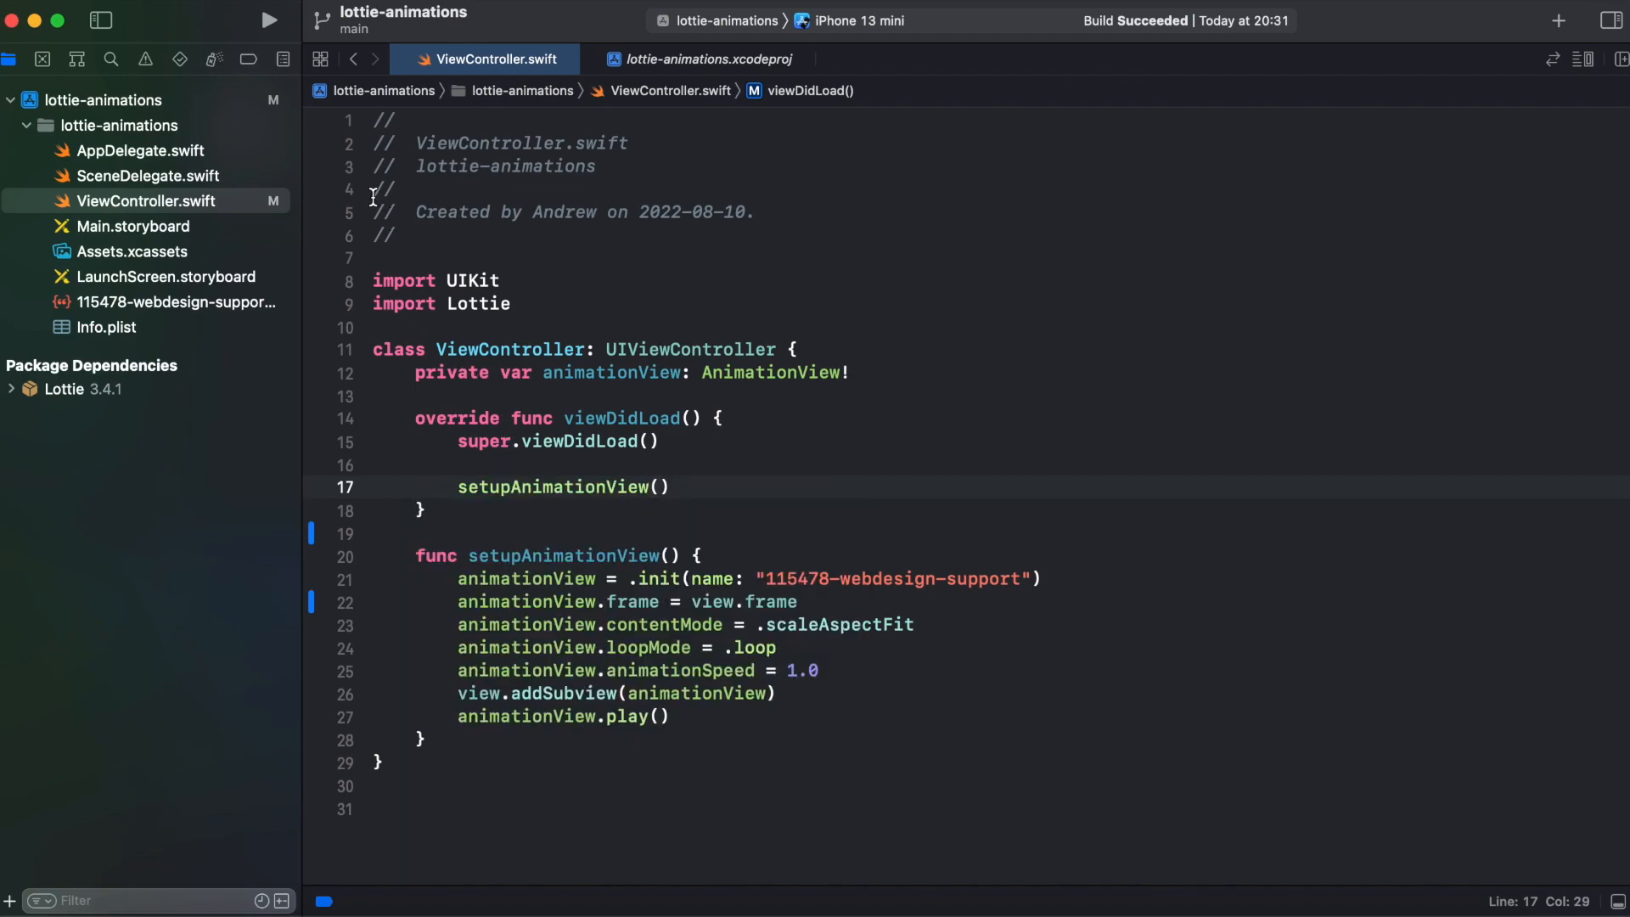
Run the app on the iPhone 13 mini simulator, then return to the navigator to add a new file.
click(266, 20)
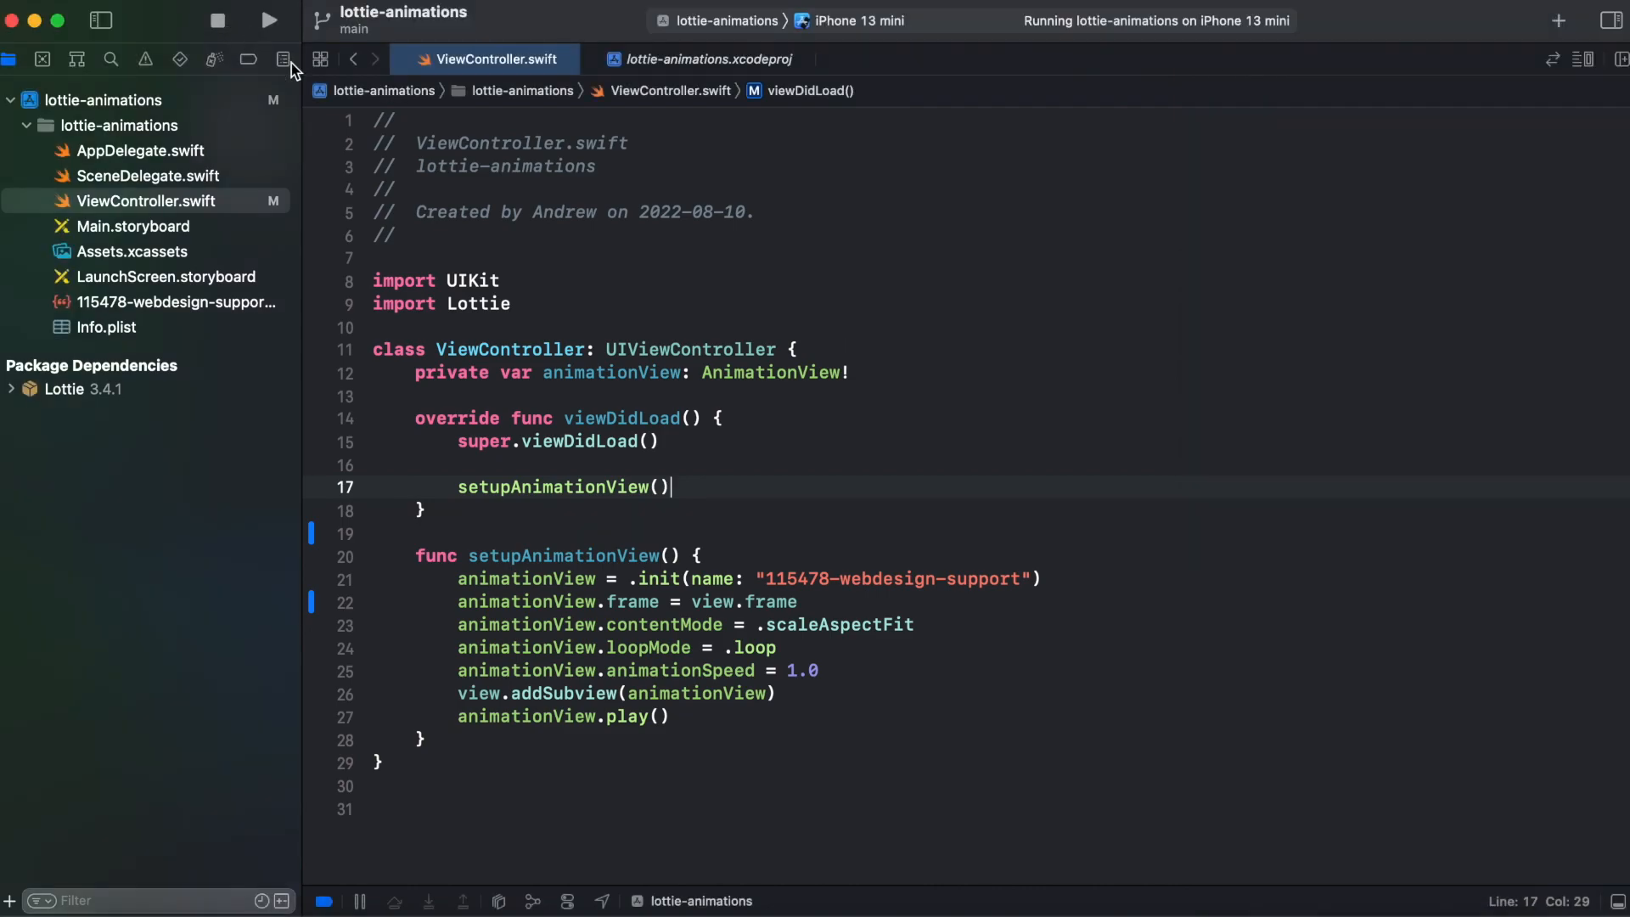
click(146, 202)
text(Conte)
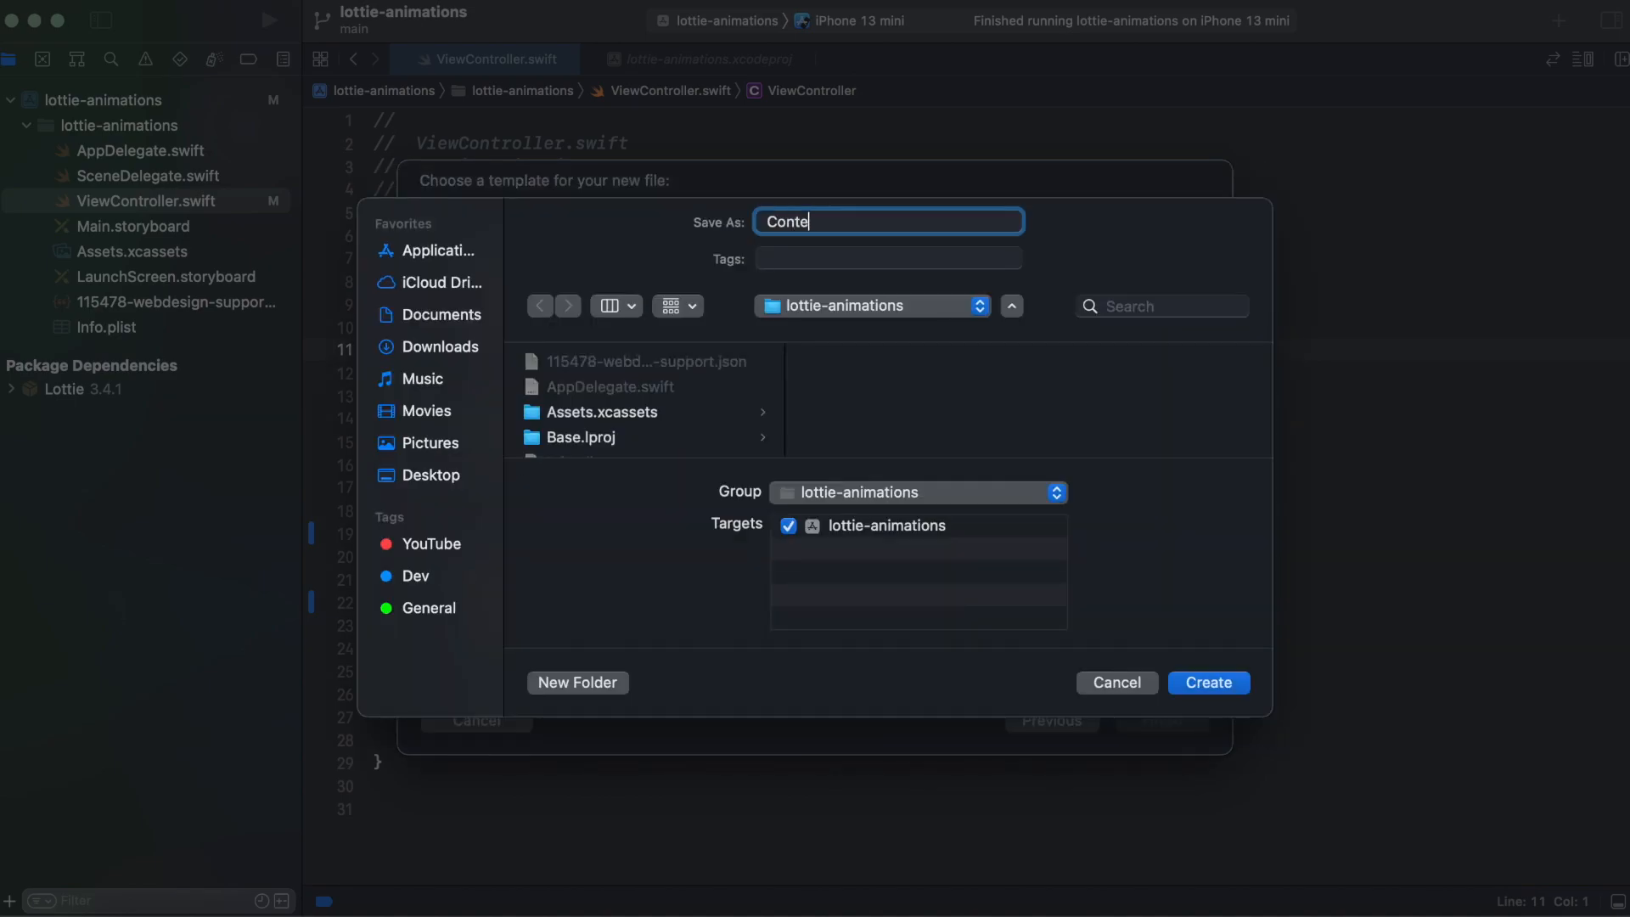
Create the ContentView SwiftUI file in the lottie-animations group.
click(1208, 683)
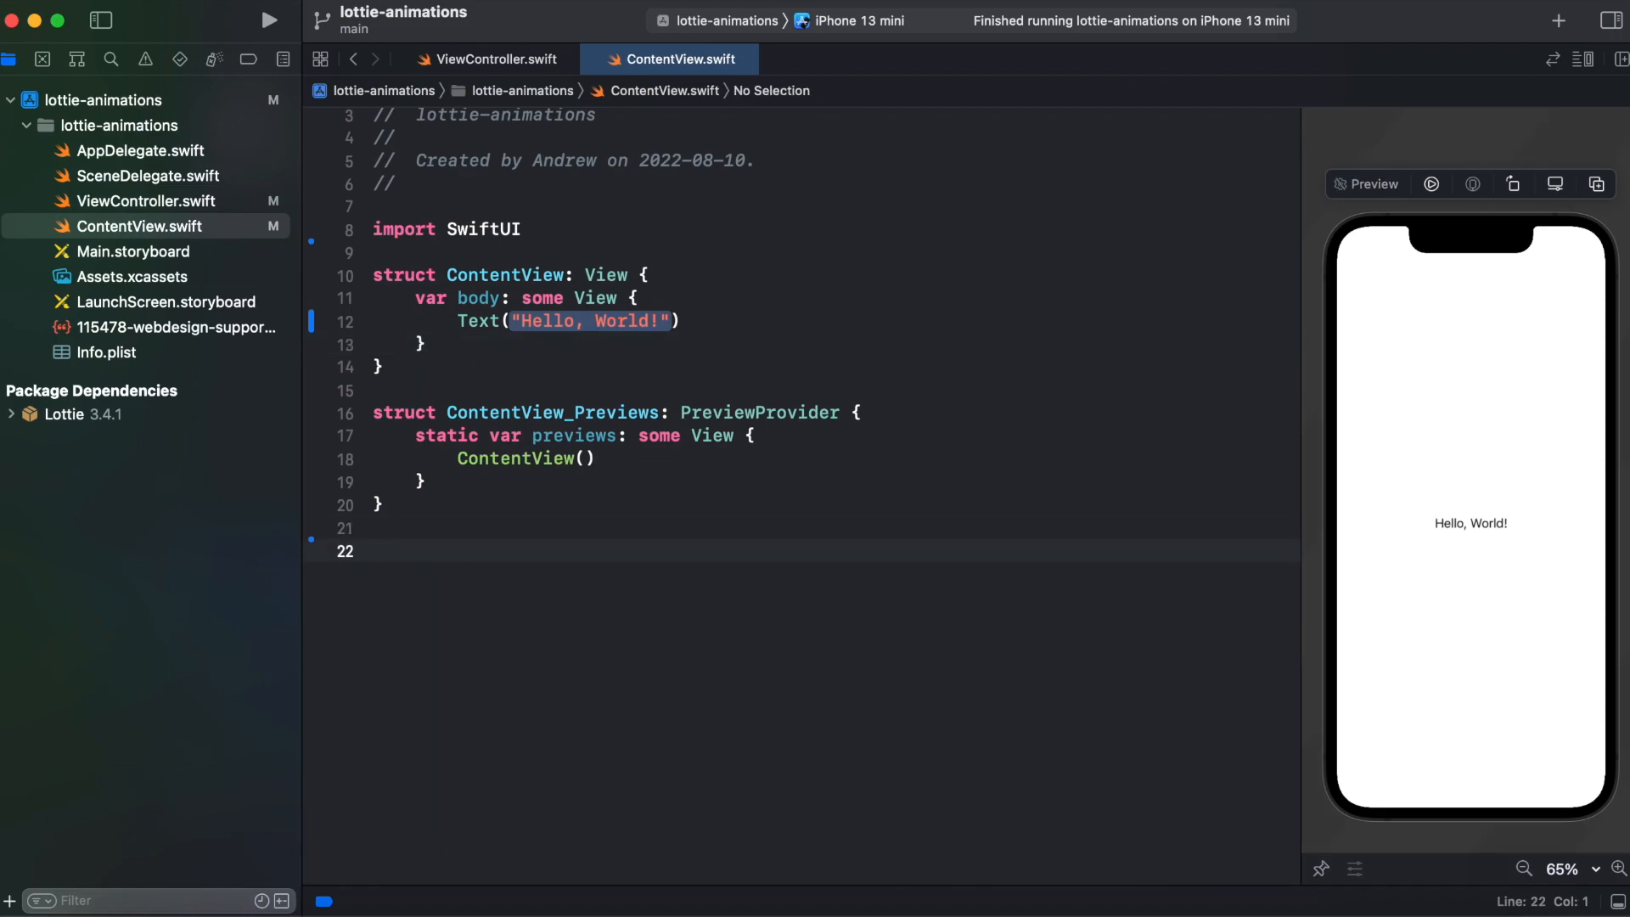
Declare a LottieView UIViewRepresentable with name, loopMode = .loop, an AnimationView and makeUIView.
text(struct LottieView: UIViewRepresentable {)
text(var)
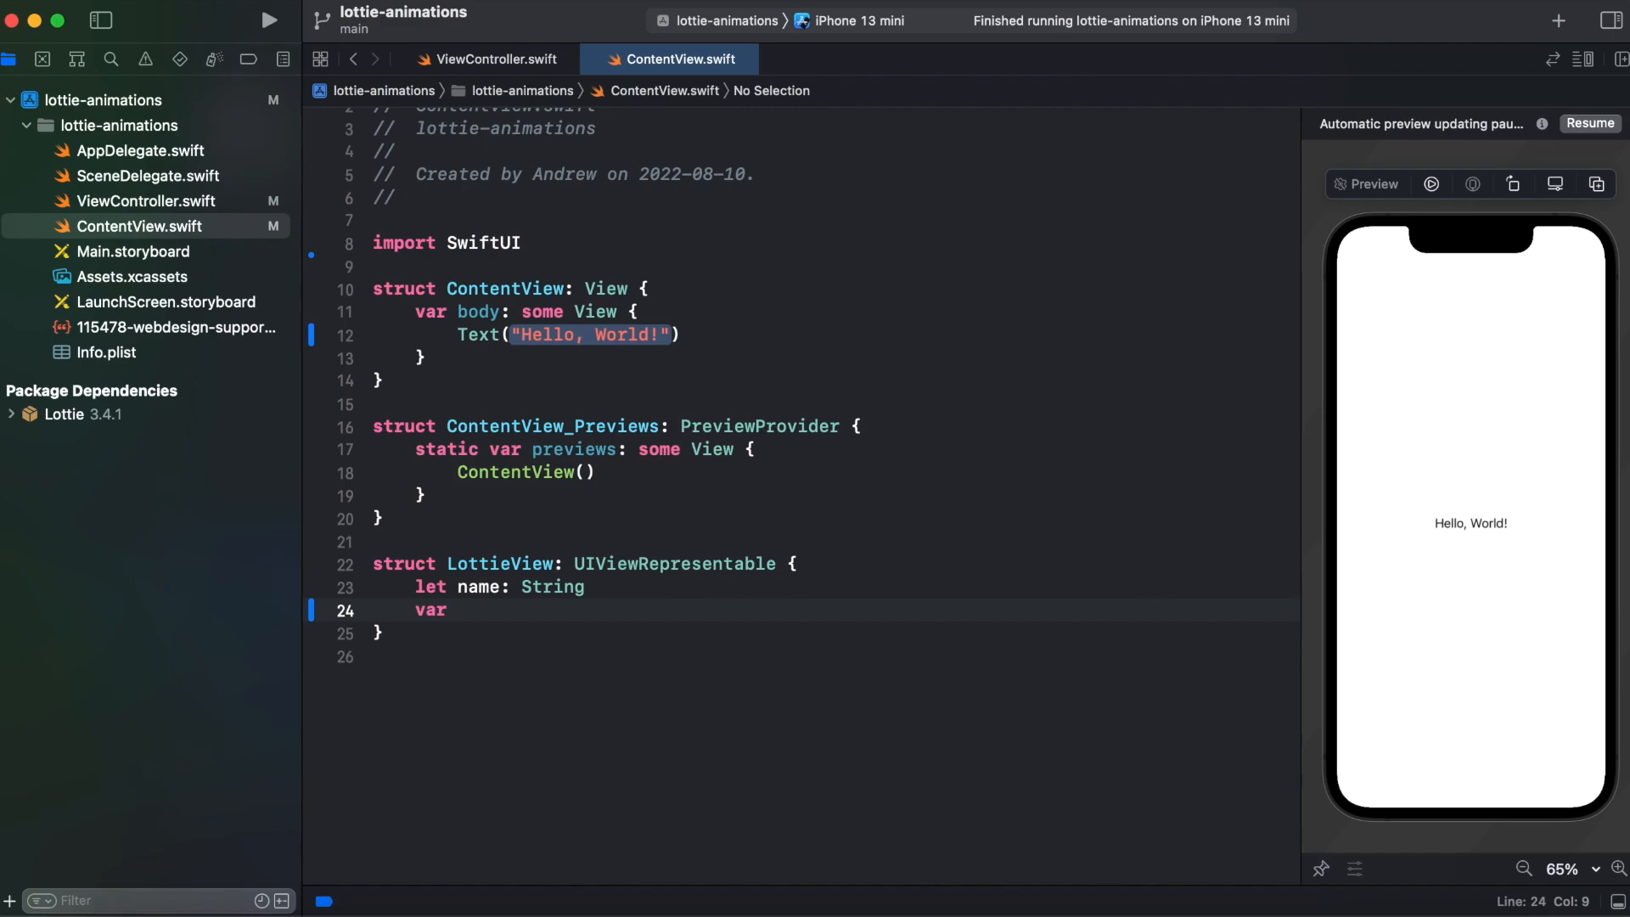
text(loopMode: LottieLoopMode)
click(830, 265)
text(import Lottie)
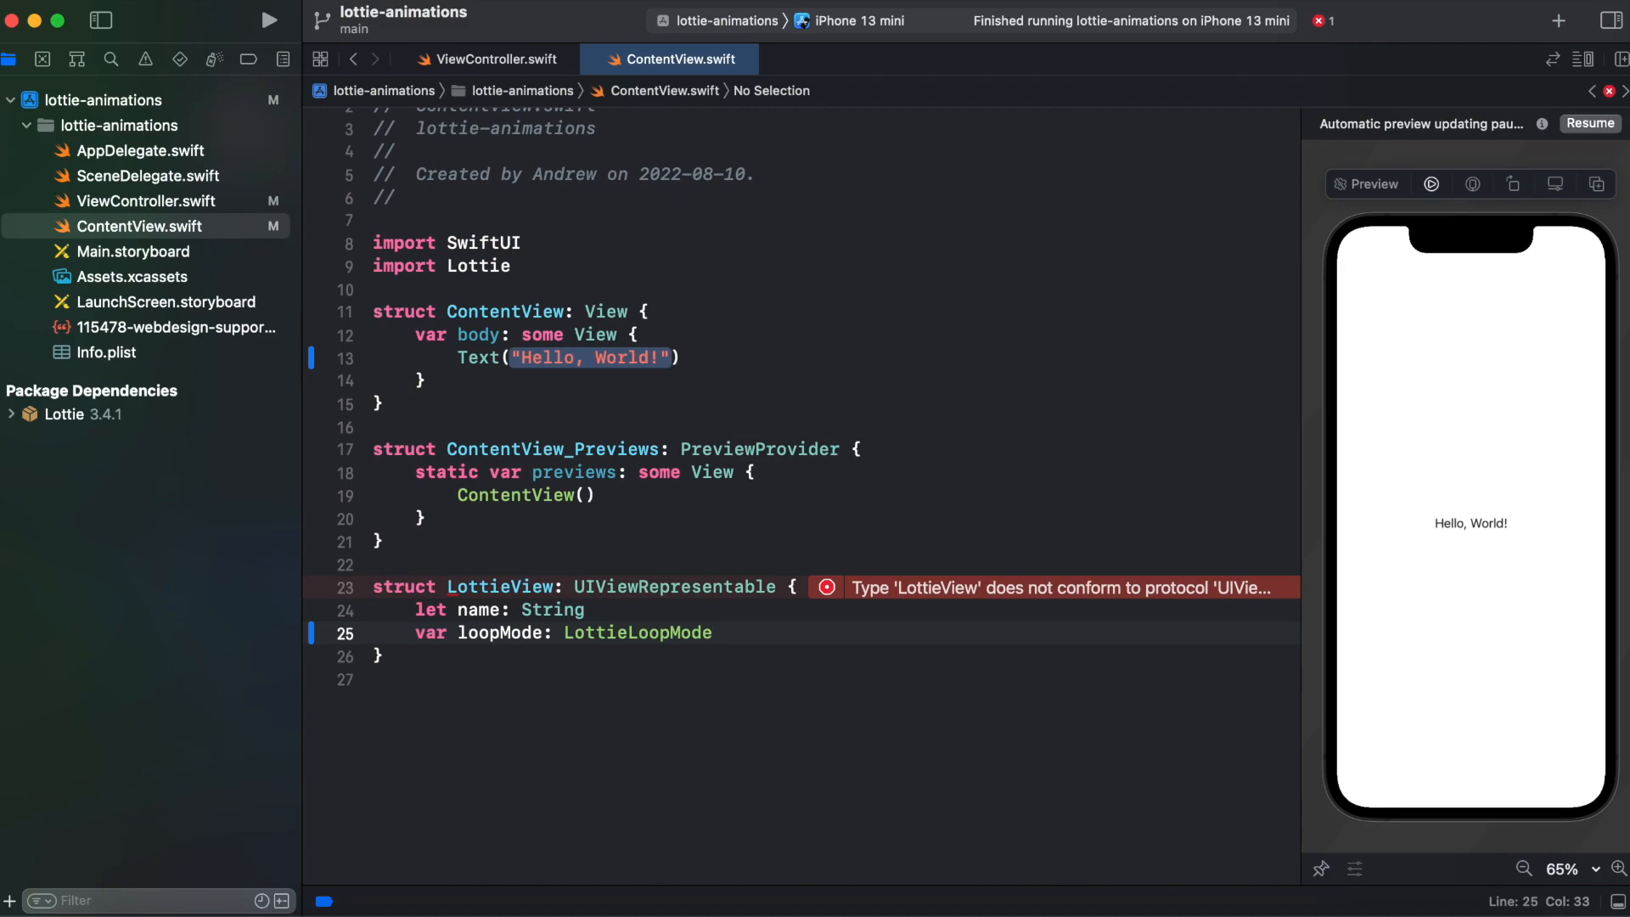
text(= .loop)
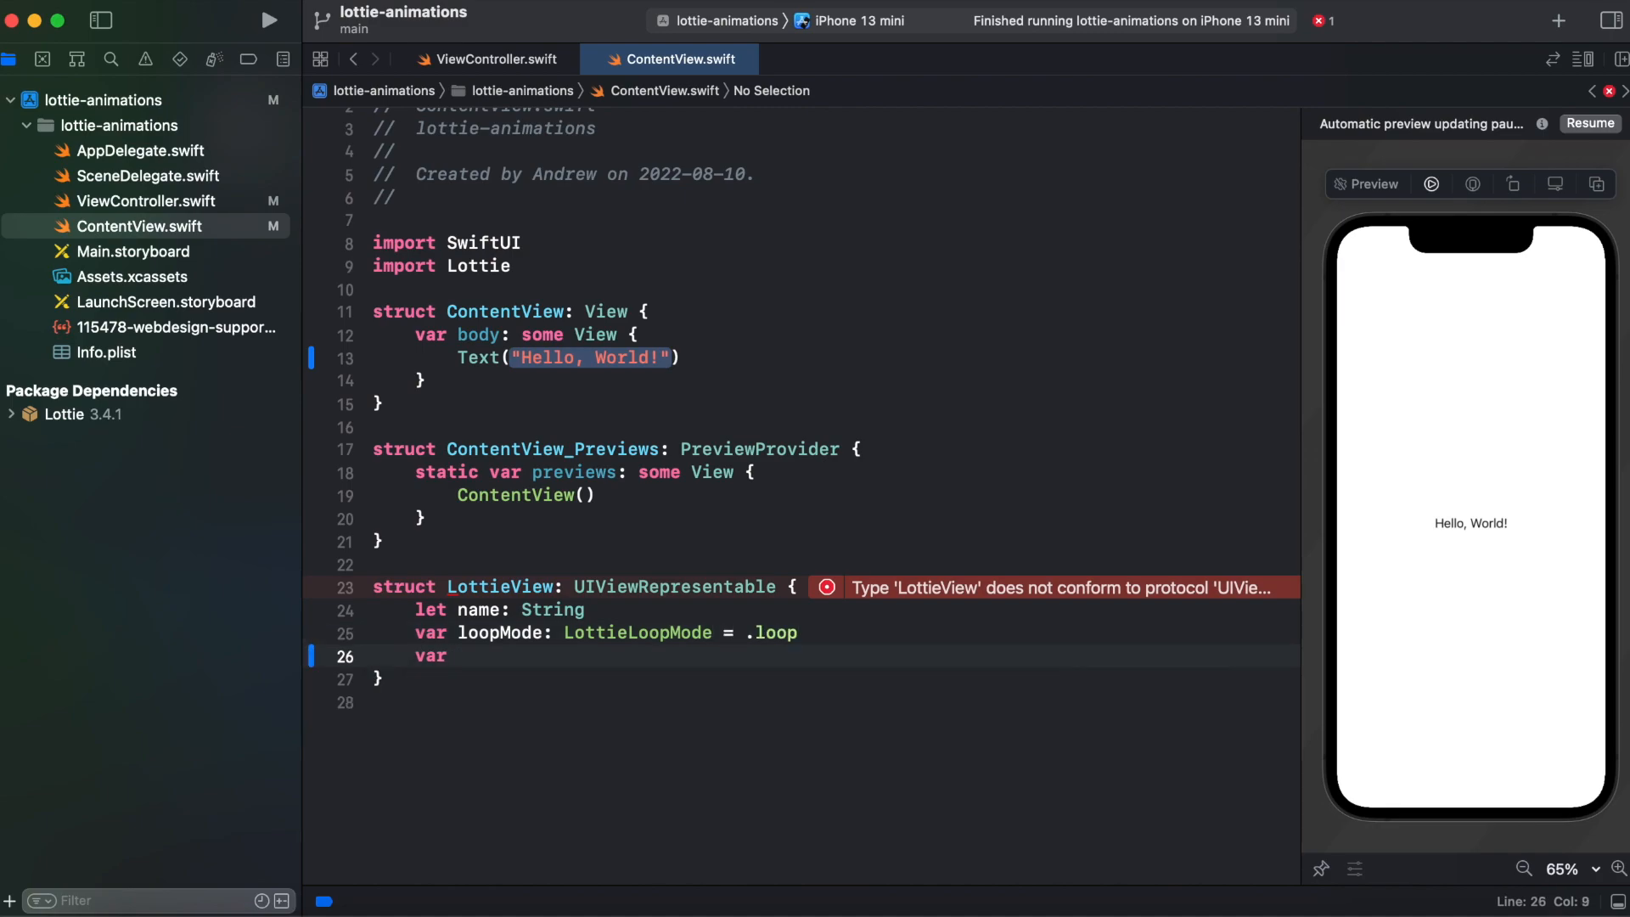
text(animationView = AnimationView)
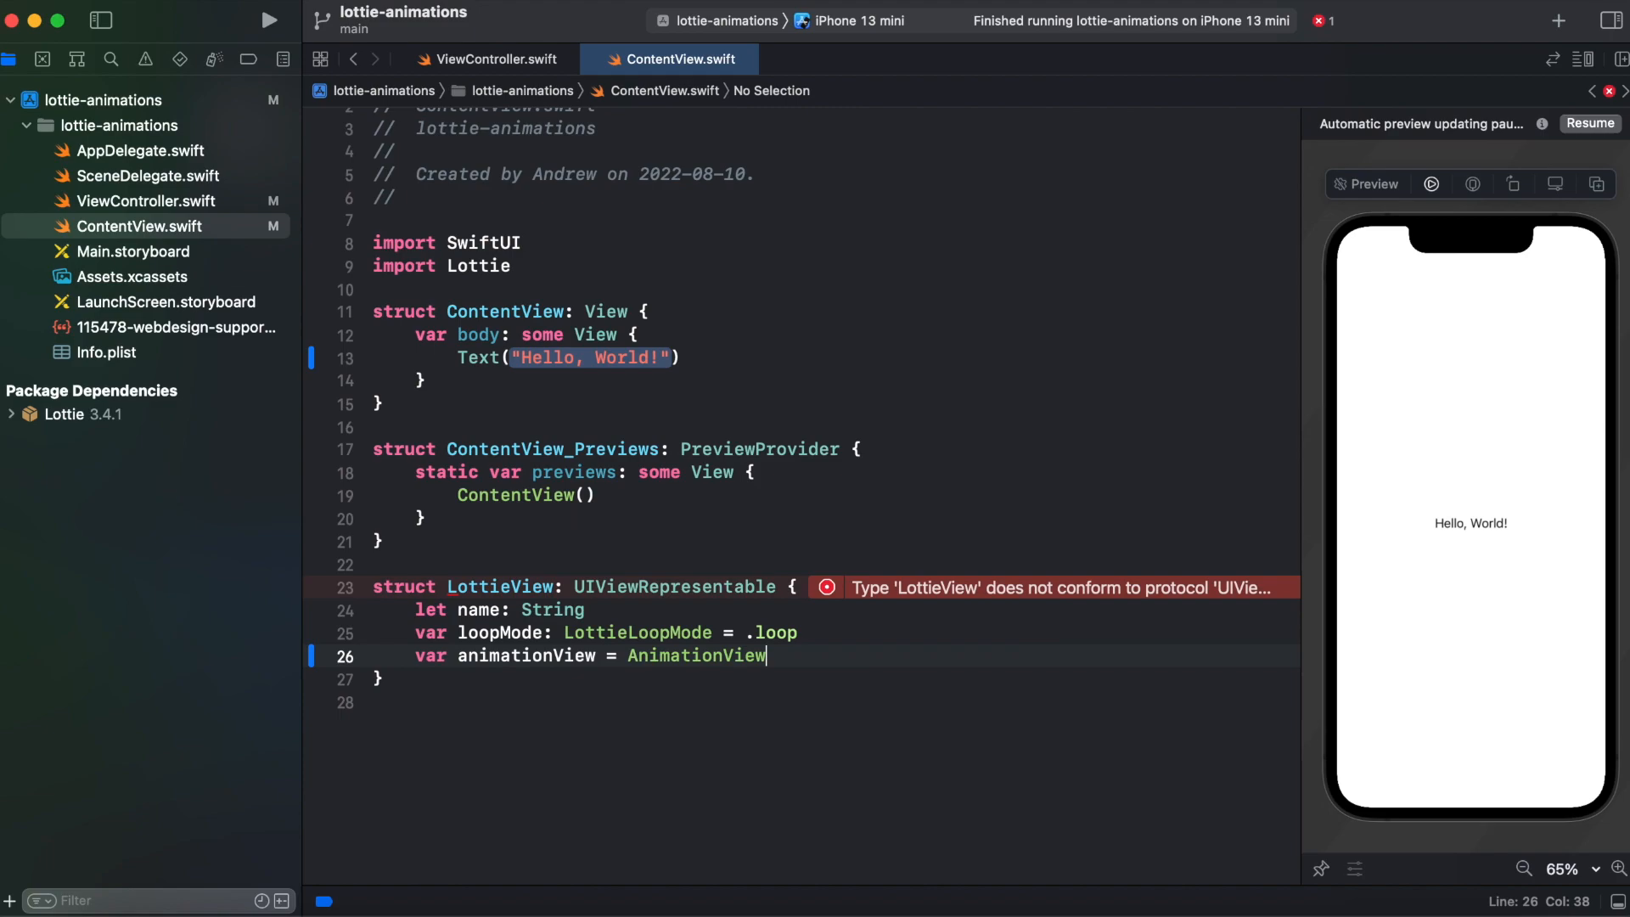
text(())
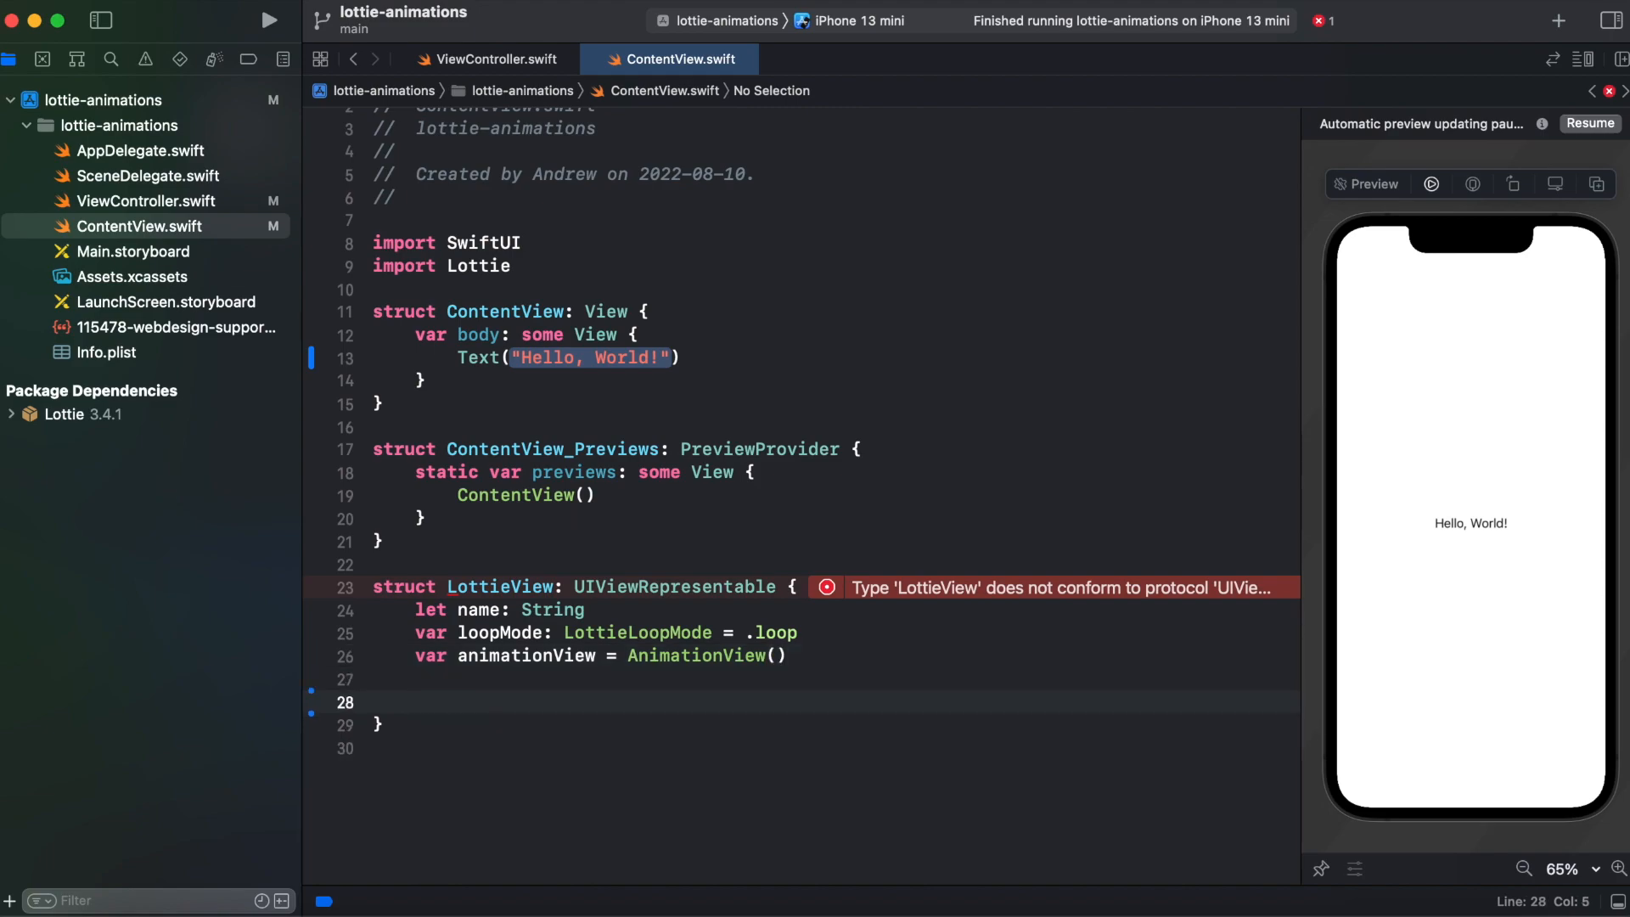
text(makeUIView(context: Context) -> some UIView {)
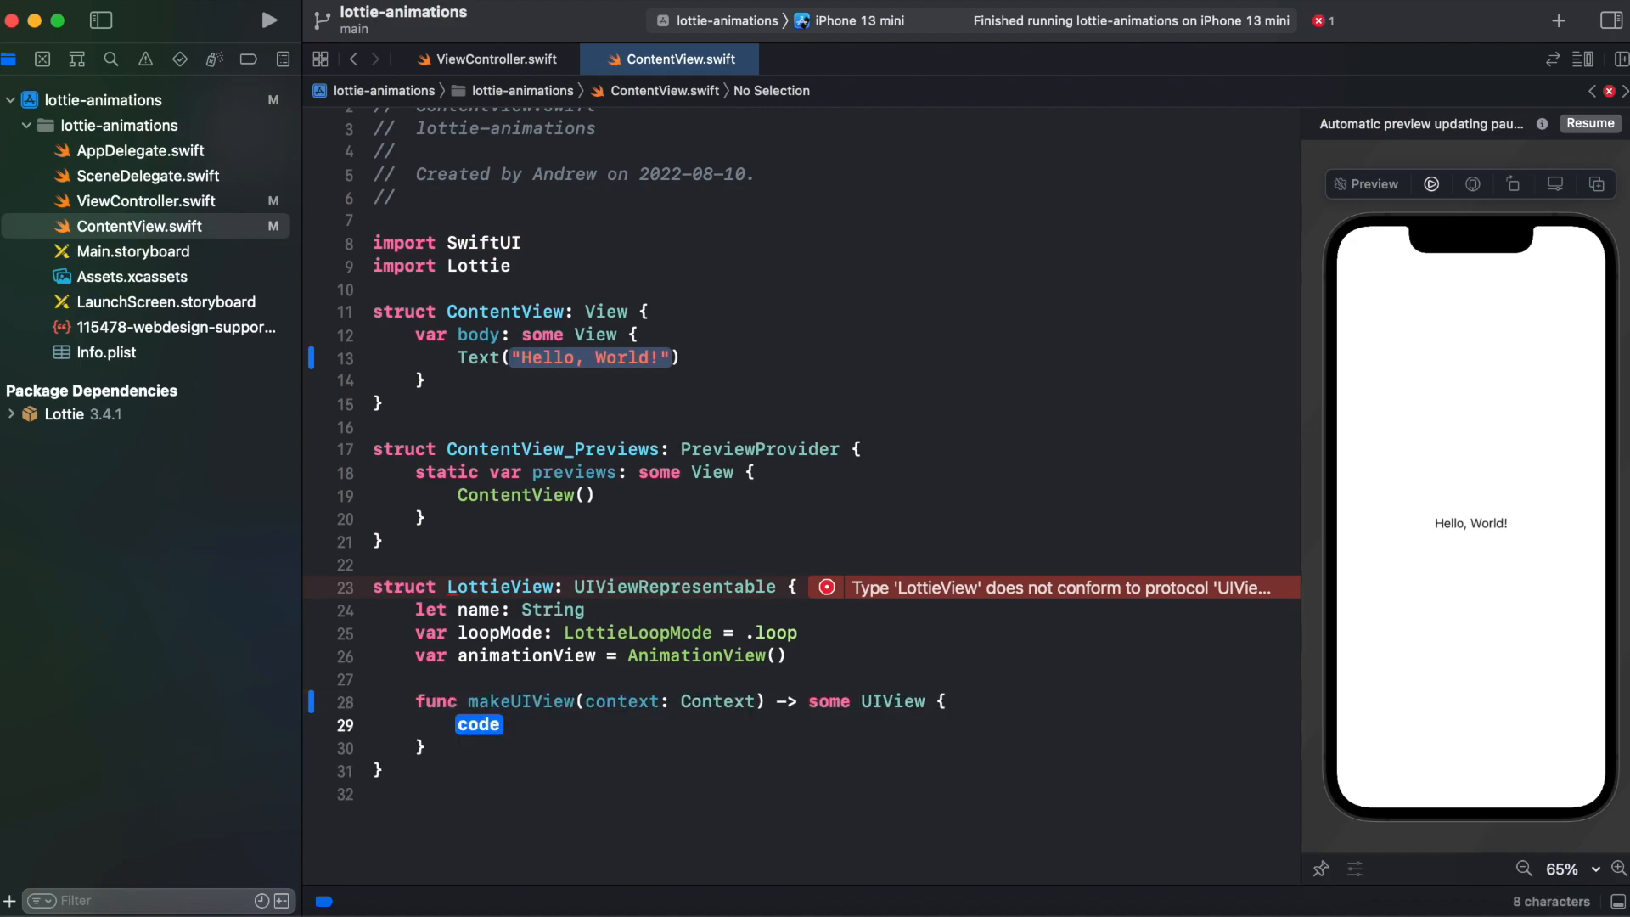
Give makeUIView a UIViewRepresentableContext<LottieView> parameter and start its container view.
click(479, 725)
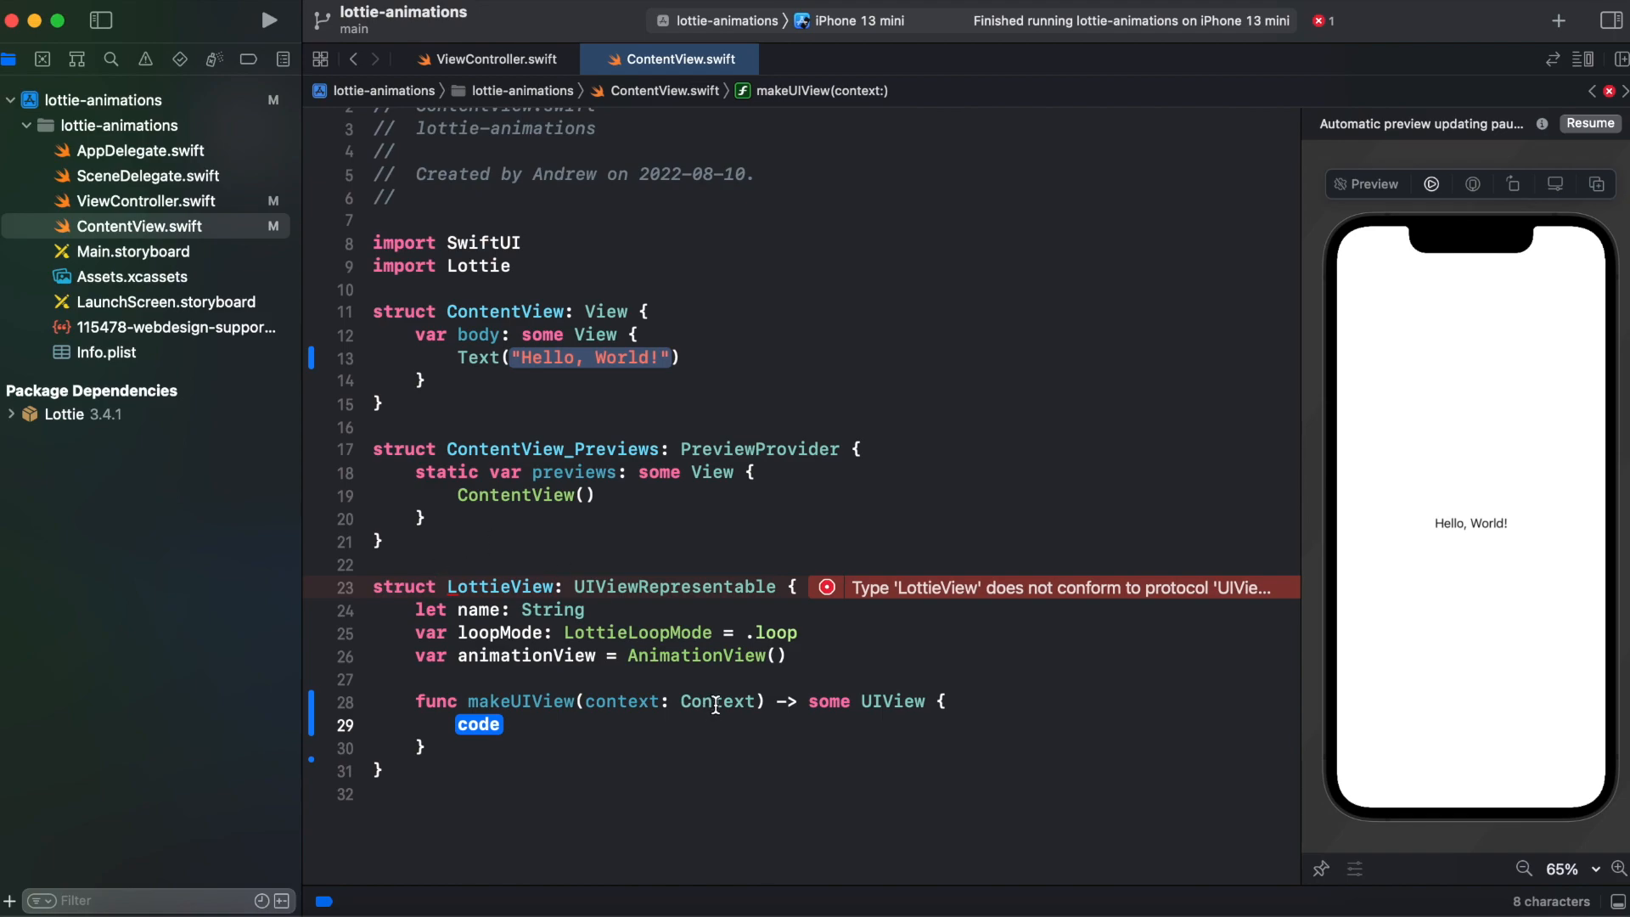
double_click(717, 702)
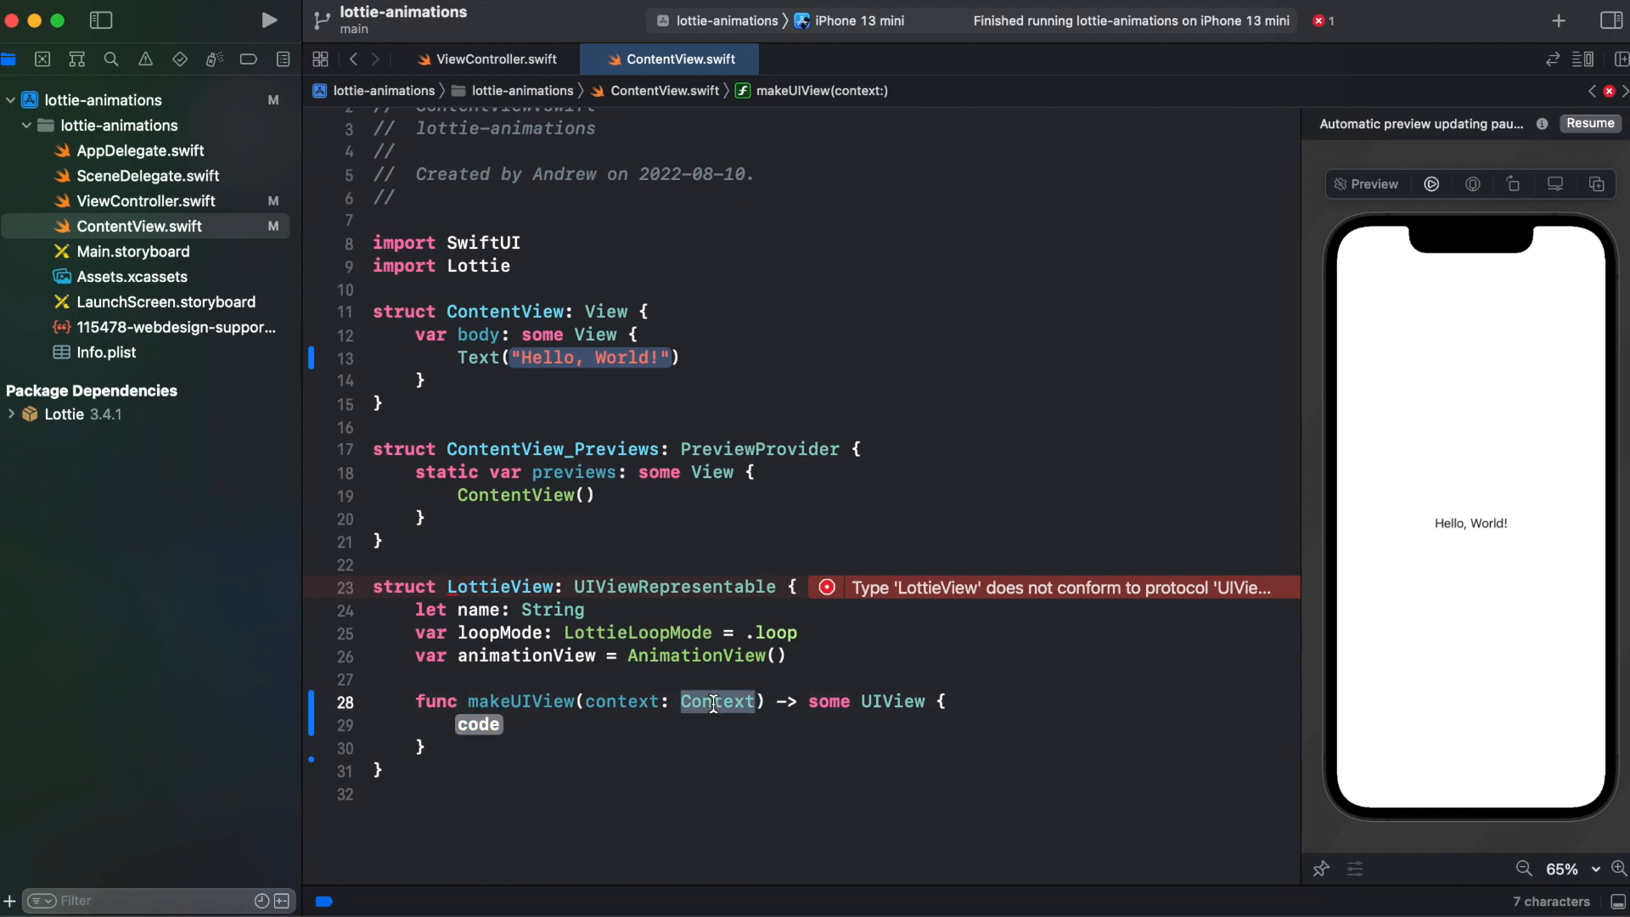
text(UIviewRepresentable)
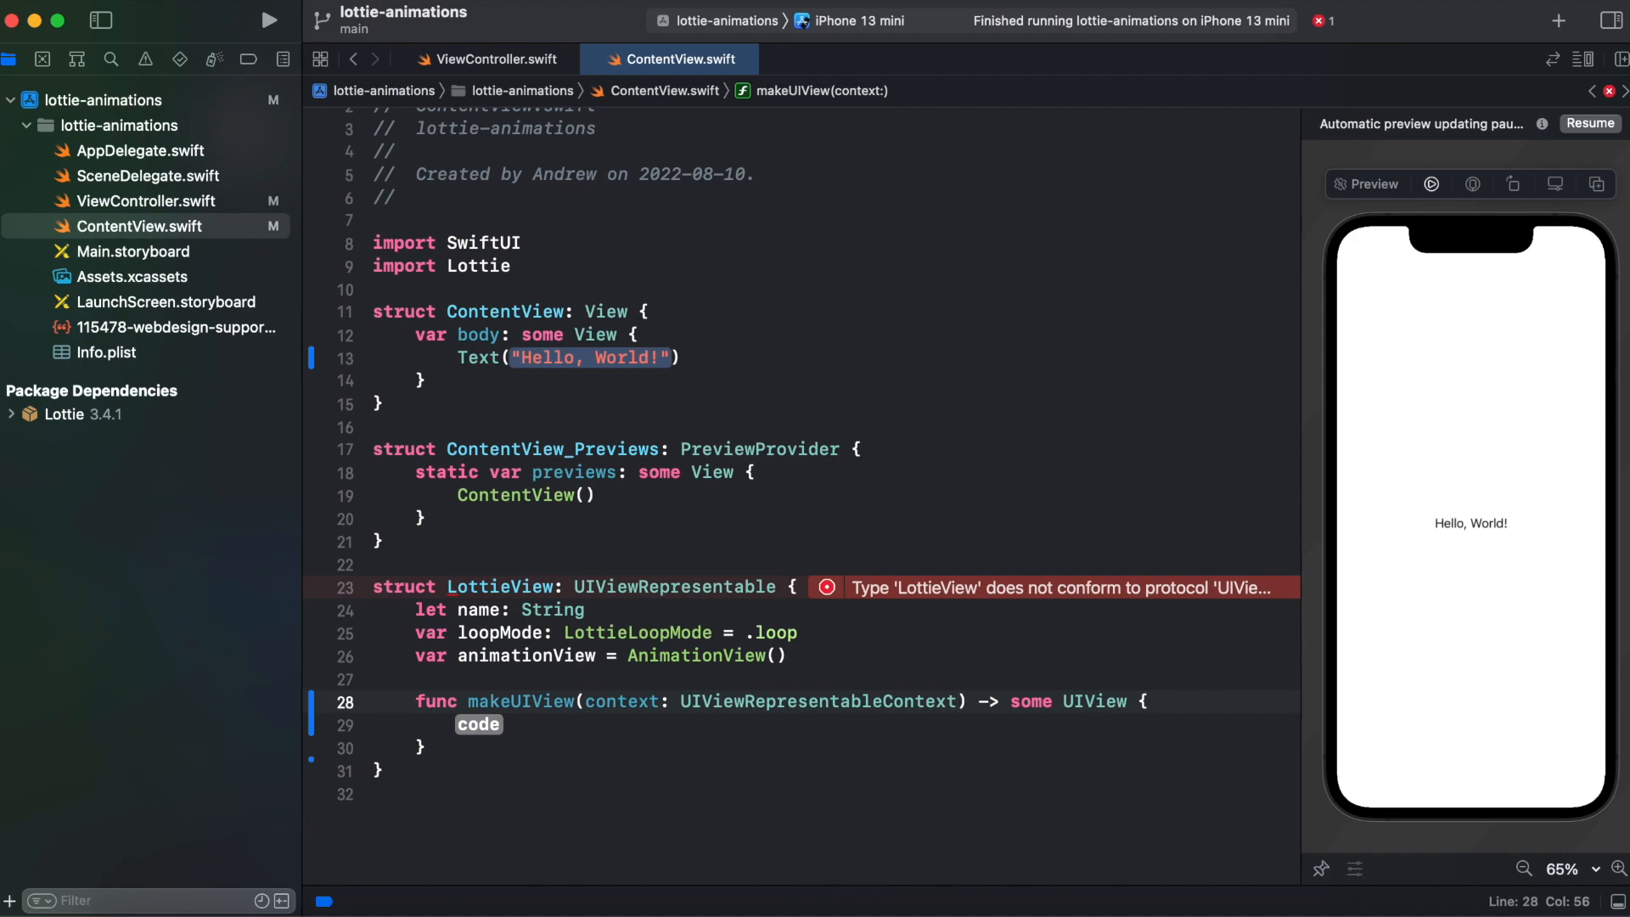
text(<L>)
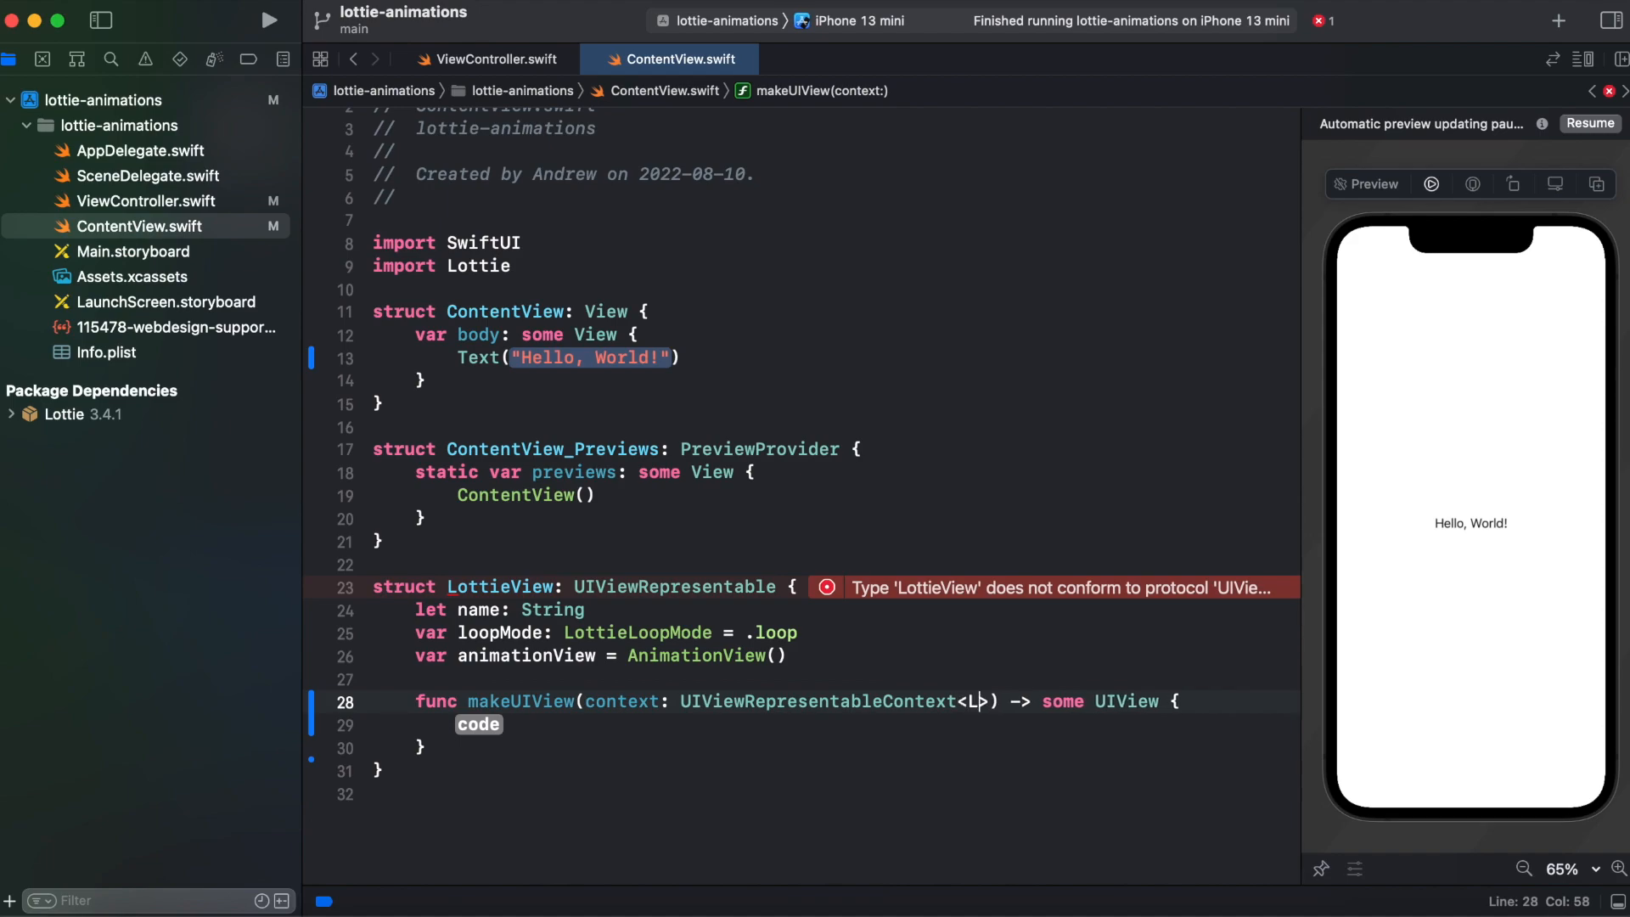
text(ottieView)
click(834, 725)
text(let view = UIView(frame: .zero)
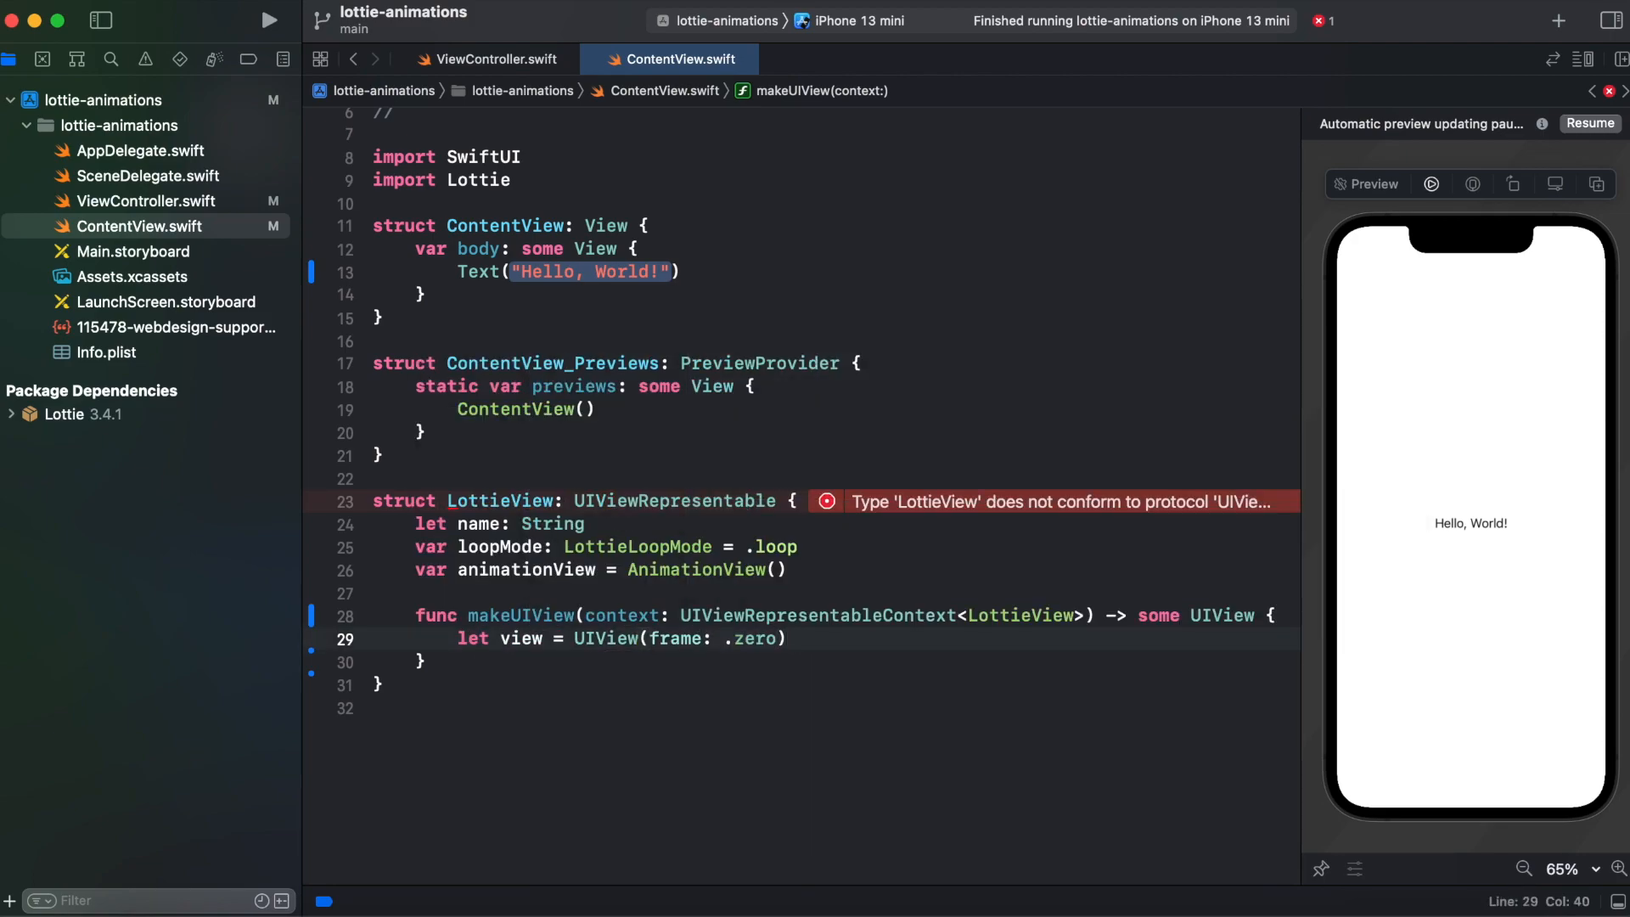
Load Animation.named(name) into animationView and make makeUIView return a plain UIView.
text(animationView.animation)
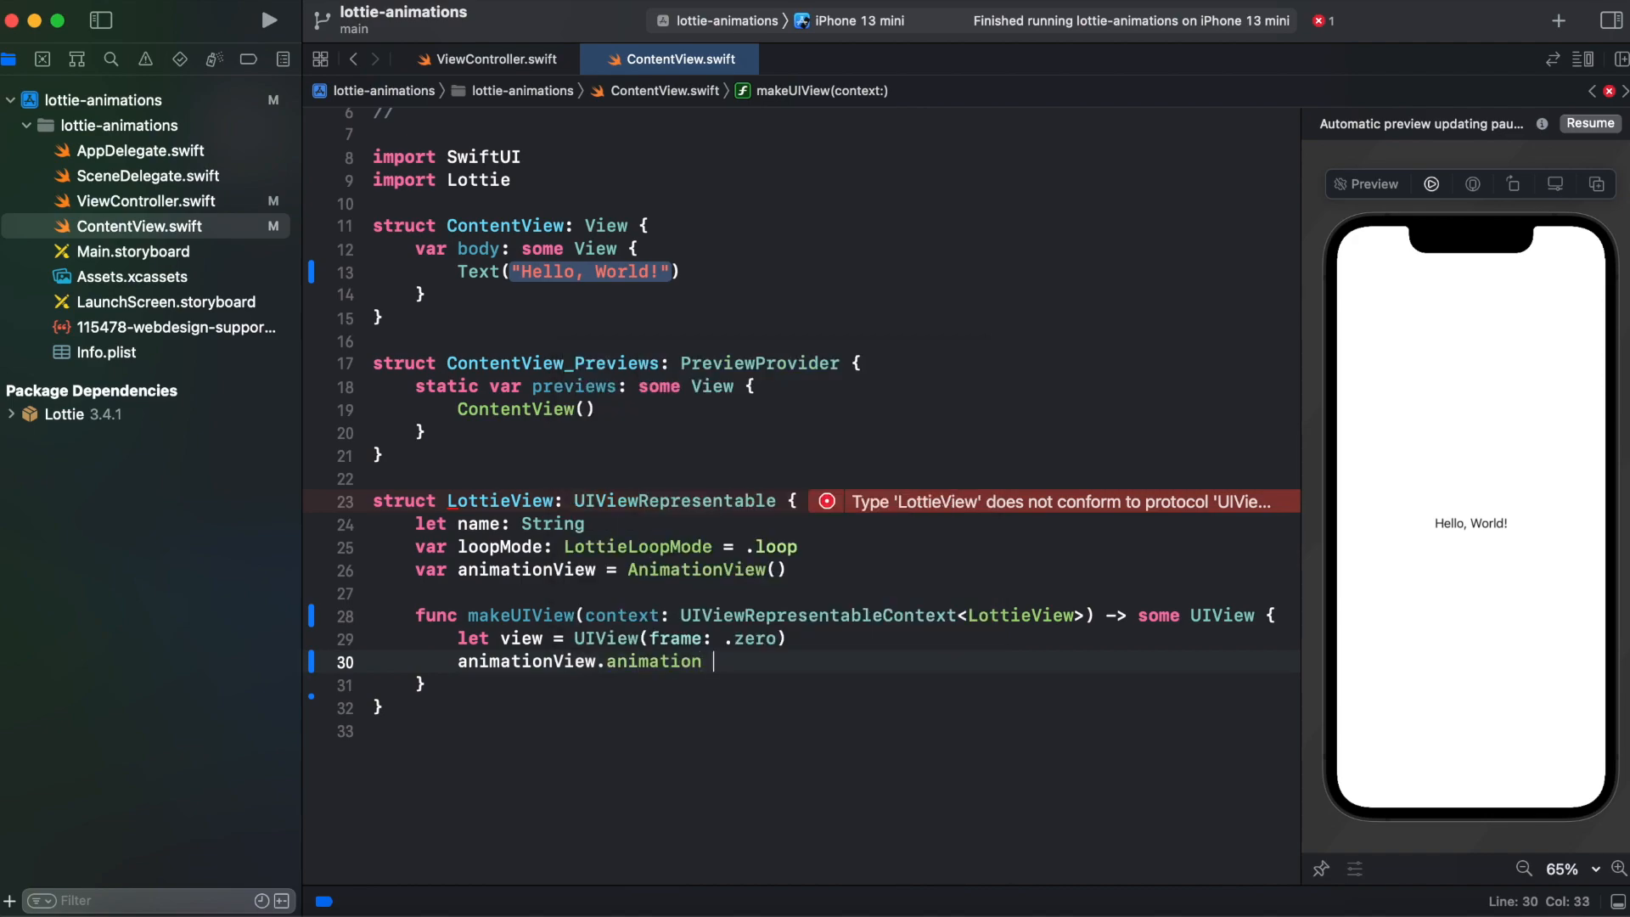
text(= Animation.na)
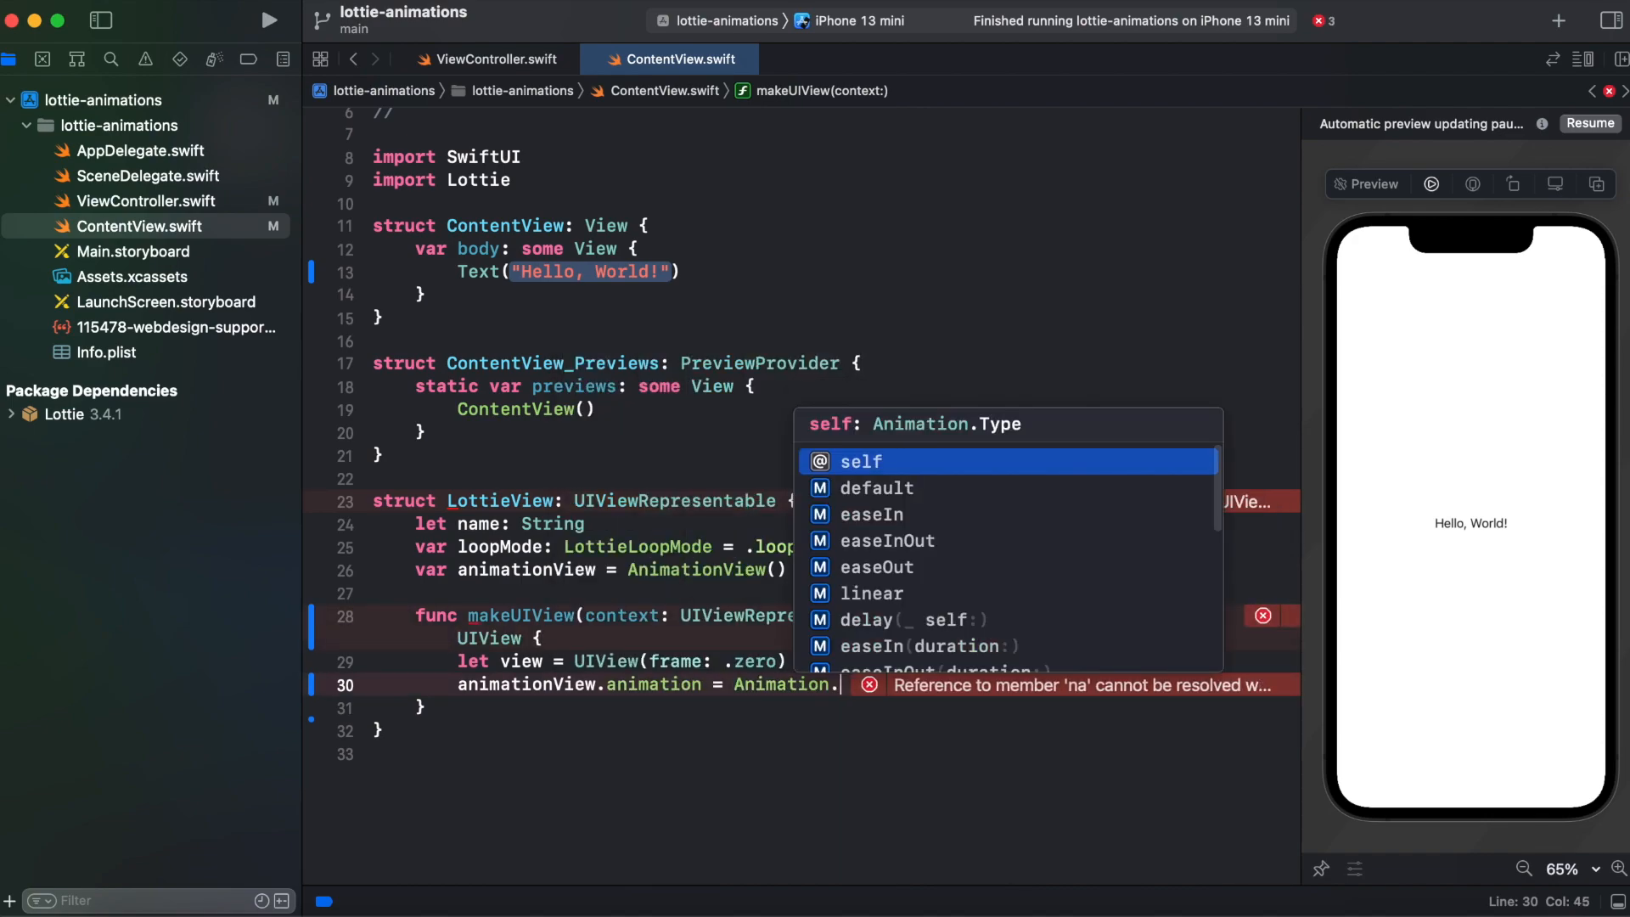
text(named(name)
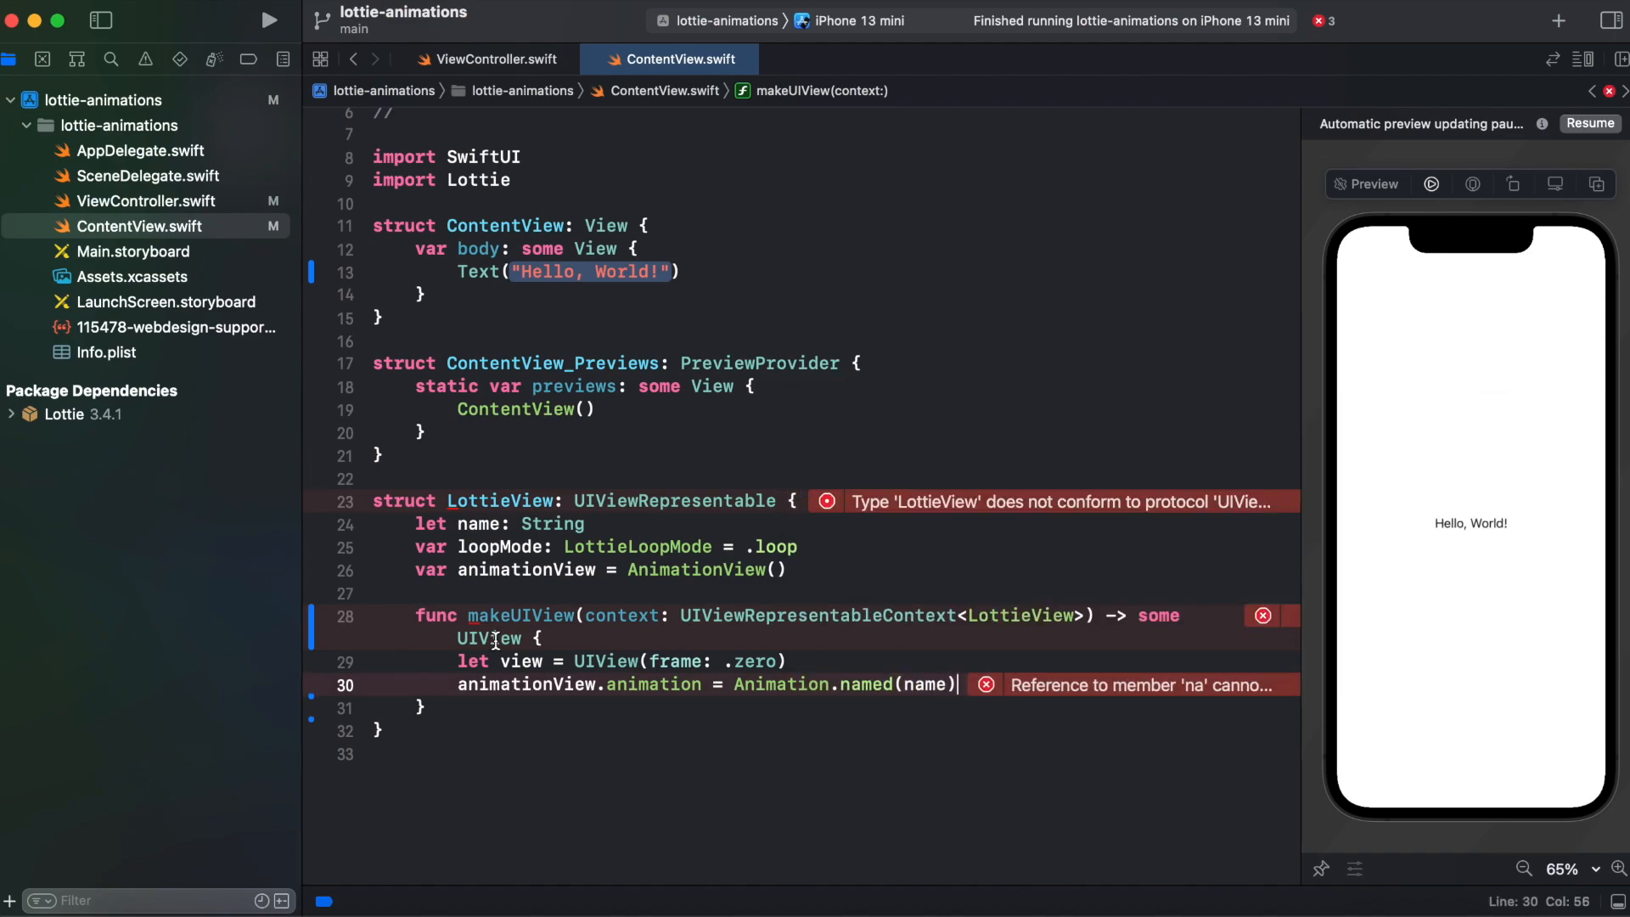
double_click(1157, 615)
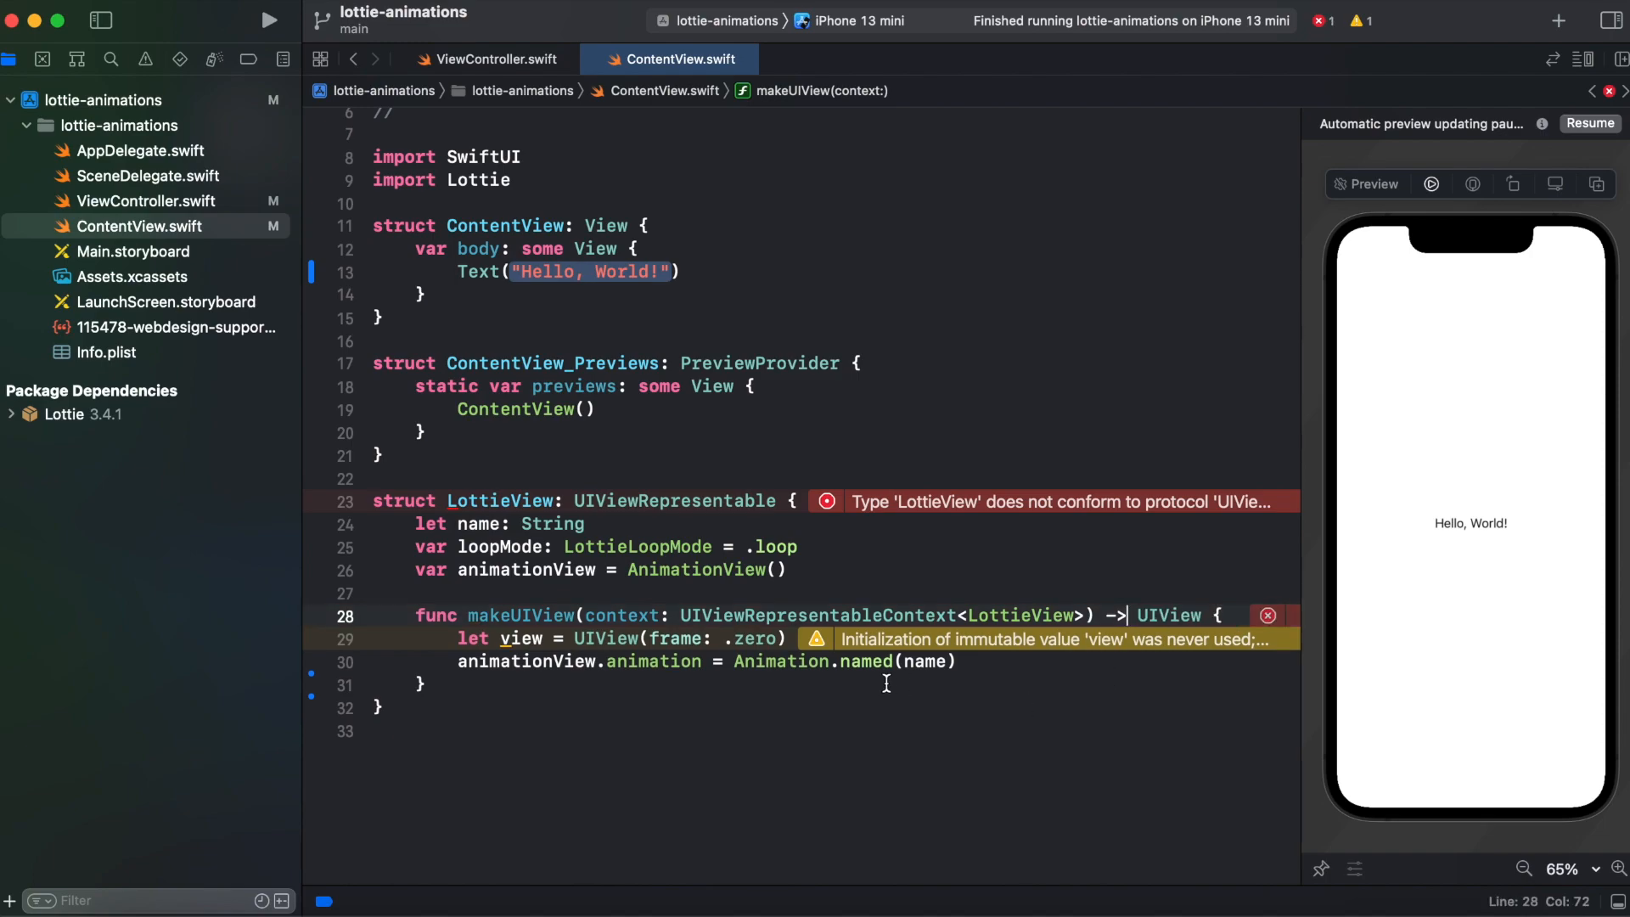
Set the content mode and loop mode, disable autoresizing translation and add the subview.
text(animationView.contentMode = .scaleAspectFit)
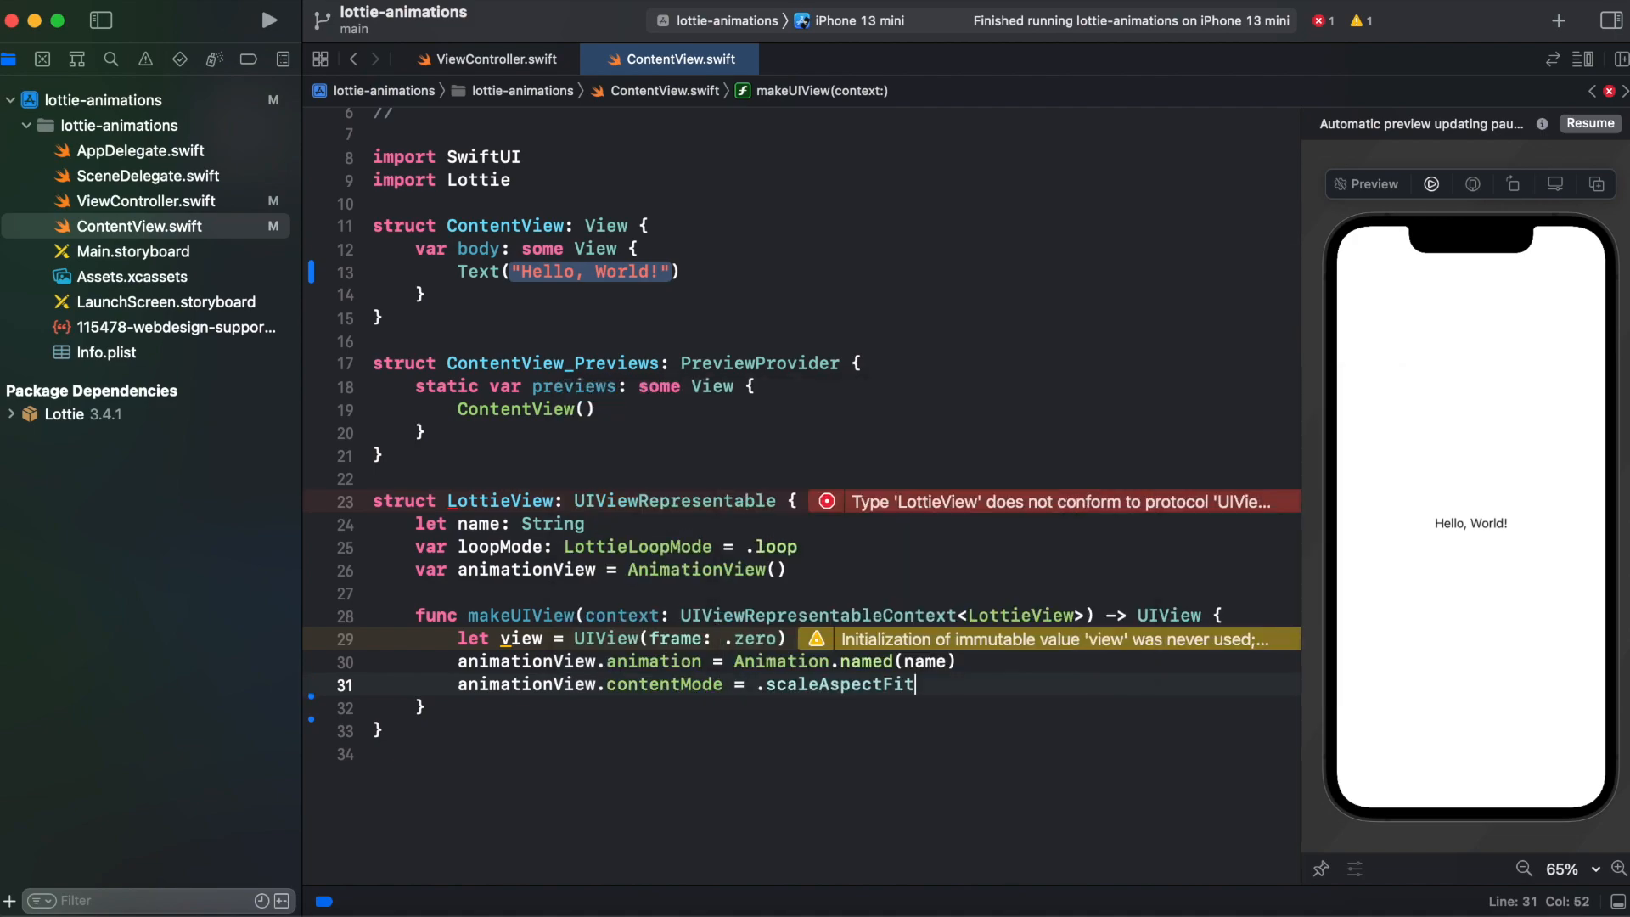
text(animationView.loopMode = loopMode)
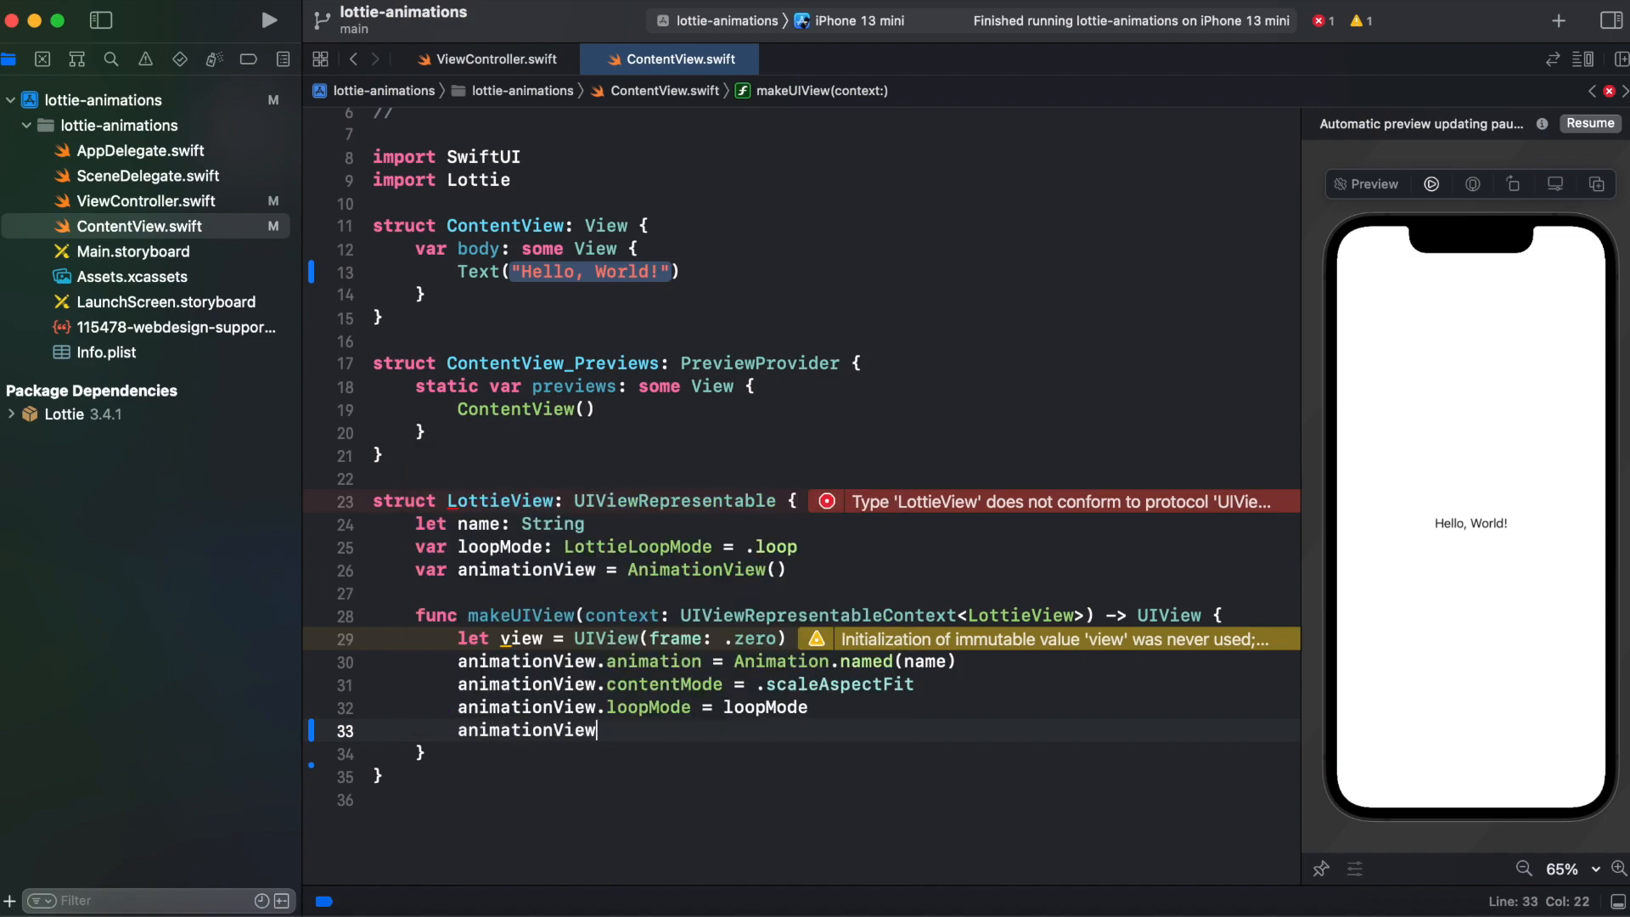
text(.translatesAutoresizingMaskIntoConstraints = false)
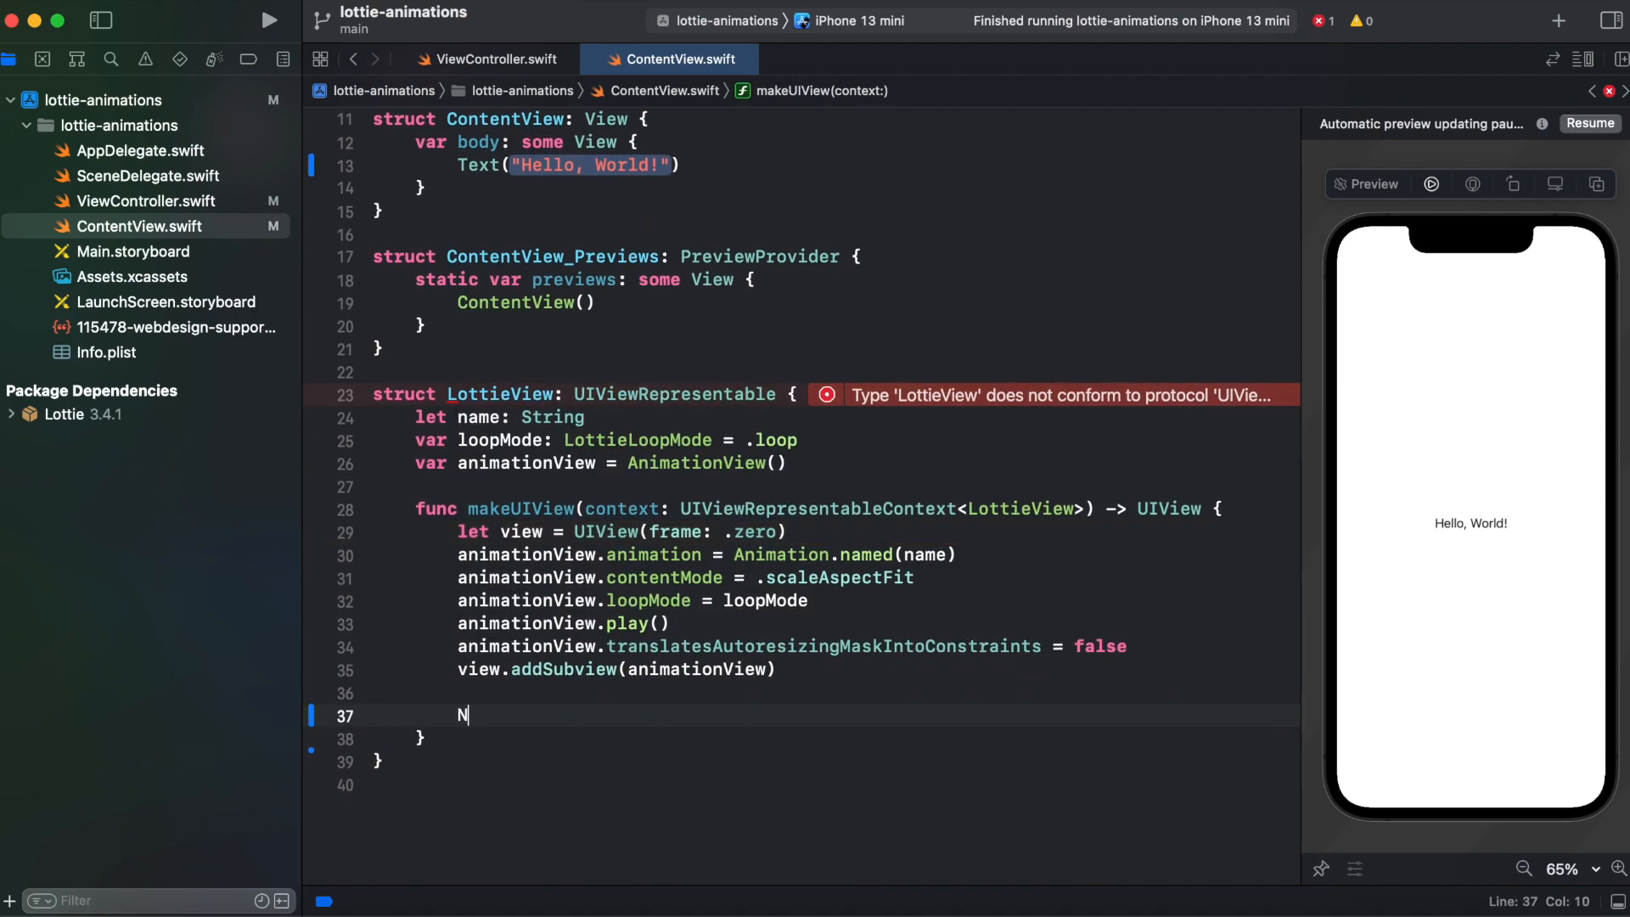
Activate heightAnchor and widthAnchor constraints matching animationView to view, then return view from makeUIView.
text(Slay)
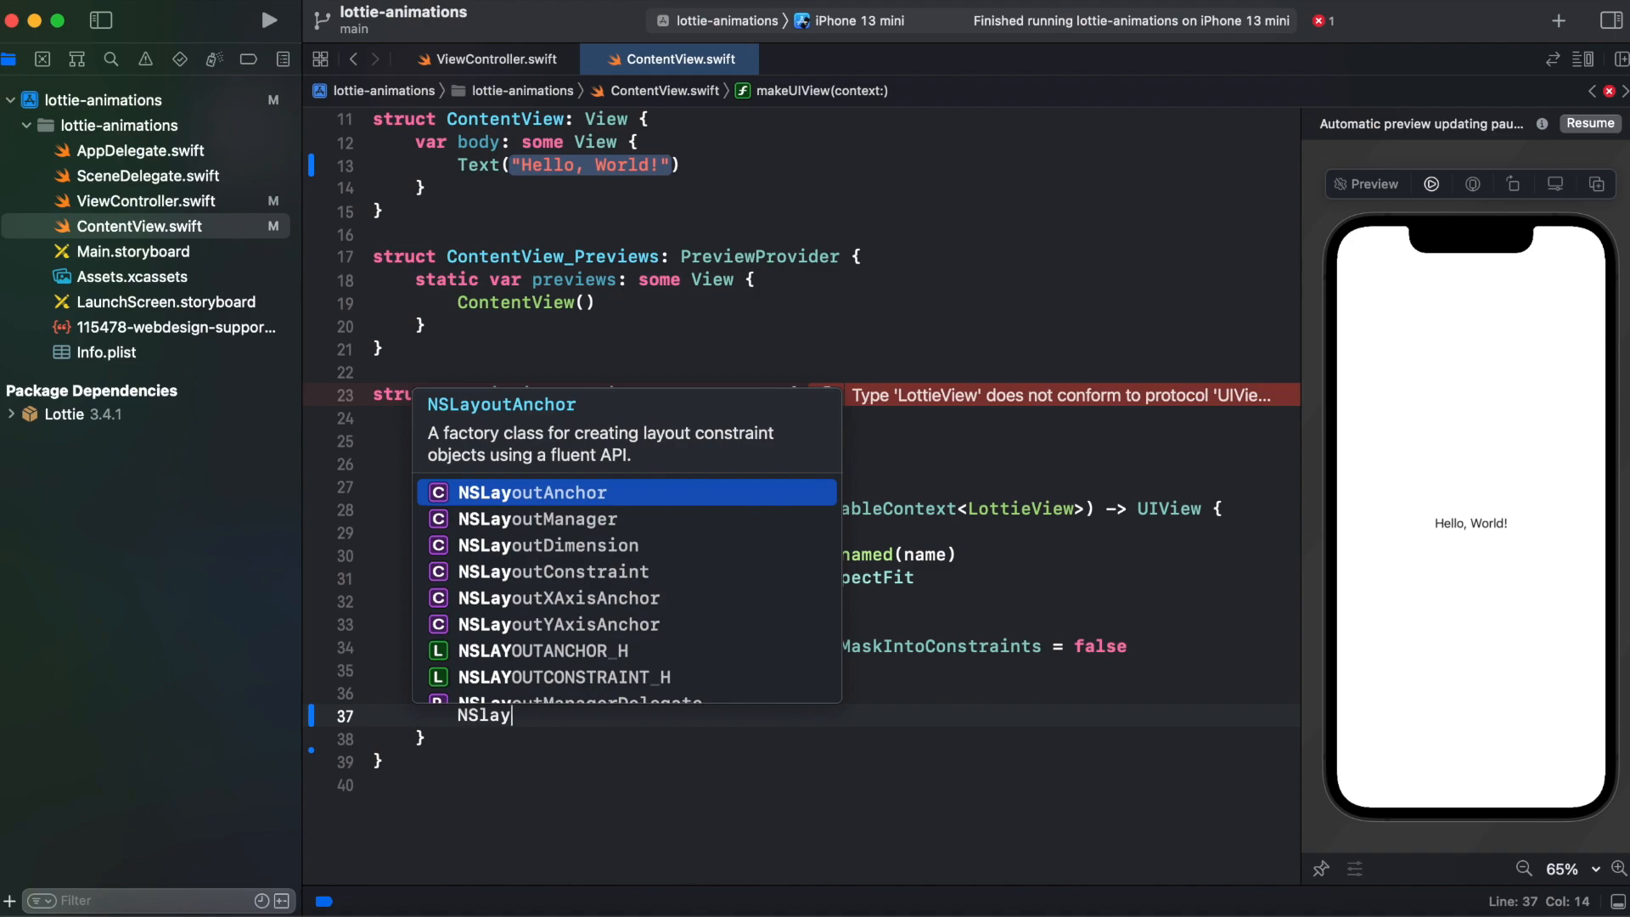
text(a)
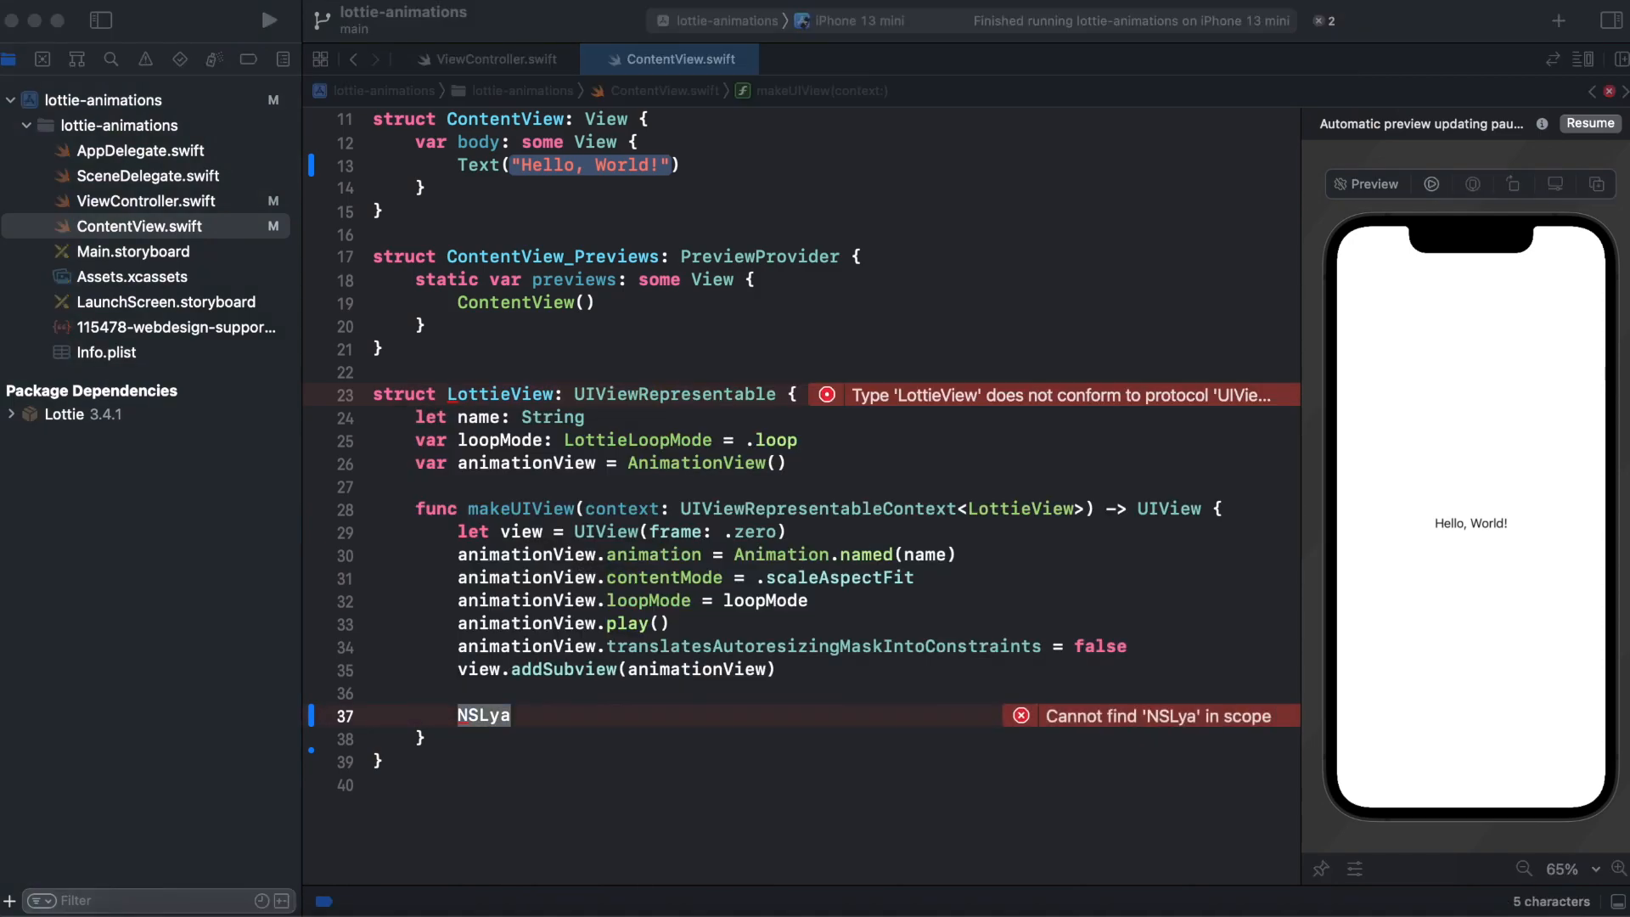
text(NSLayoutConstraint.activate([)
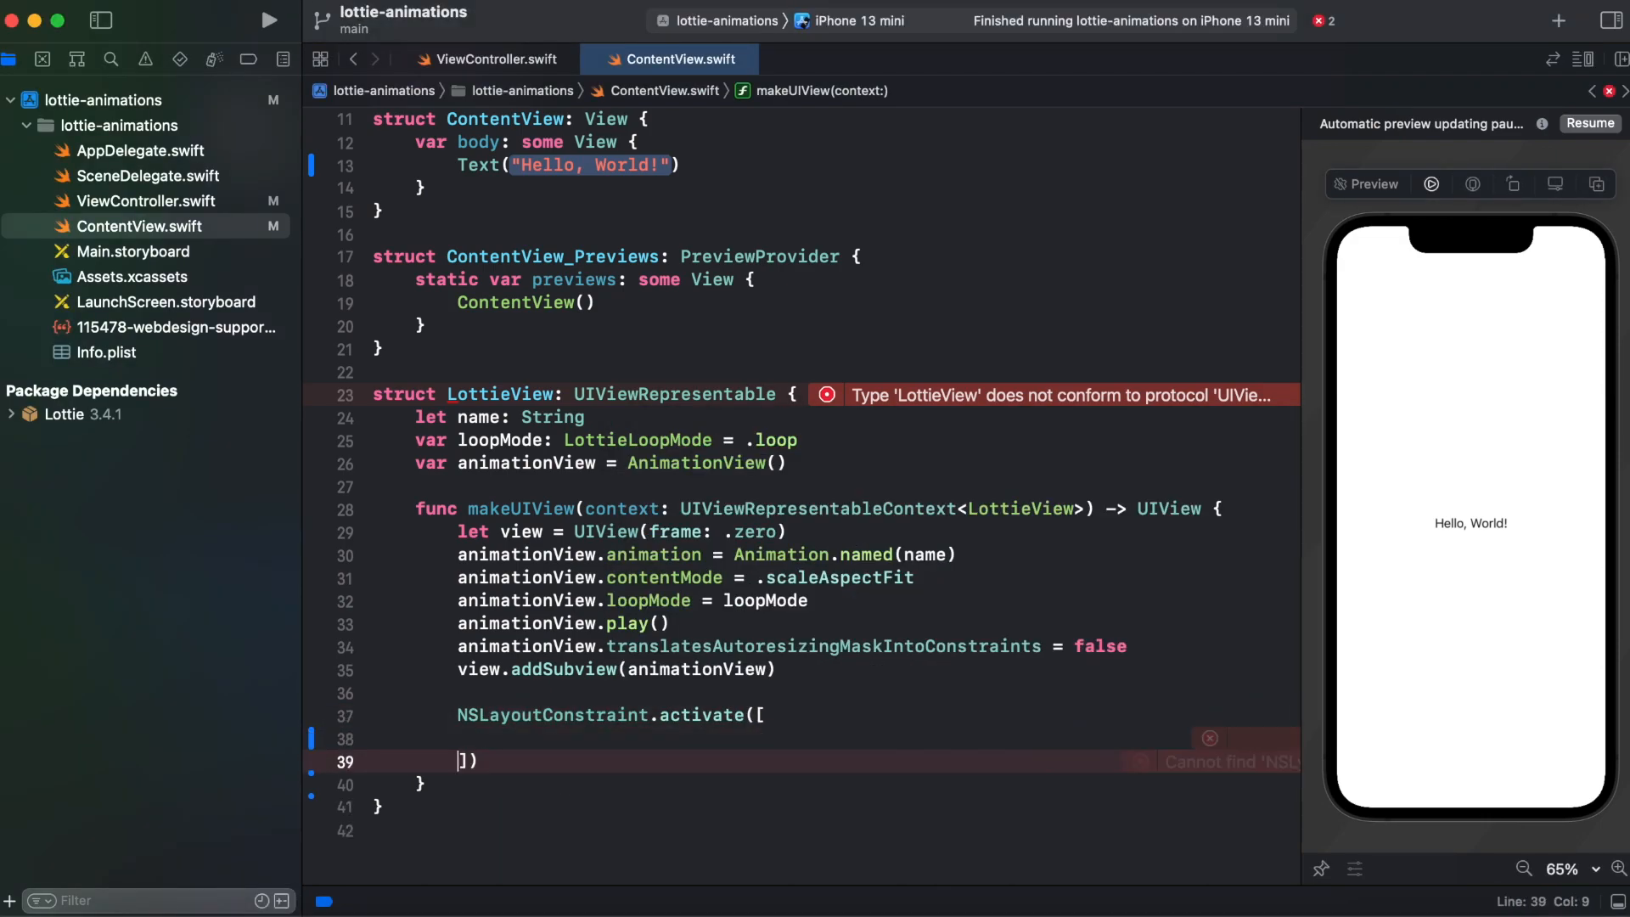
text(animationView.heightAnchor.constraint(equalTo: view.heightAnchor,)
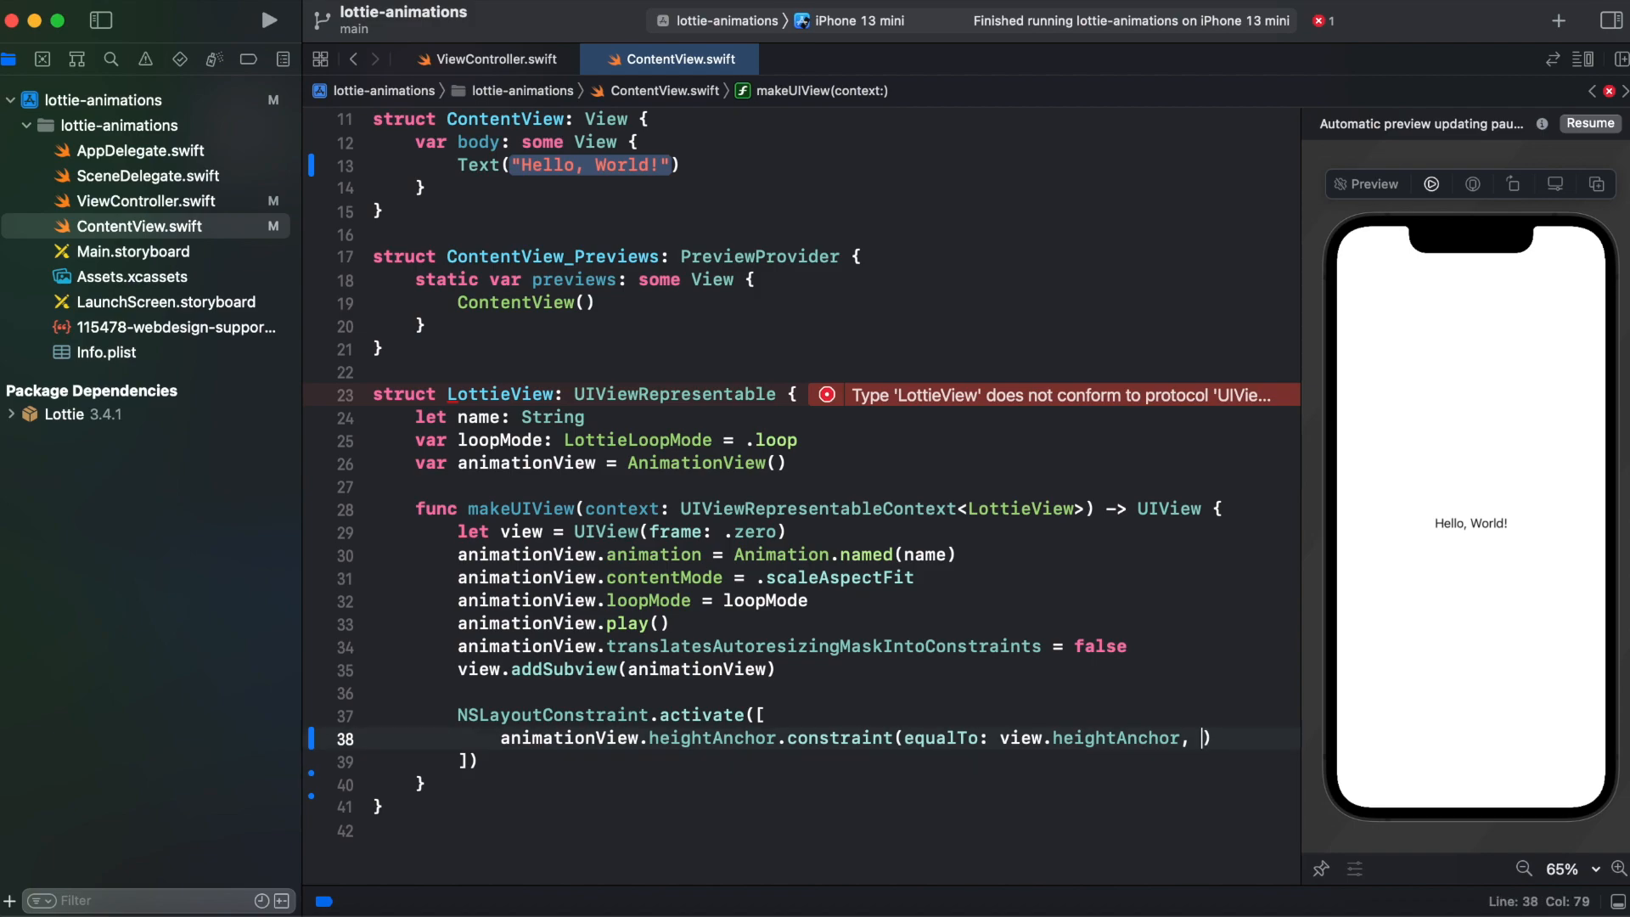
text(animationView.widthAnchor.constraint(equalTo: view.widthAnchor)
text())
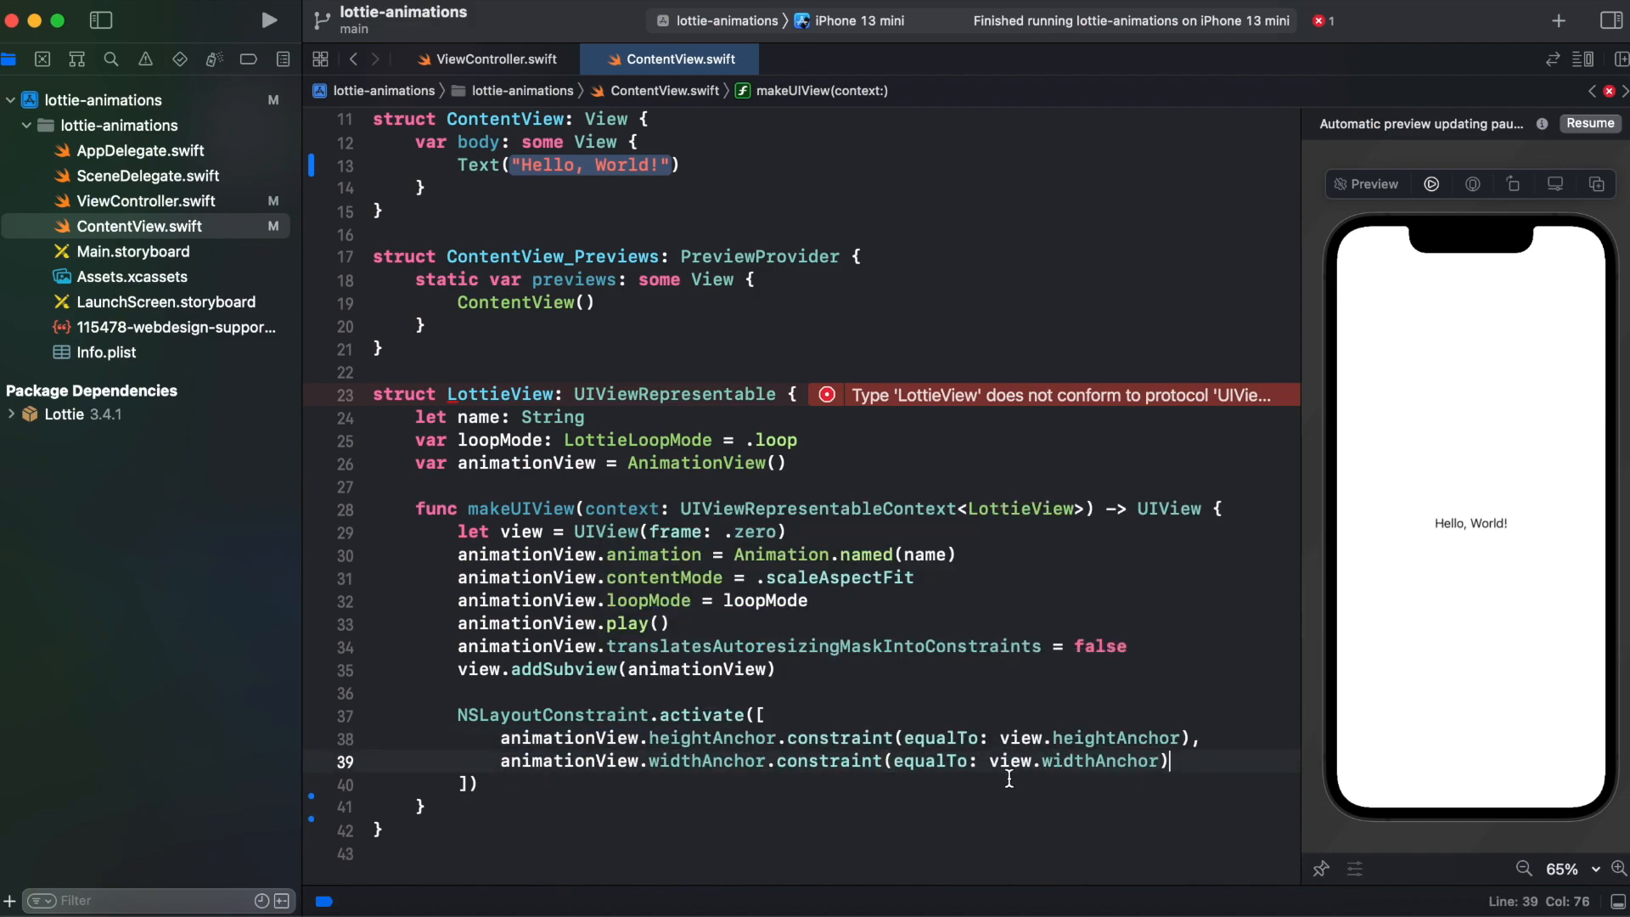
text(return view)
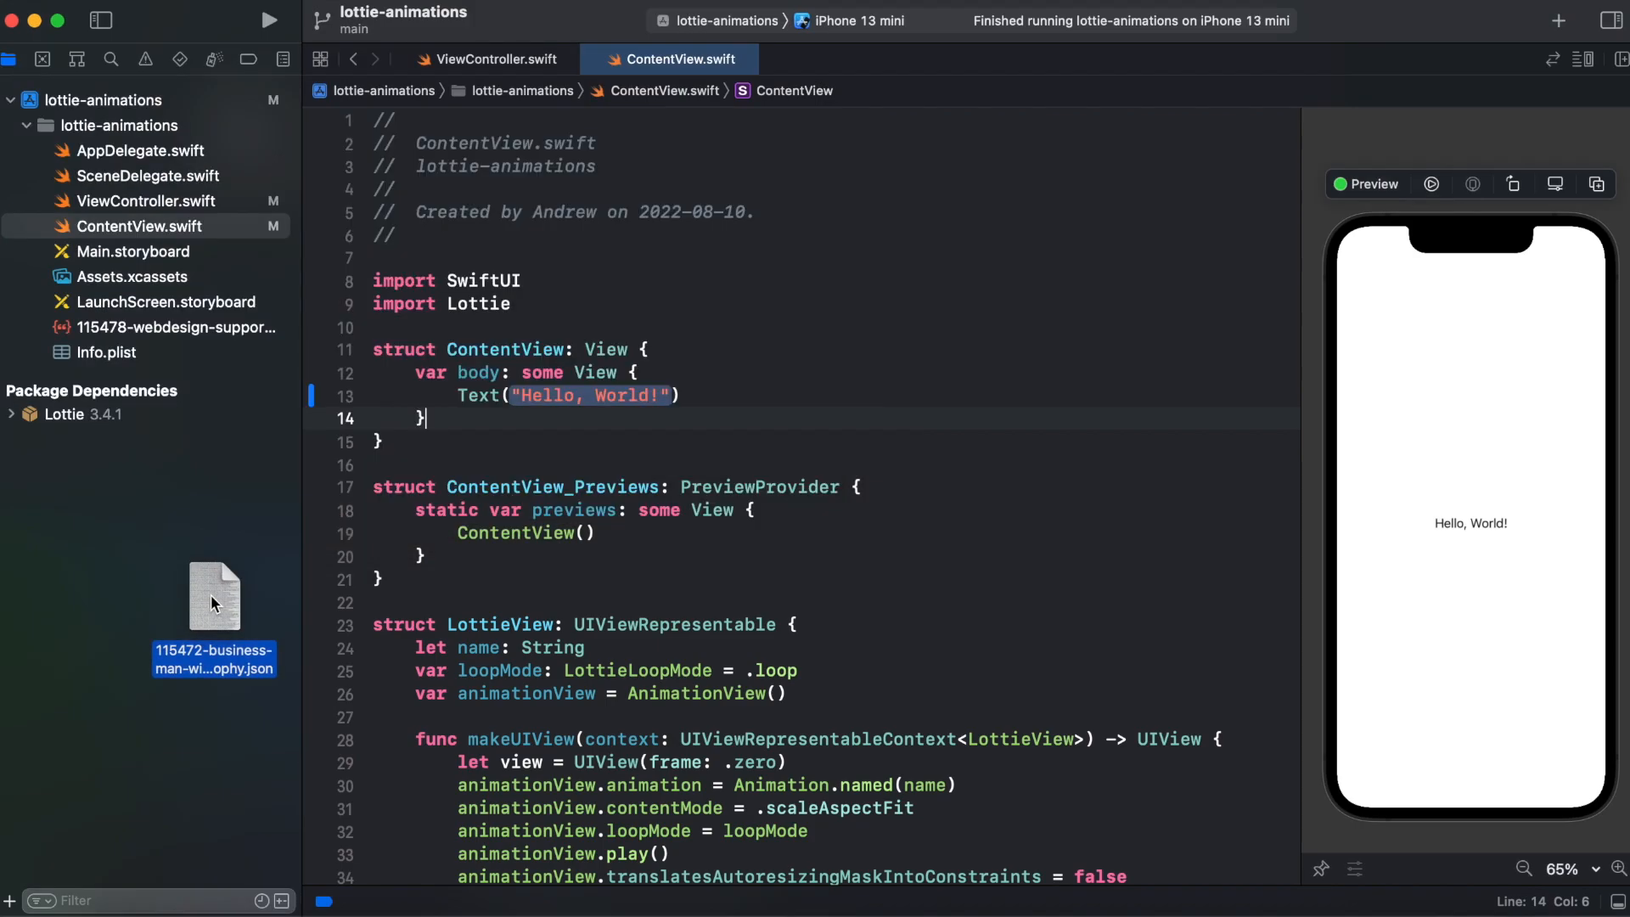
Add 115472-business-man-winner-with-trophy.json to the project and select the Hello World text for replacement.
drag(214, 598, 225, 343)
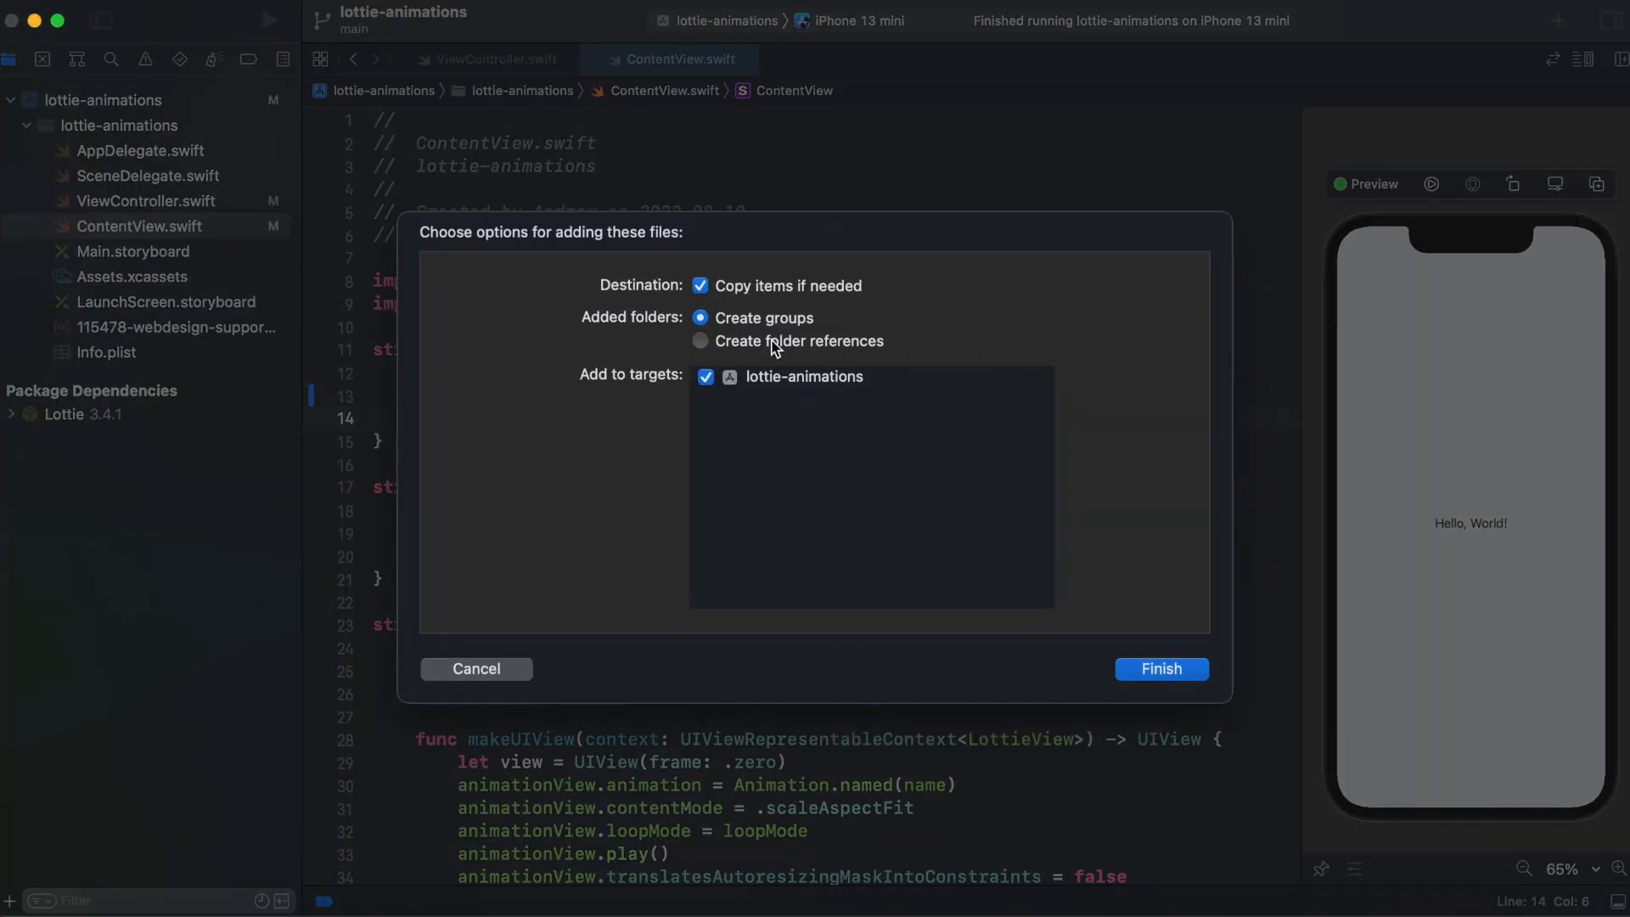
click(1162, 669)
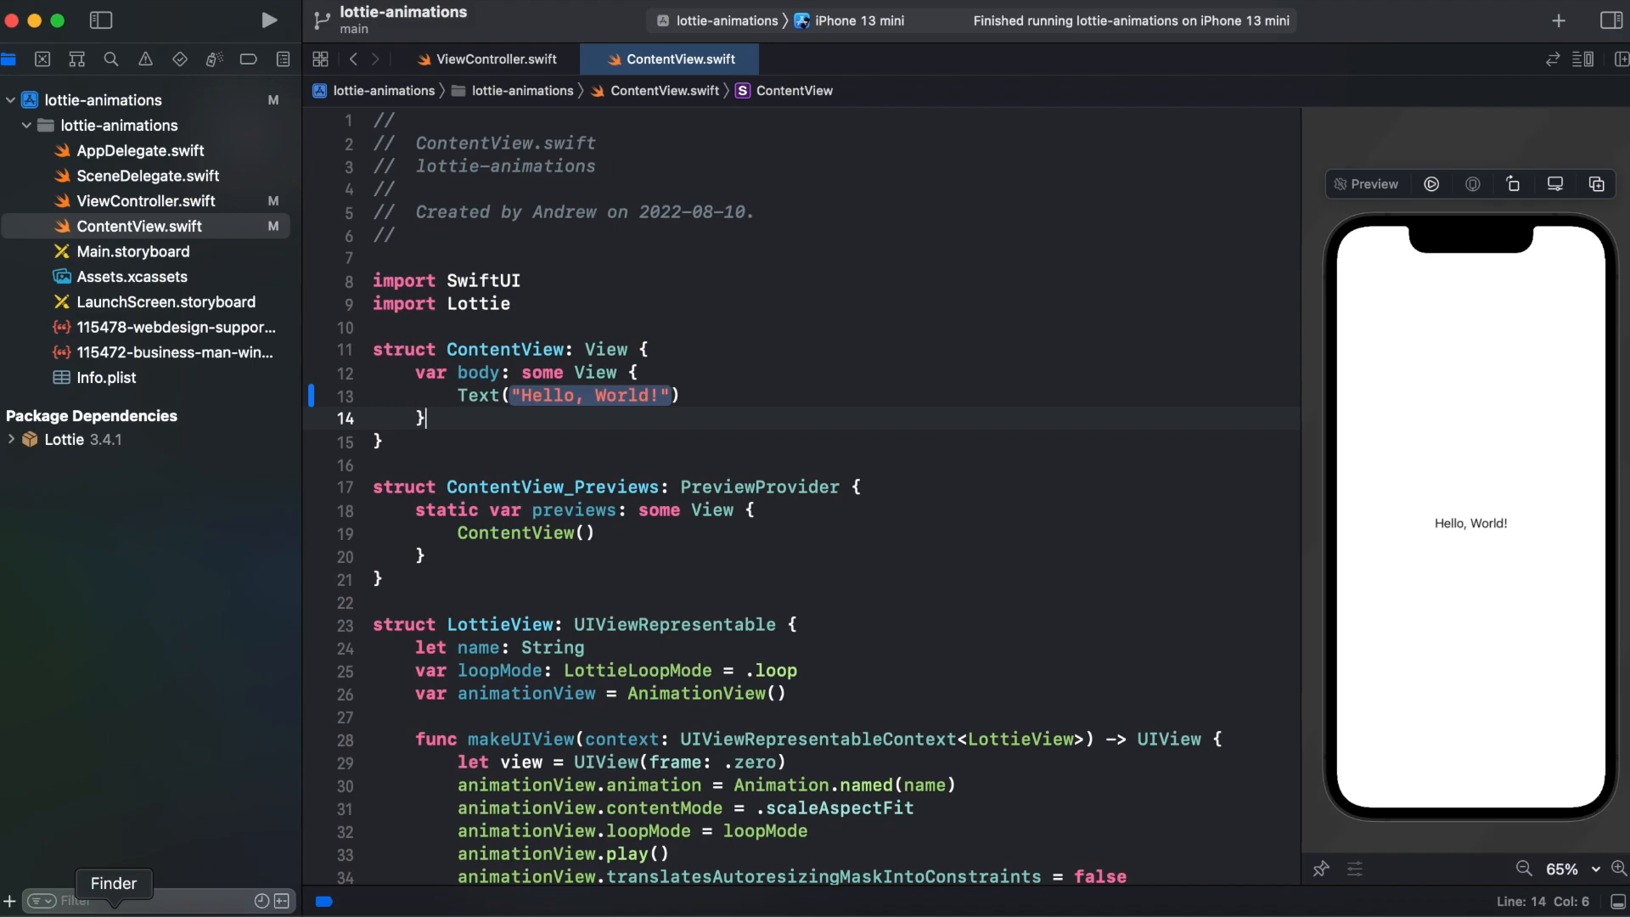
click(114, 883)
text(l)
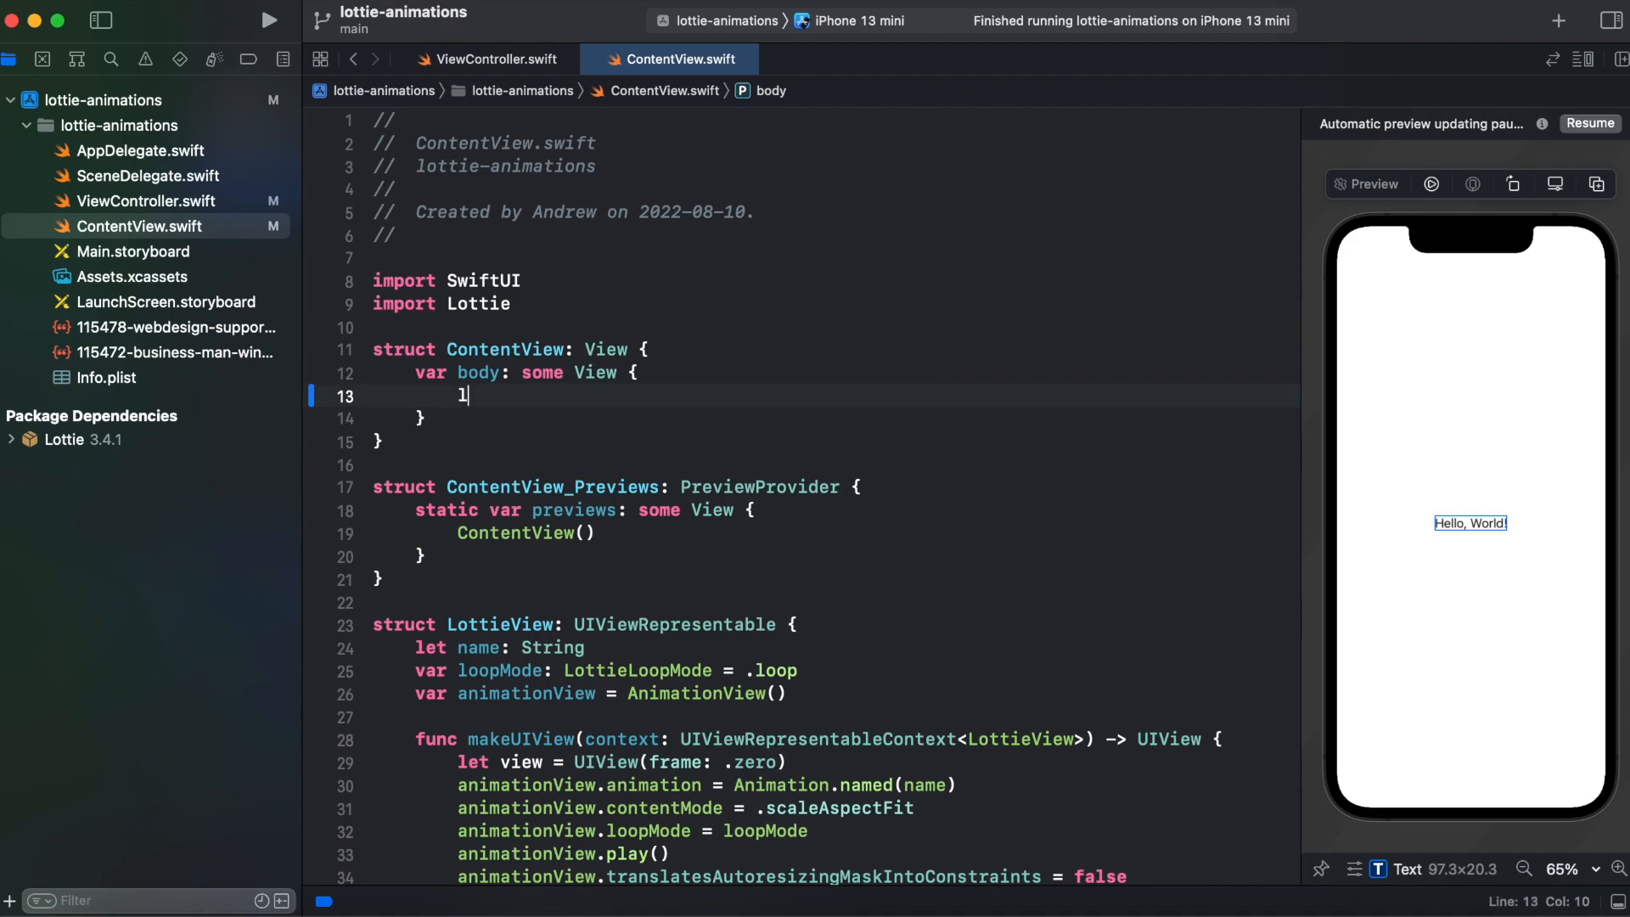
Show LottieView(name: "115472-business-man-winner-with-trophy") in a 300 by 300 centred frame and run the live preview.
text(ottieView(name: String)
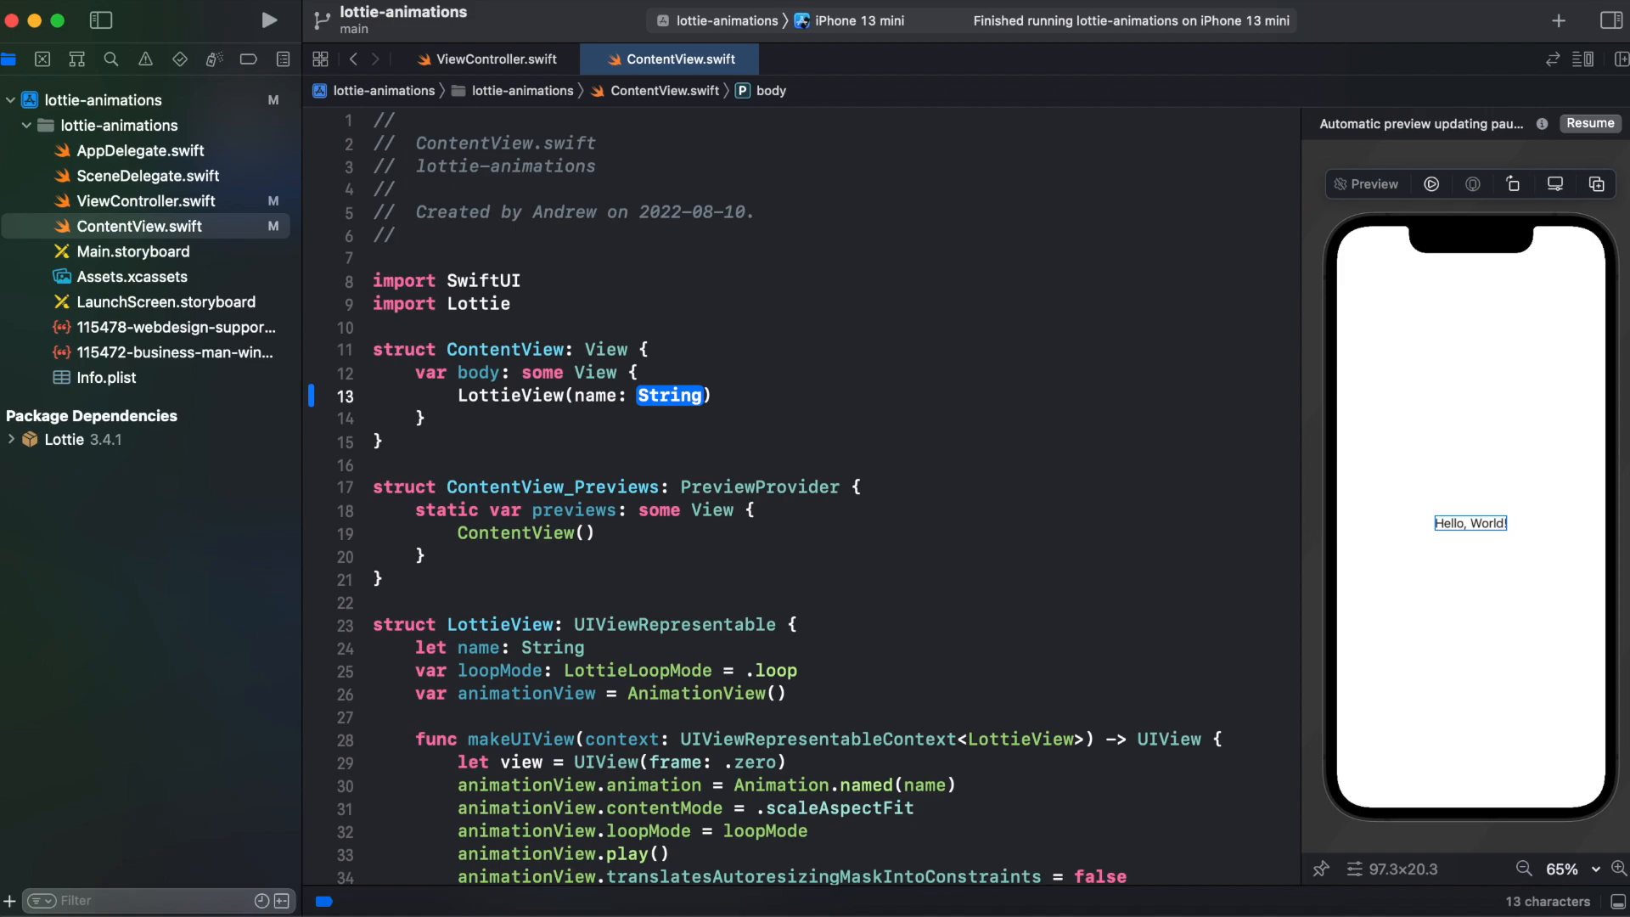
text("115472-business-man-winner-with-trophy")
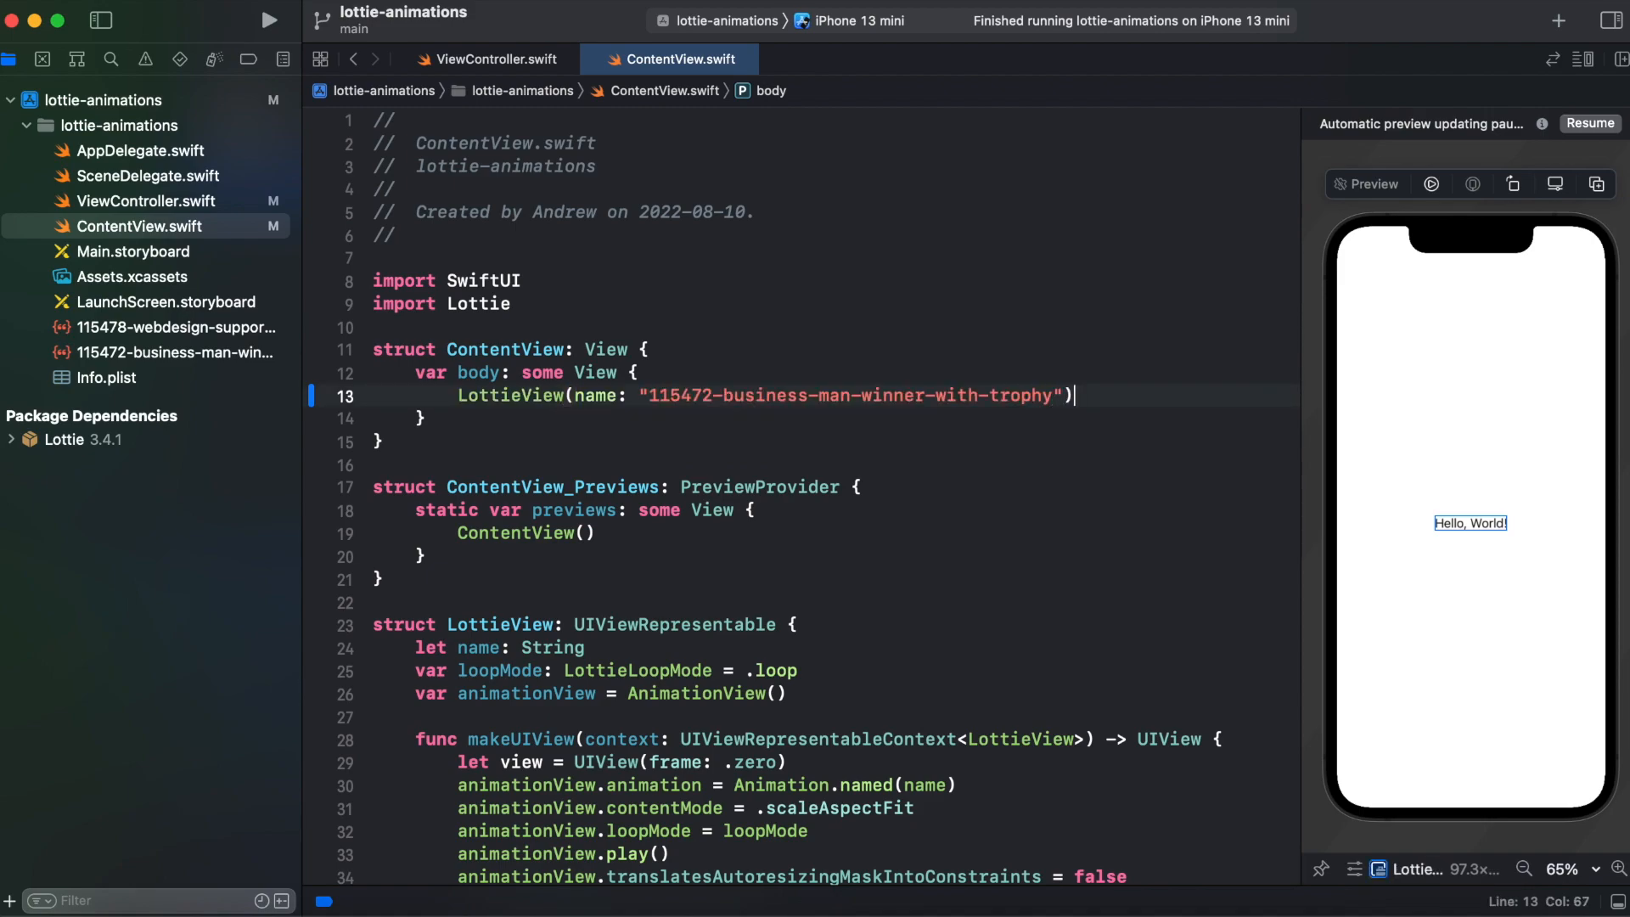
key(Return)
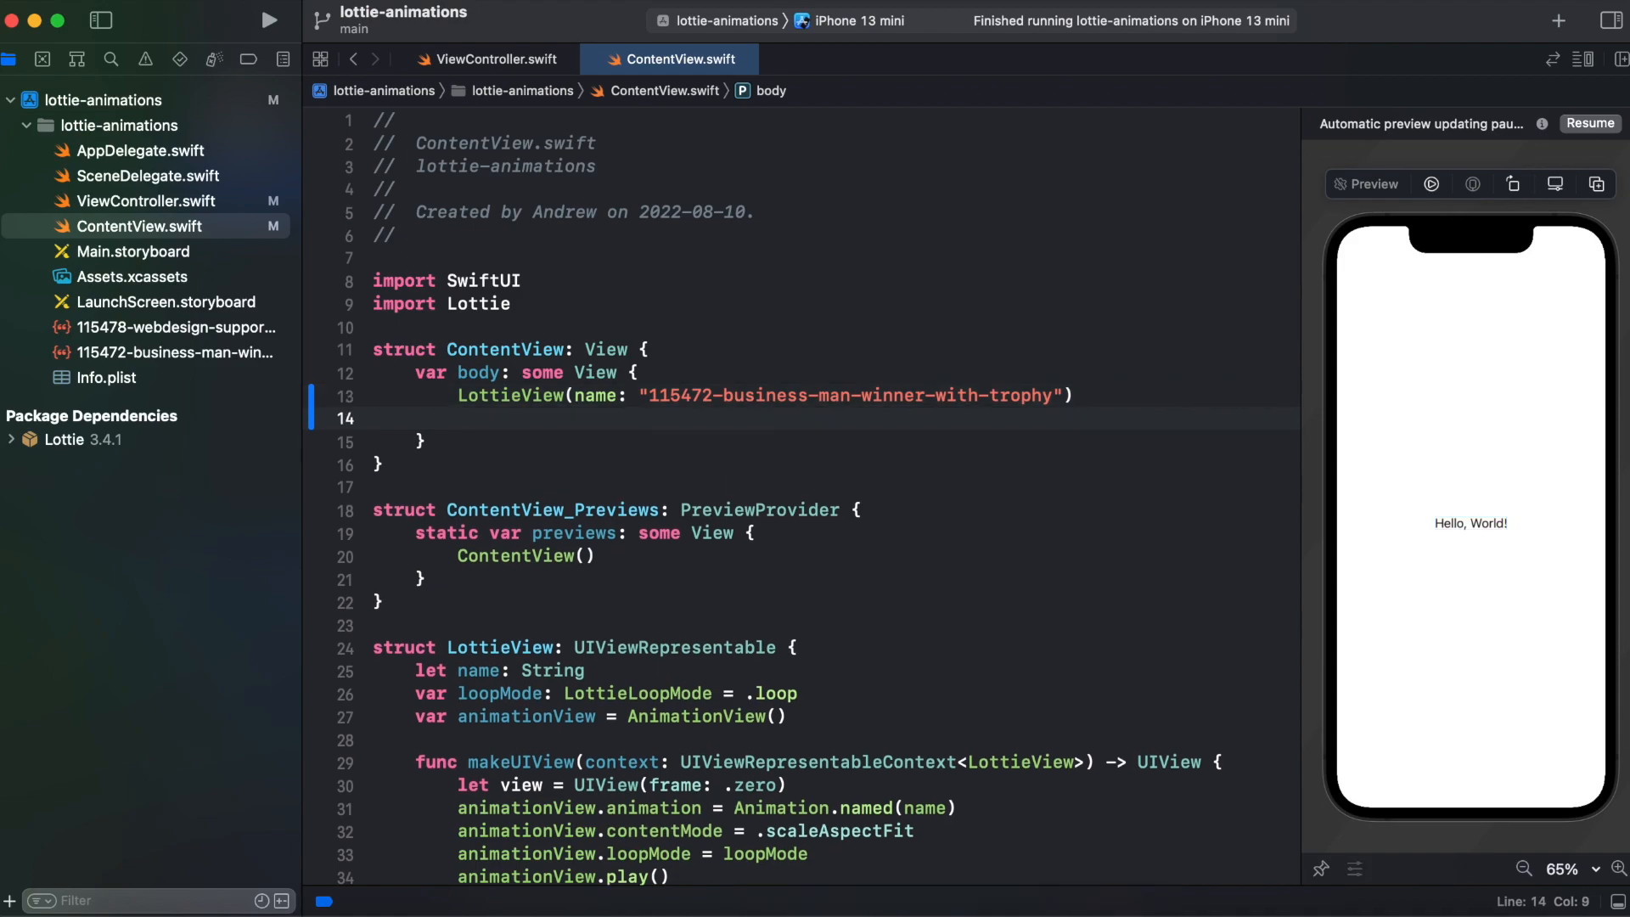
text(.frame(width: 300, height: 300, alignment: .center)
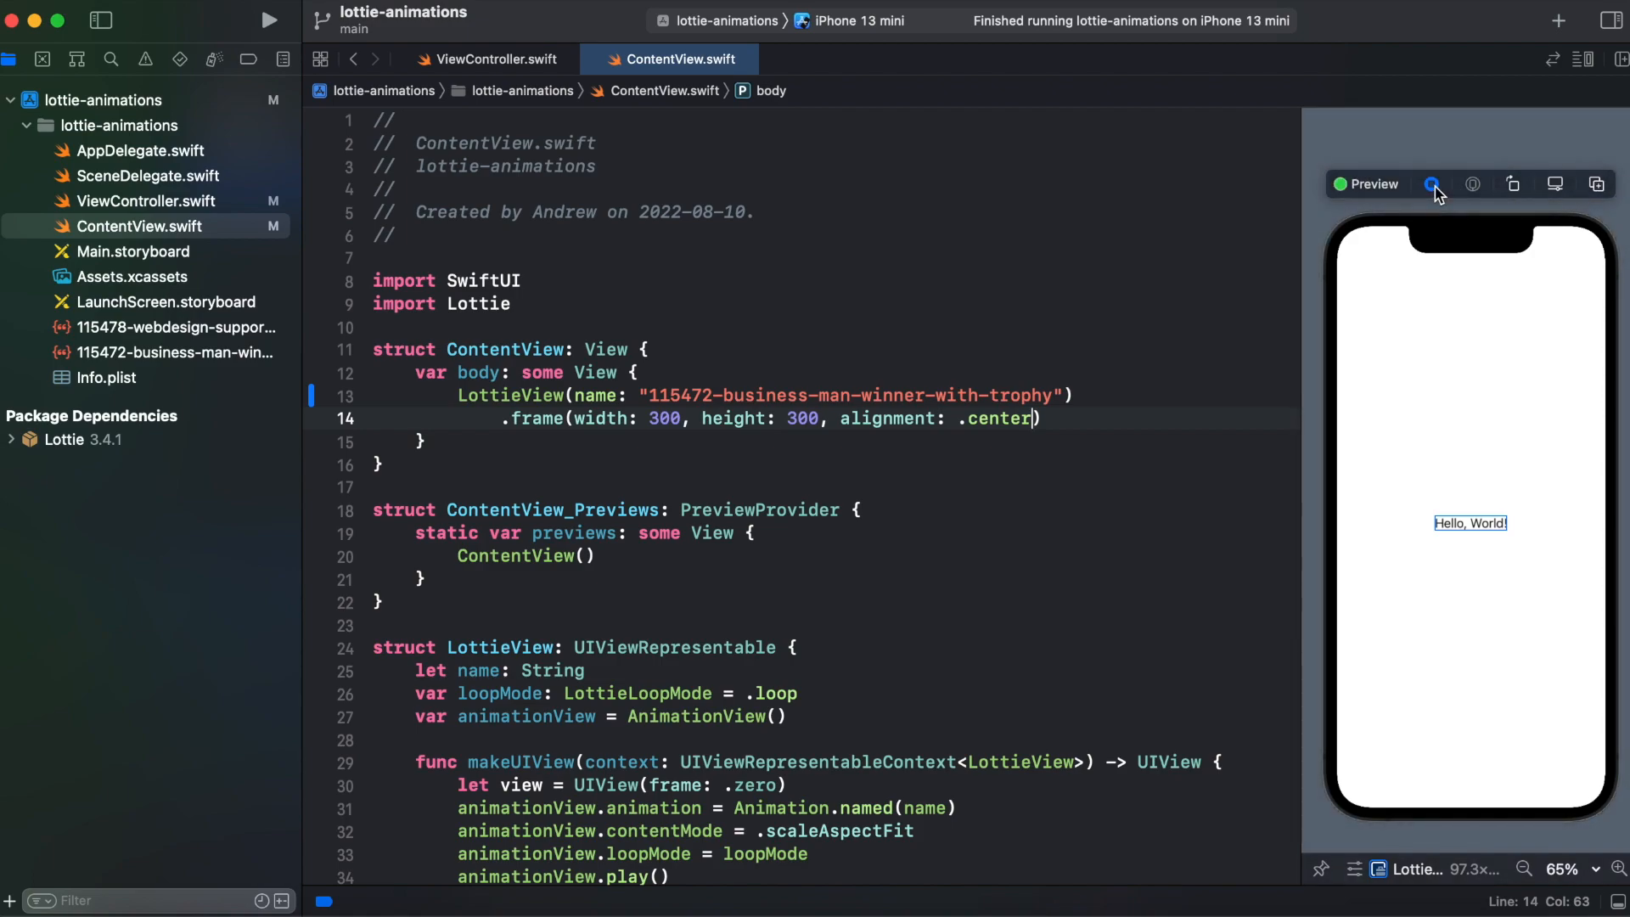
click(1432, 183)
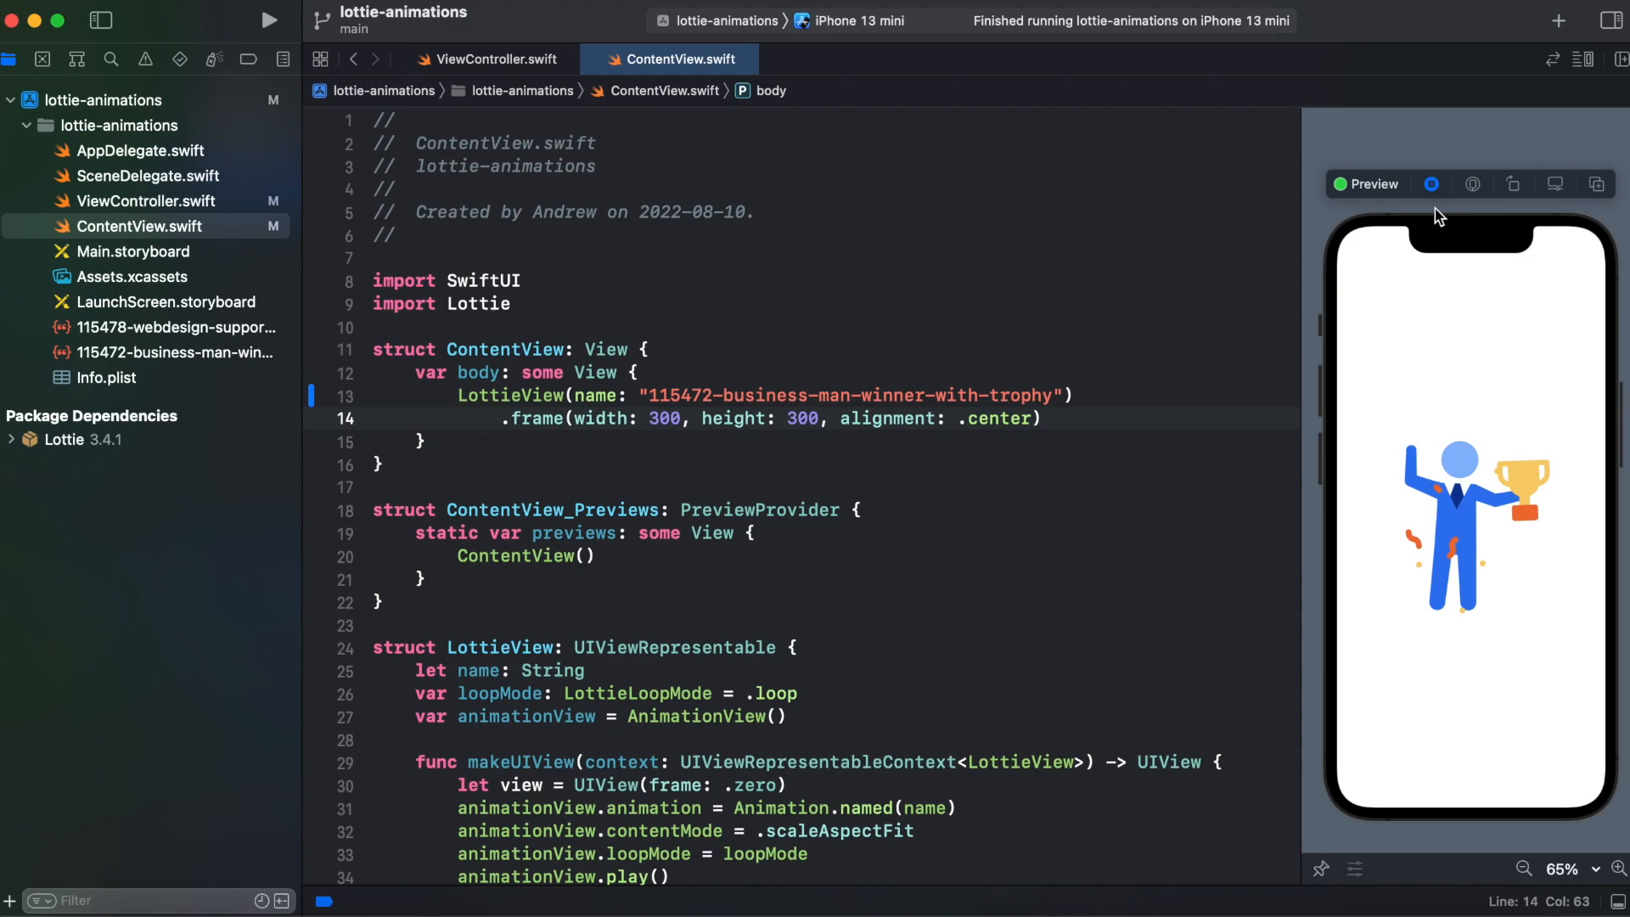